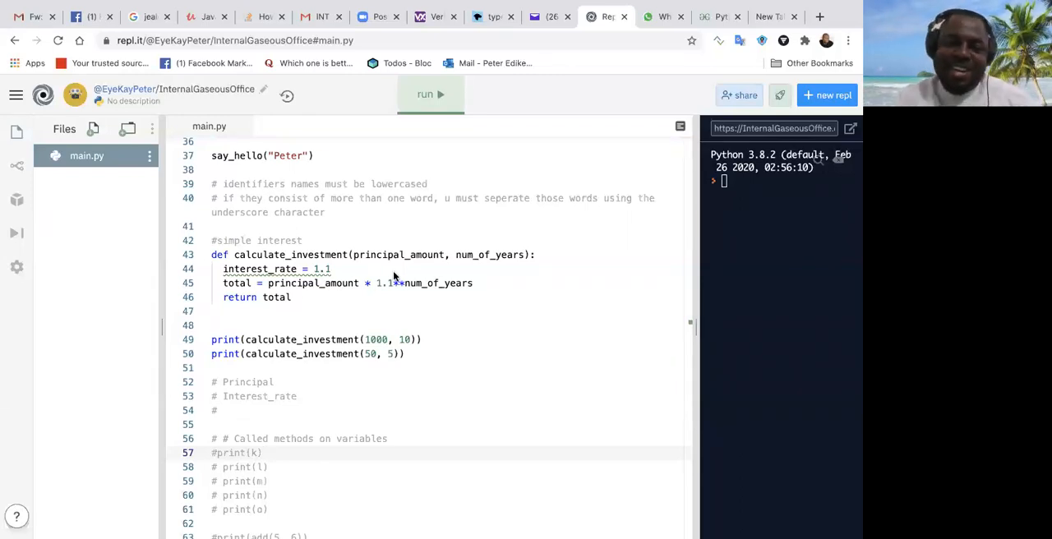
mouse_move(320, 245)
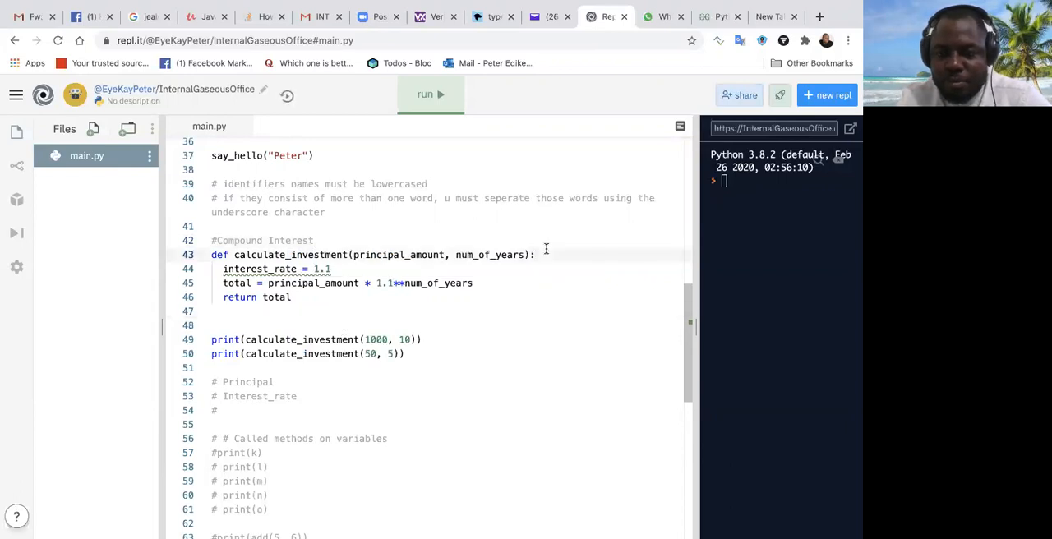
- Draft a trial formula A = P(1 + R/100) * num under the Compound Interest comment, then remove it
text(A =()
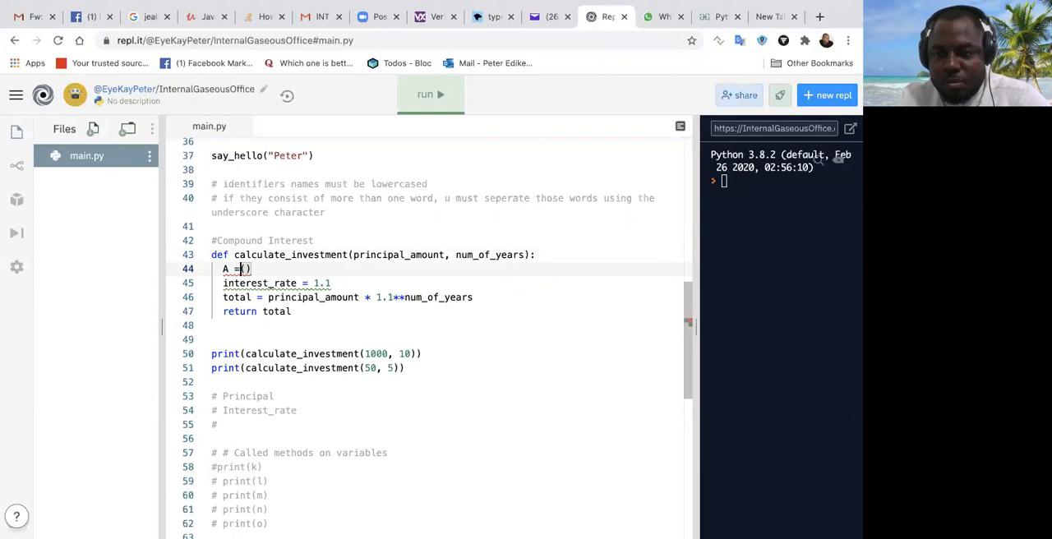
text(P)
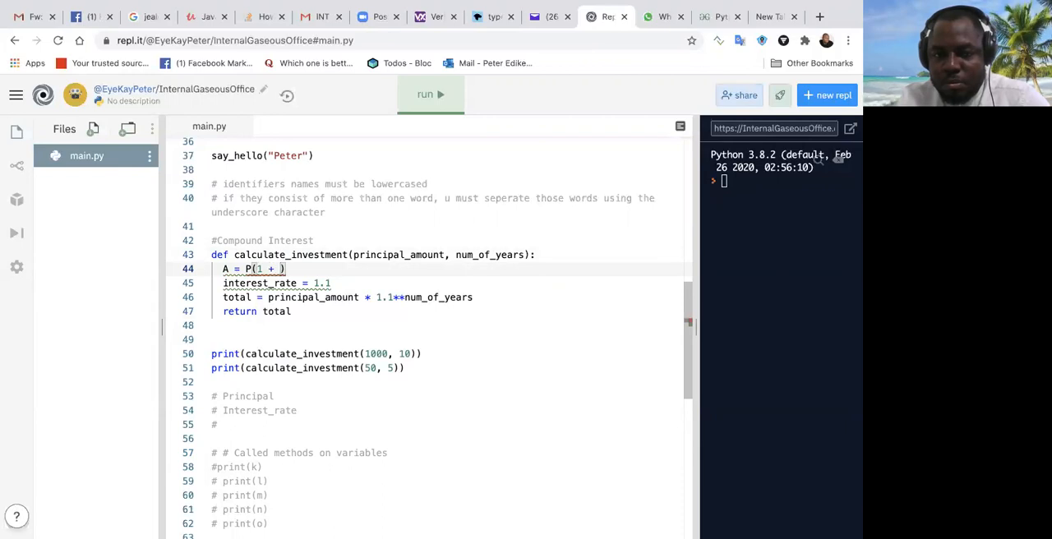
text(R)
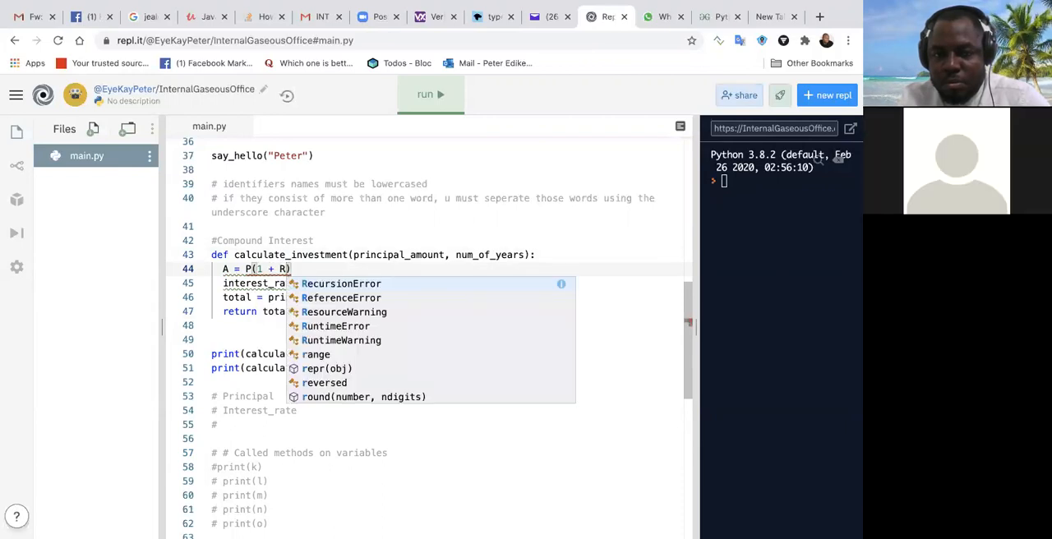
text(/100))
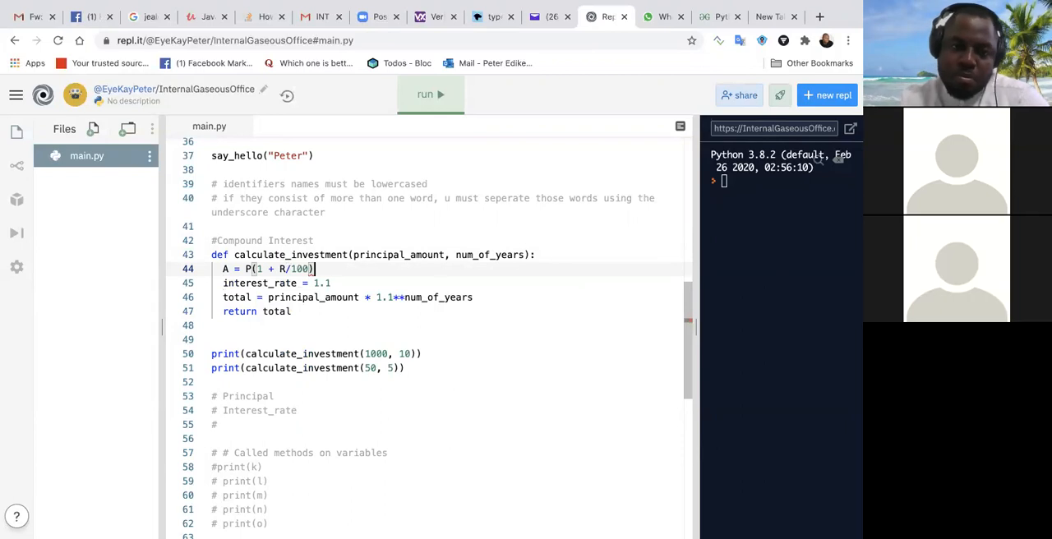
text(*)
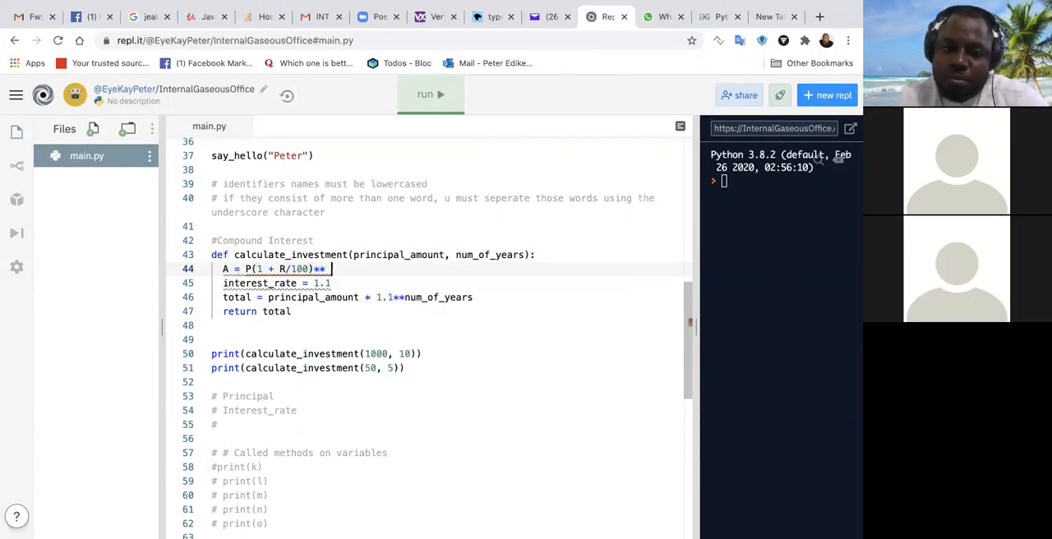
text(num_of_years)
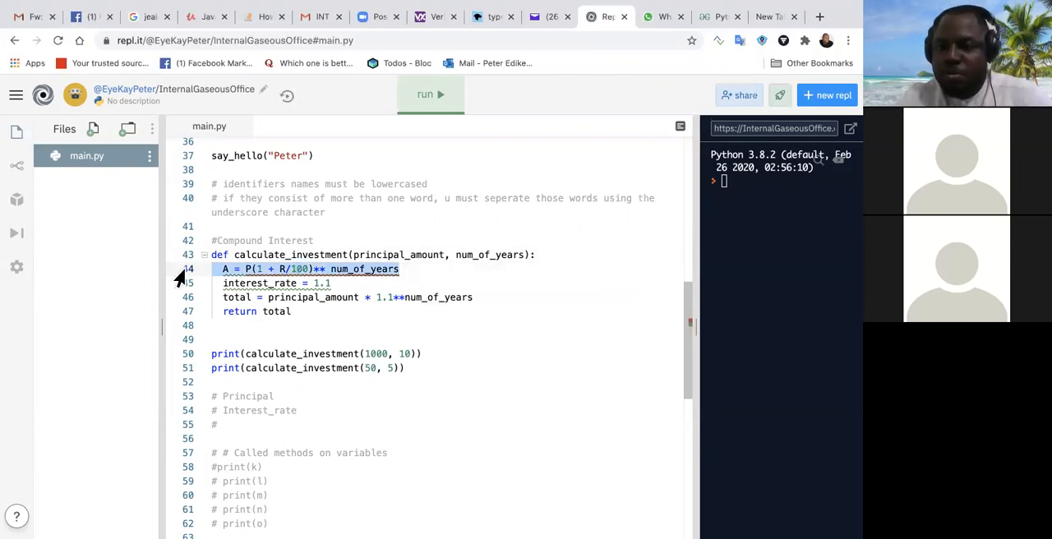
key(Delete)
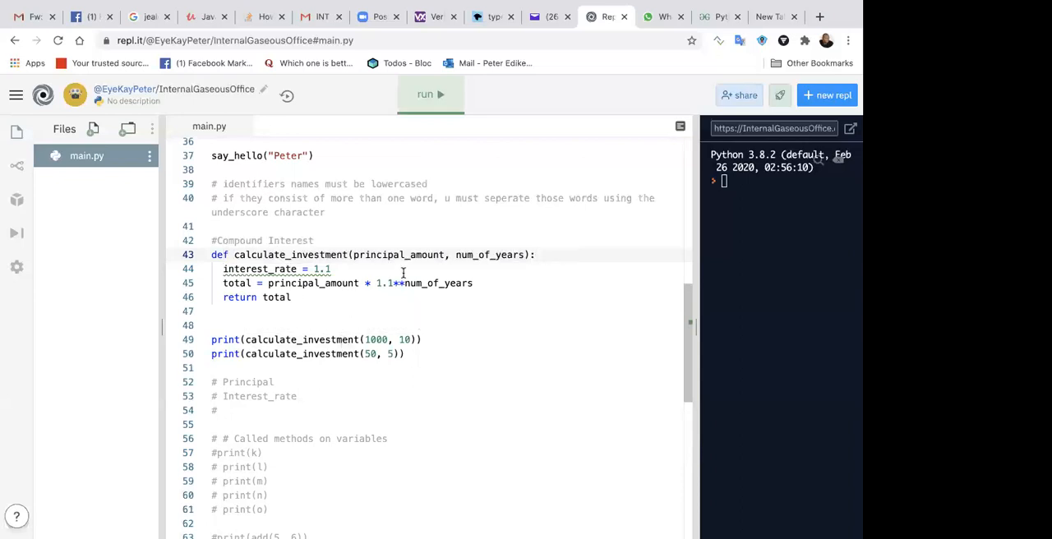
mouse_move(391, 276)
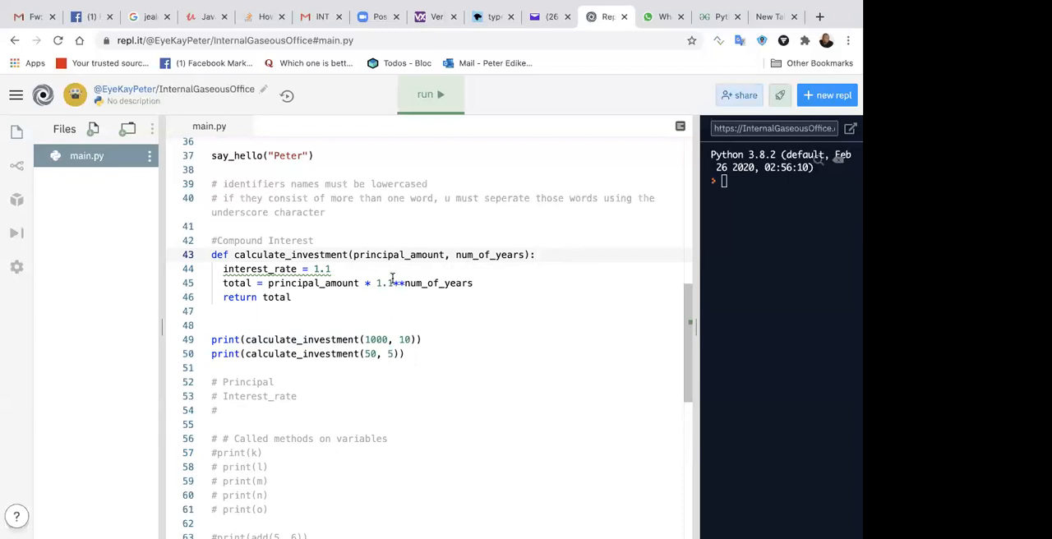
- Replace the literal 1.1 in the total line with the interest_rate variable
text(i)
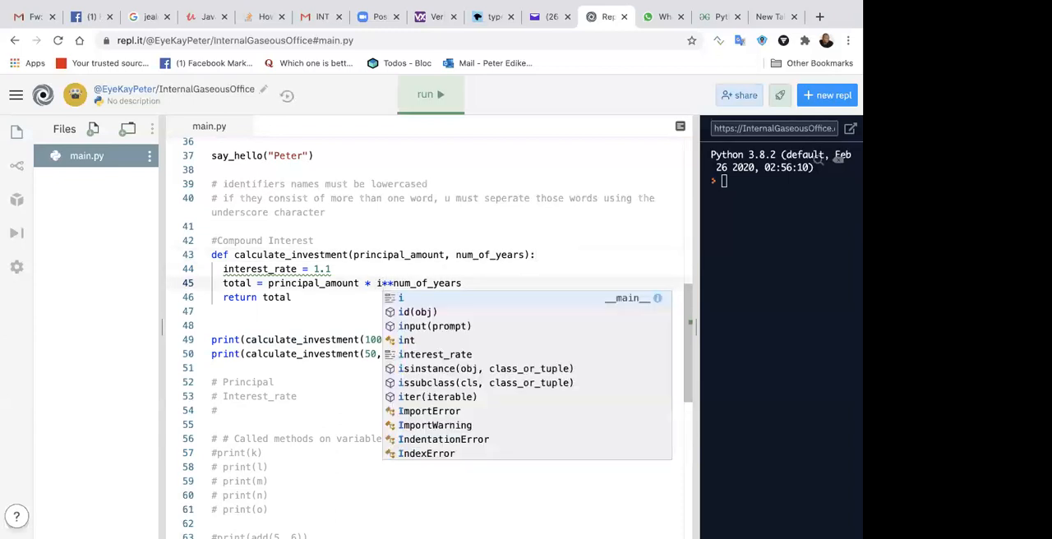
click(434, 355)
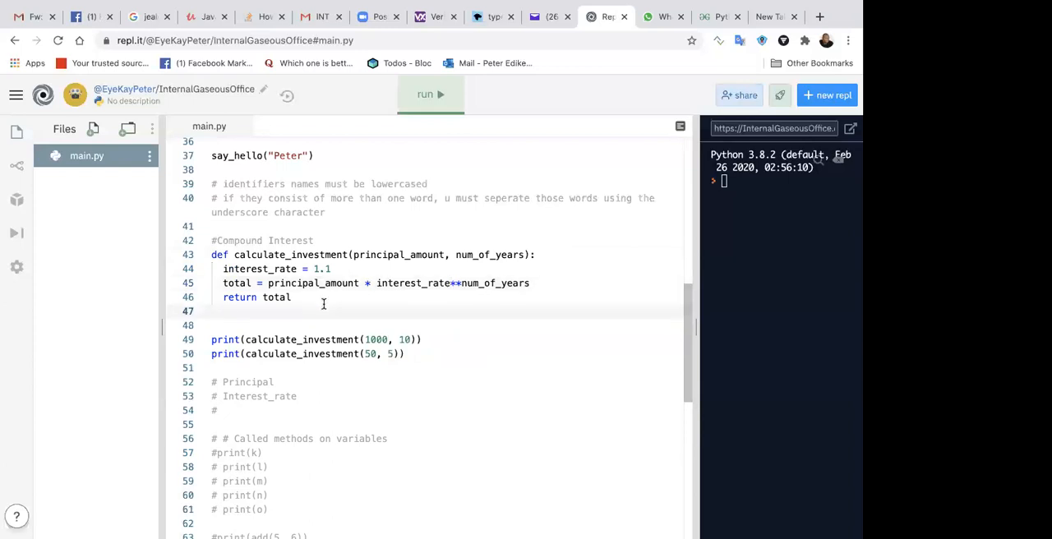
key(enter)
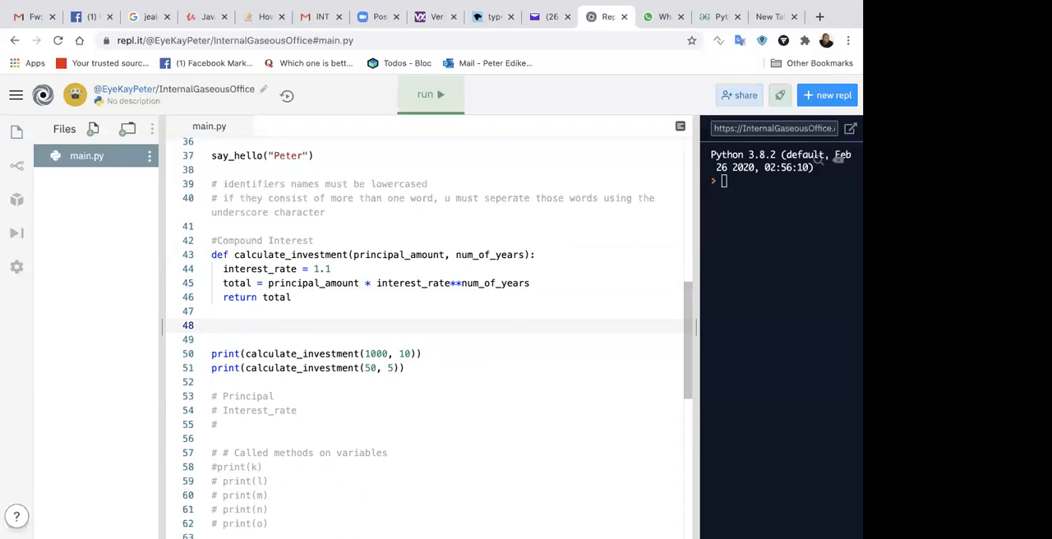
- Add blank lines separating the function from its two print calls
click(212, 325)
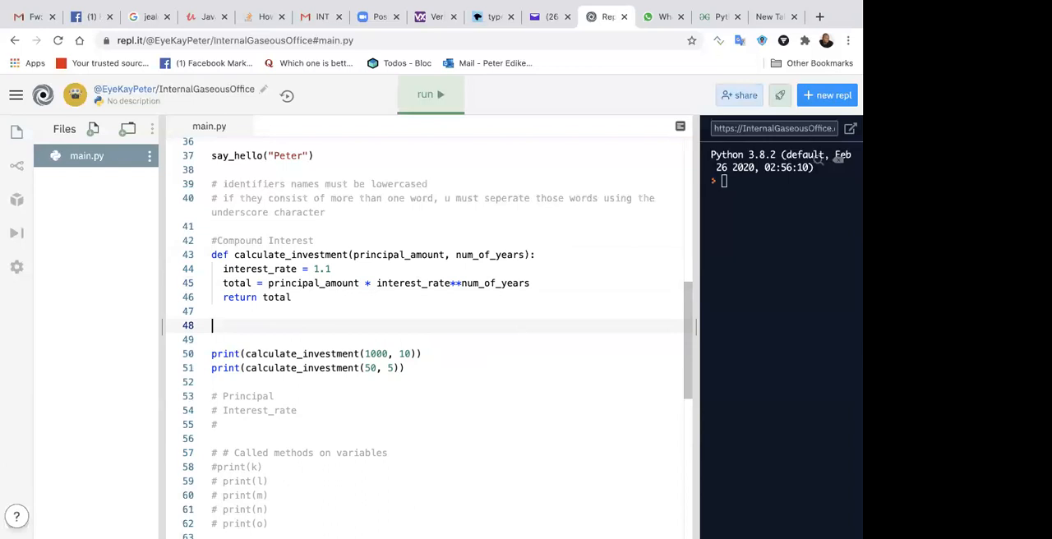
click(212, 326)
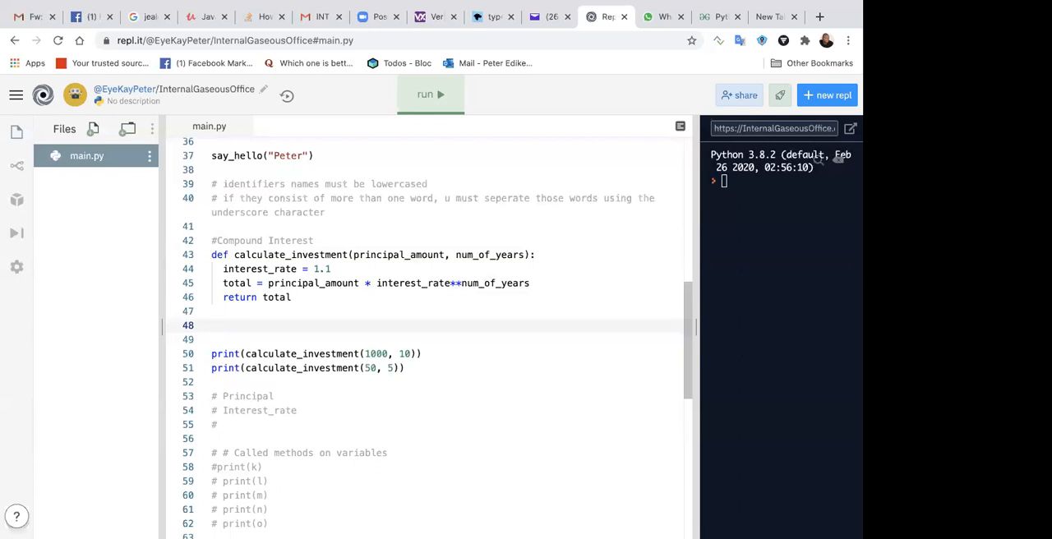
click(212, 326)
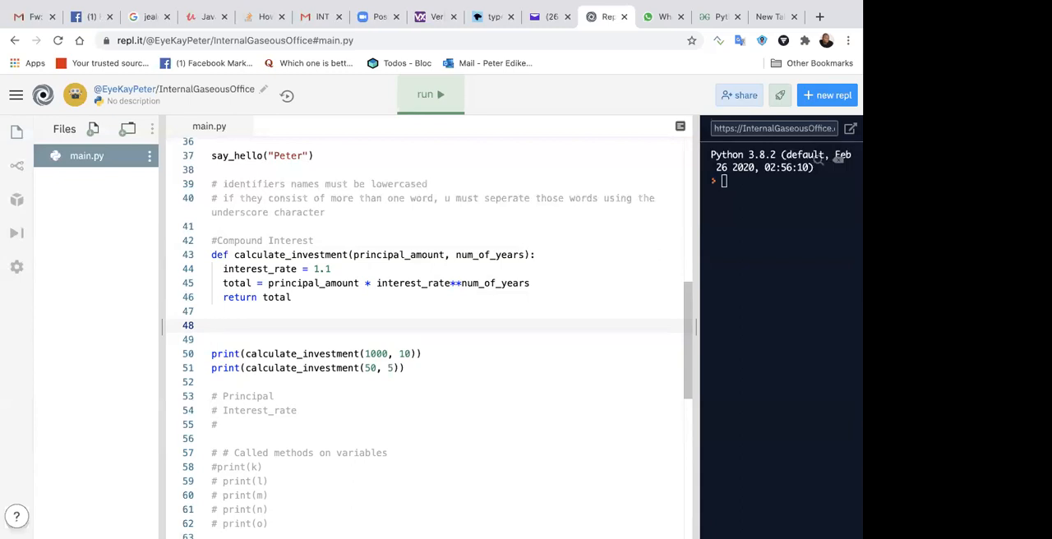
click(212, 325)
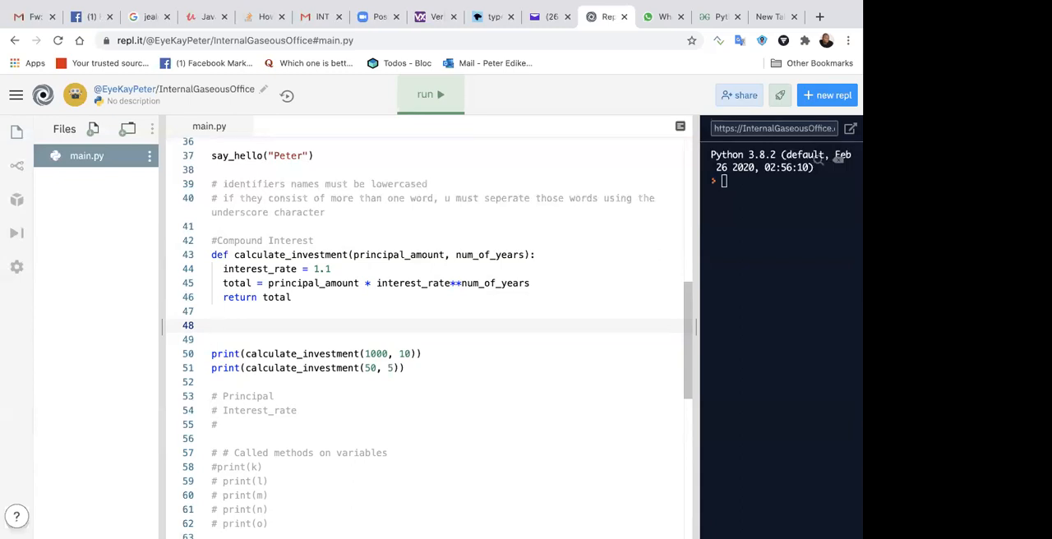
click(212, 326)
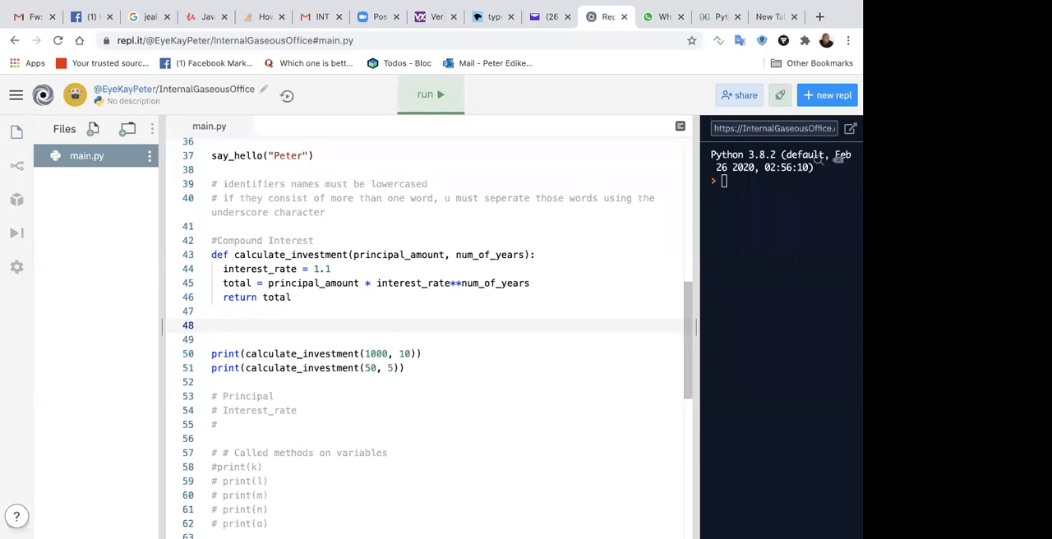
click(212, 326)
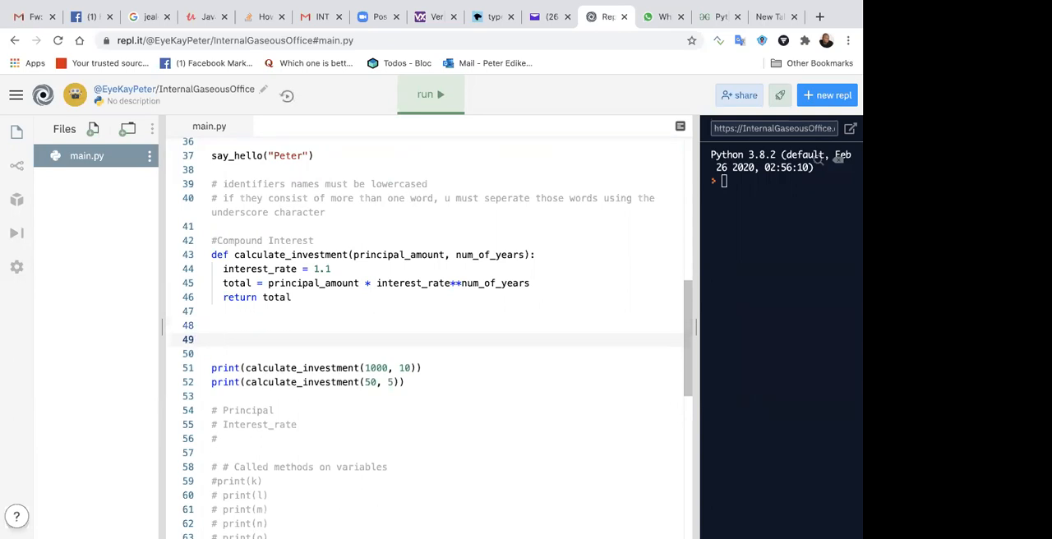
- Write the header def calculate_simple_interest(principal_amount, num_of_years): on line 49
text(def)
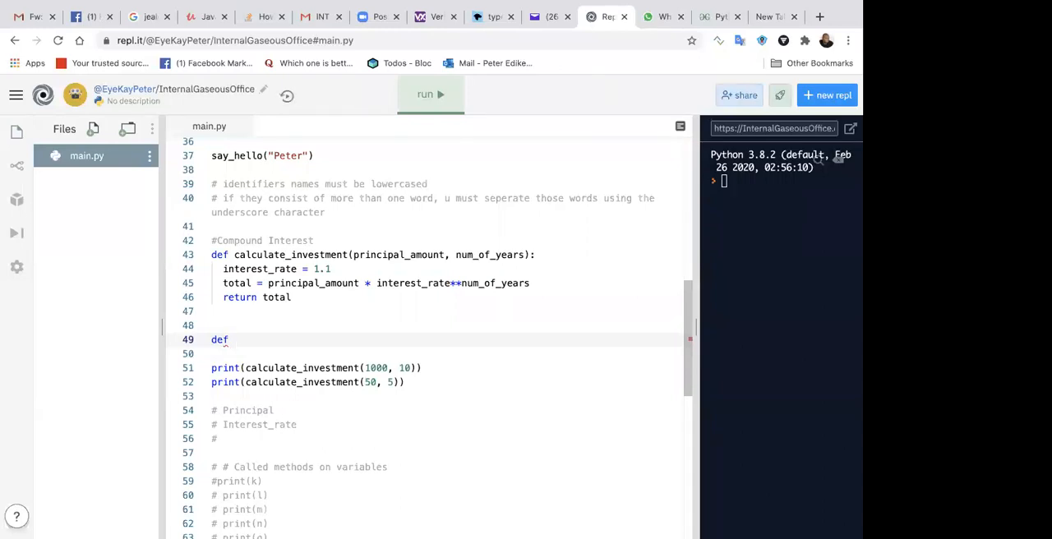
text(cal)
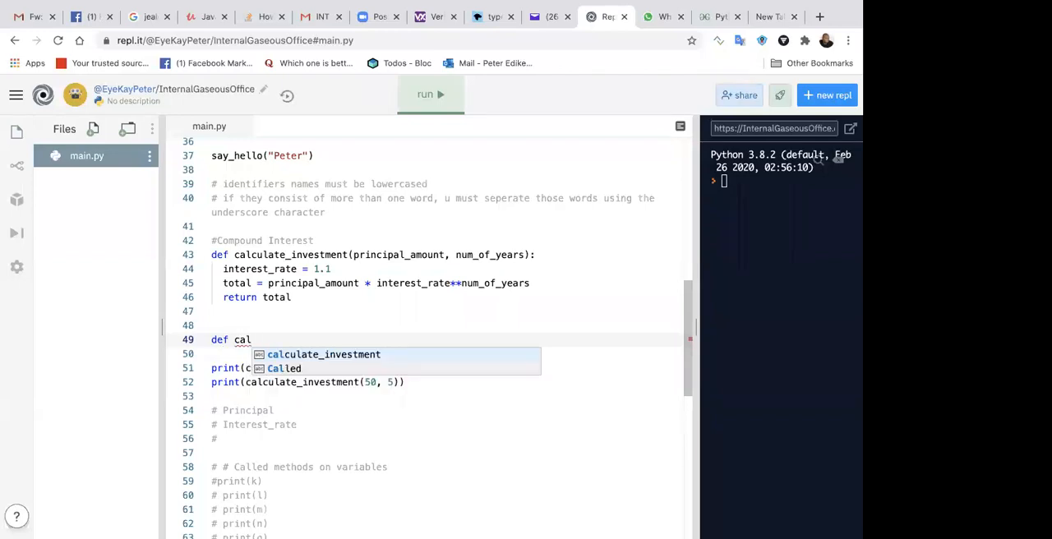
text(culate_)
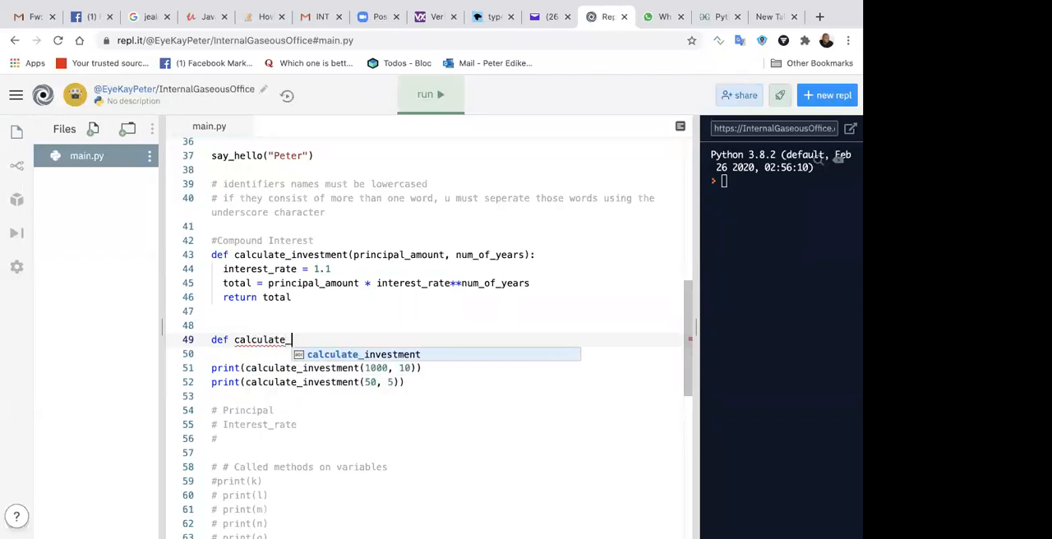
text(simple)
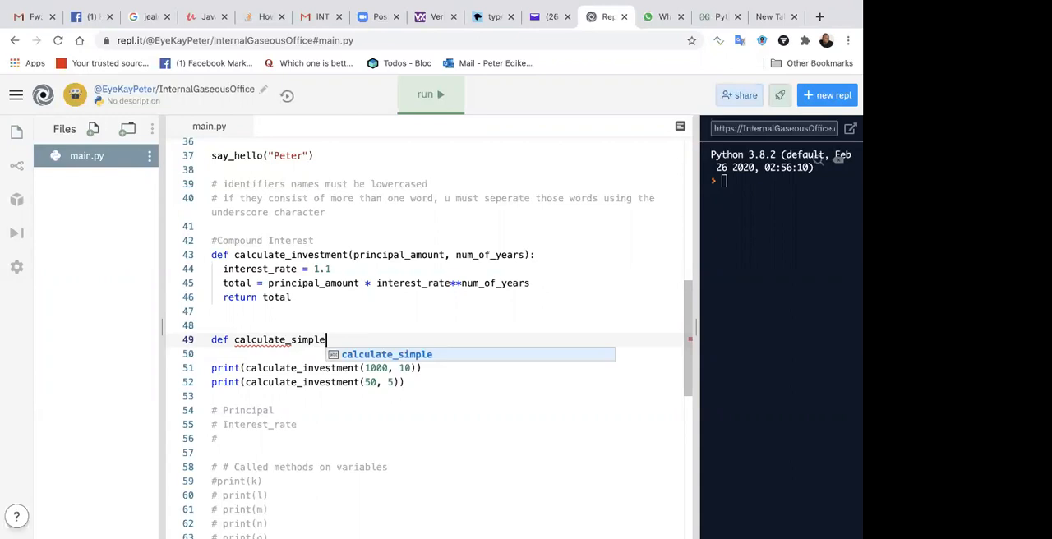
text(_interest)
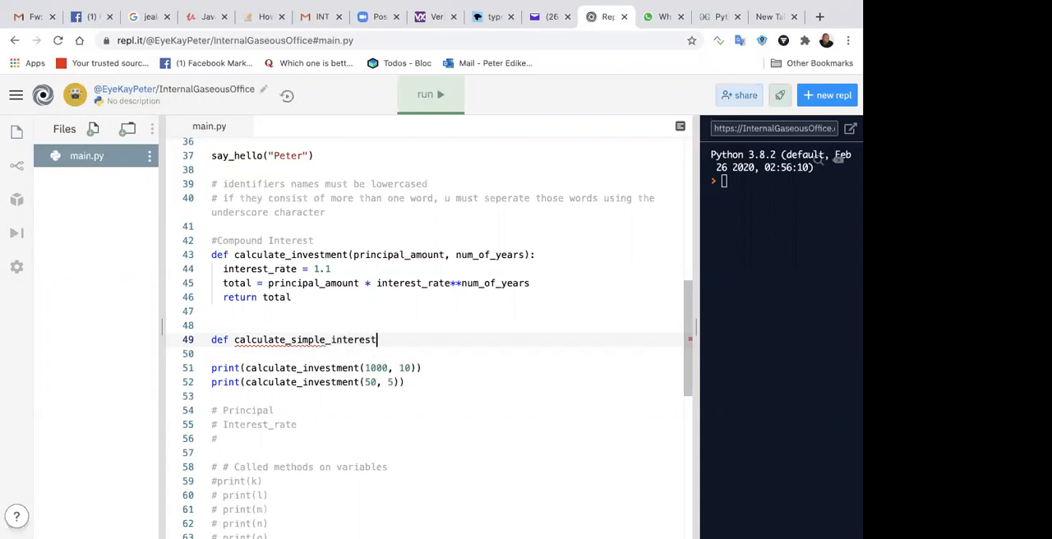
text(())
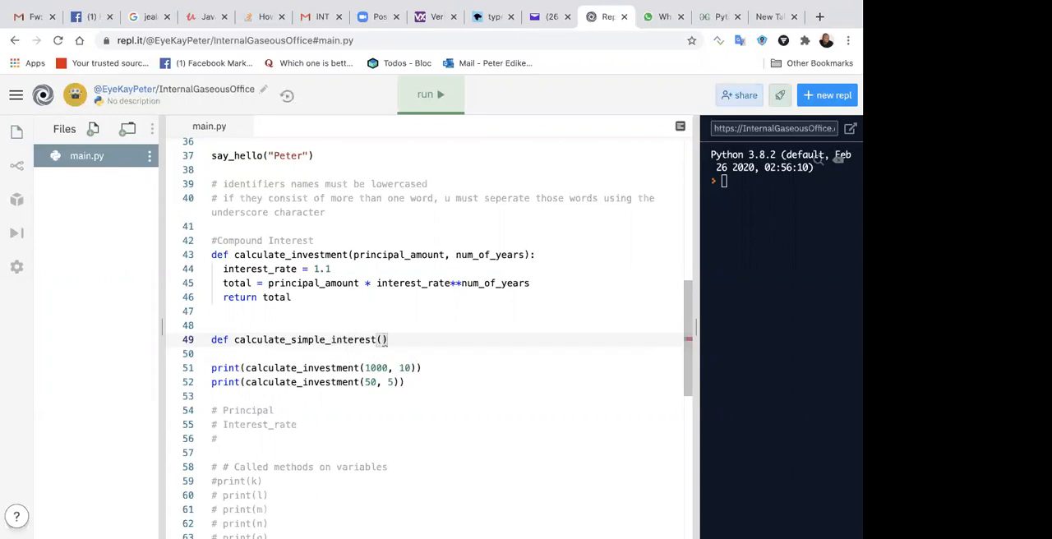
text(principal_amount,)
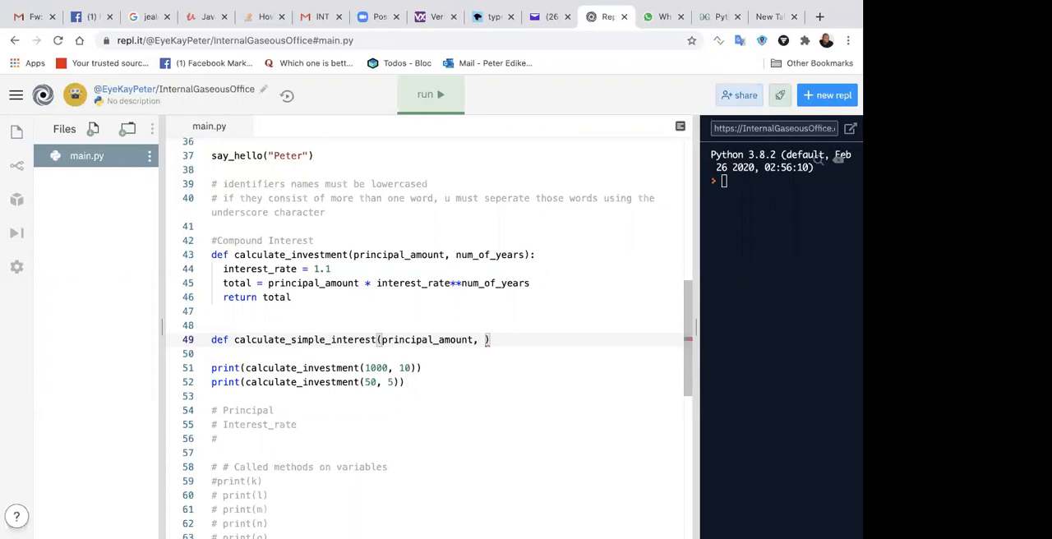
text(num_of)
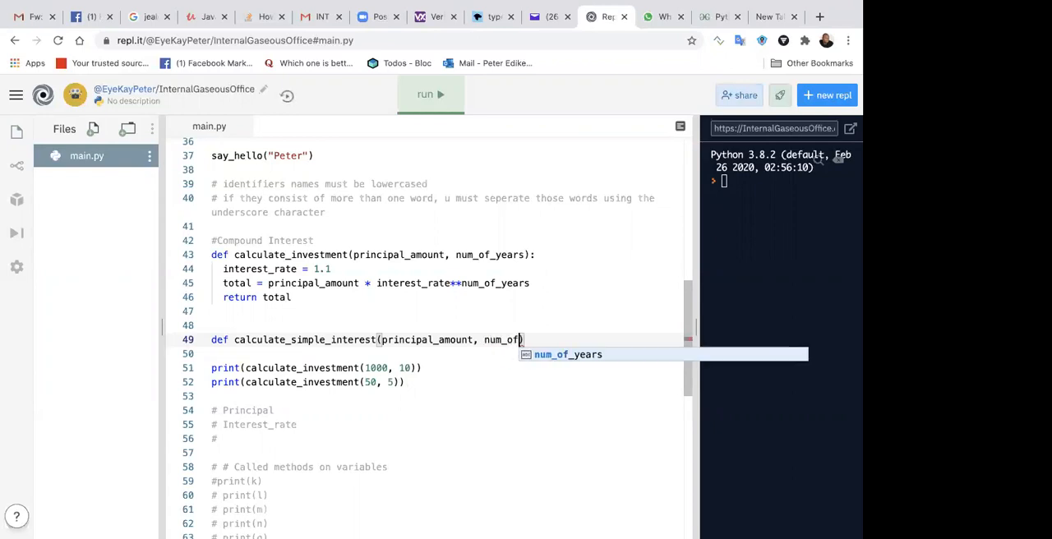
text(_years)
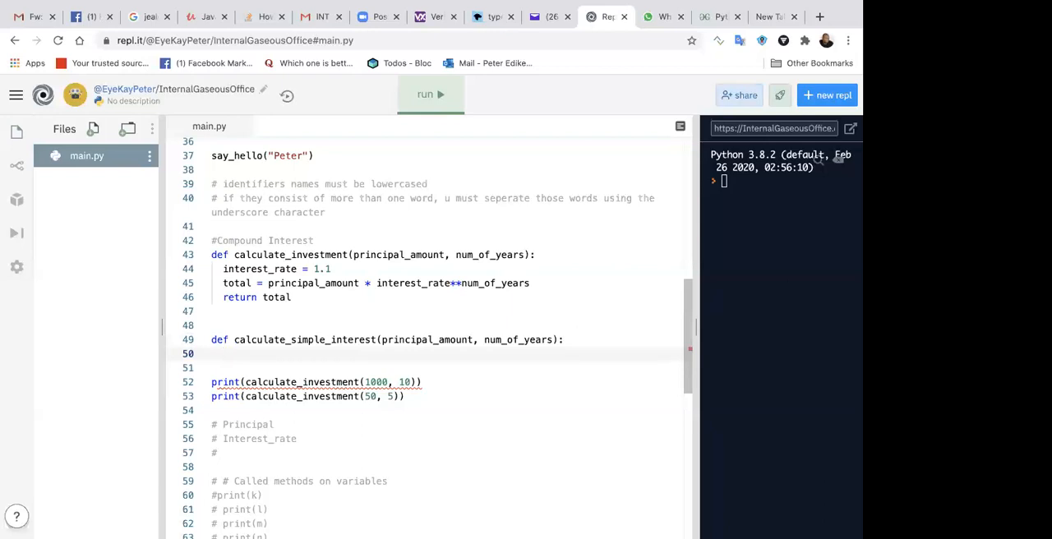
- Start the body with result = principal_amount * num_of_years * 10
click(224, 353)
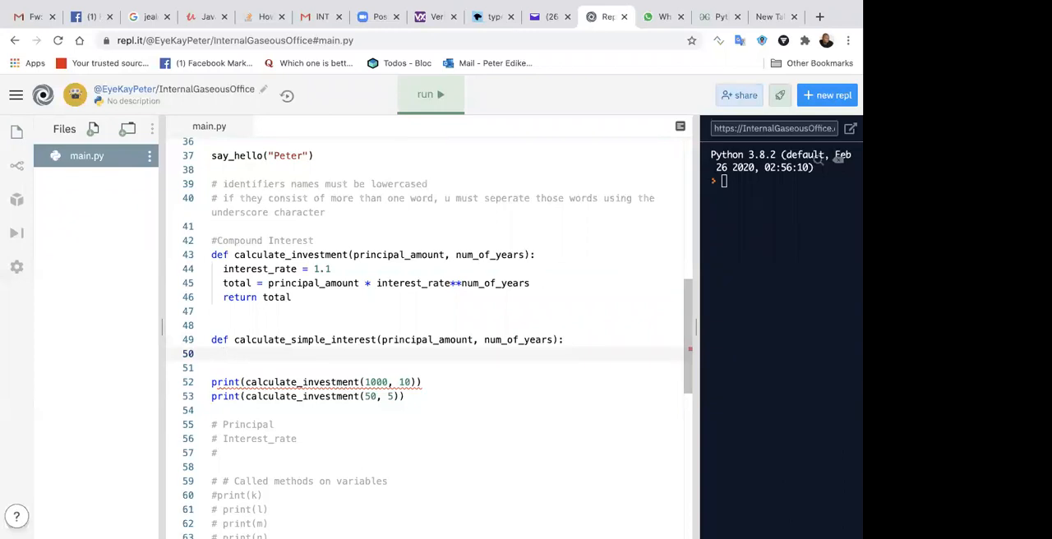
text(result = ()
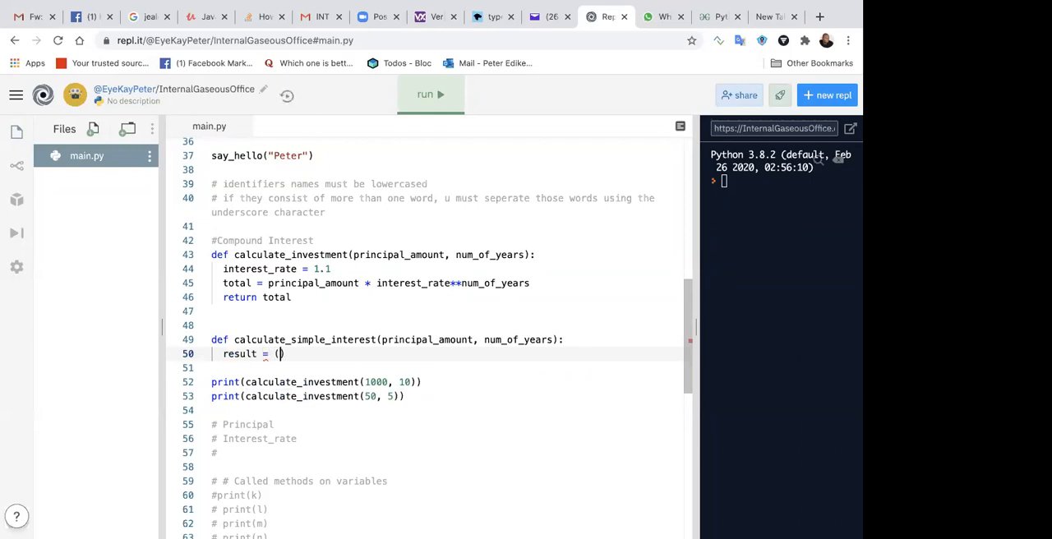
text(principal_amount)
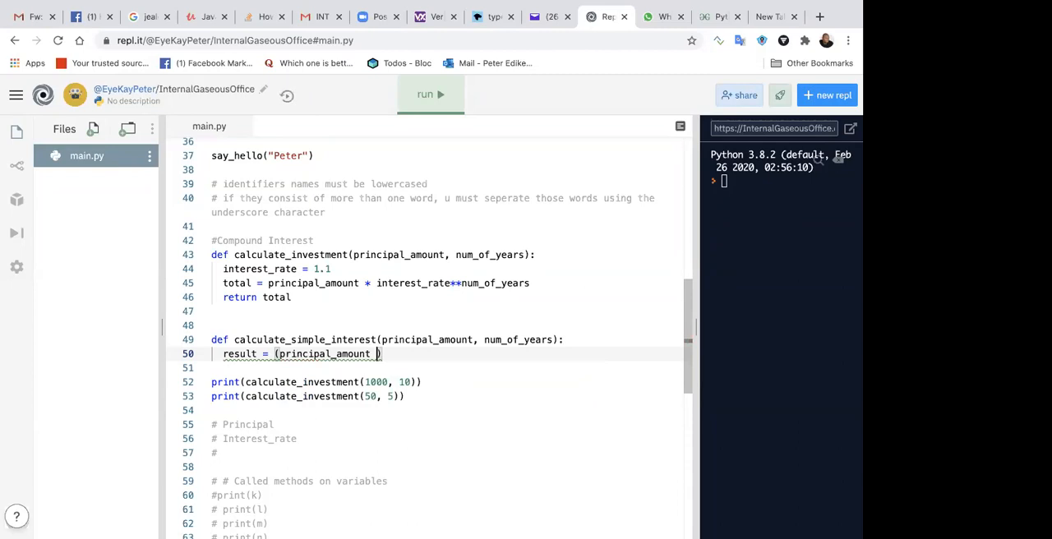
text(*)
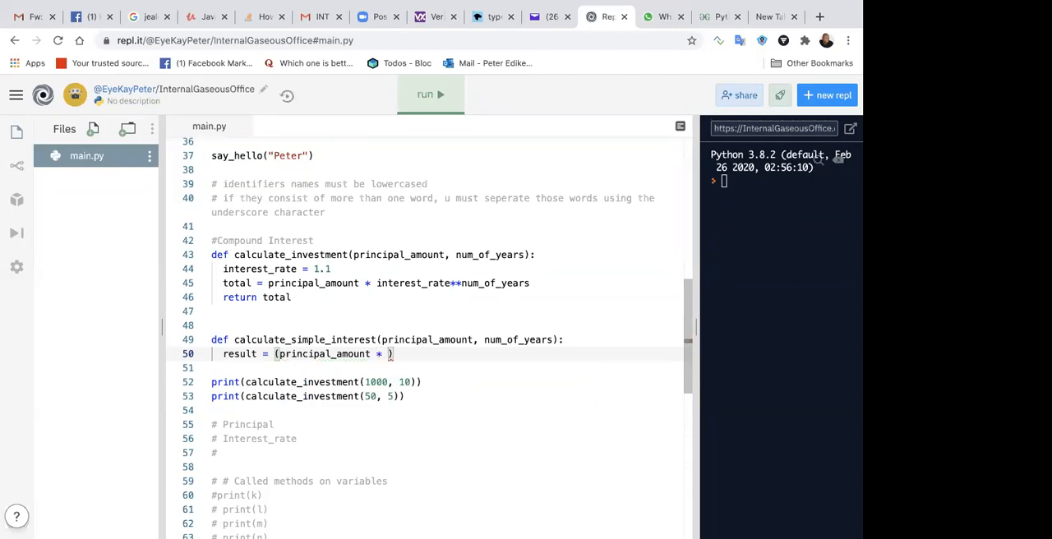
text(num_of_years)
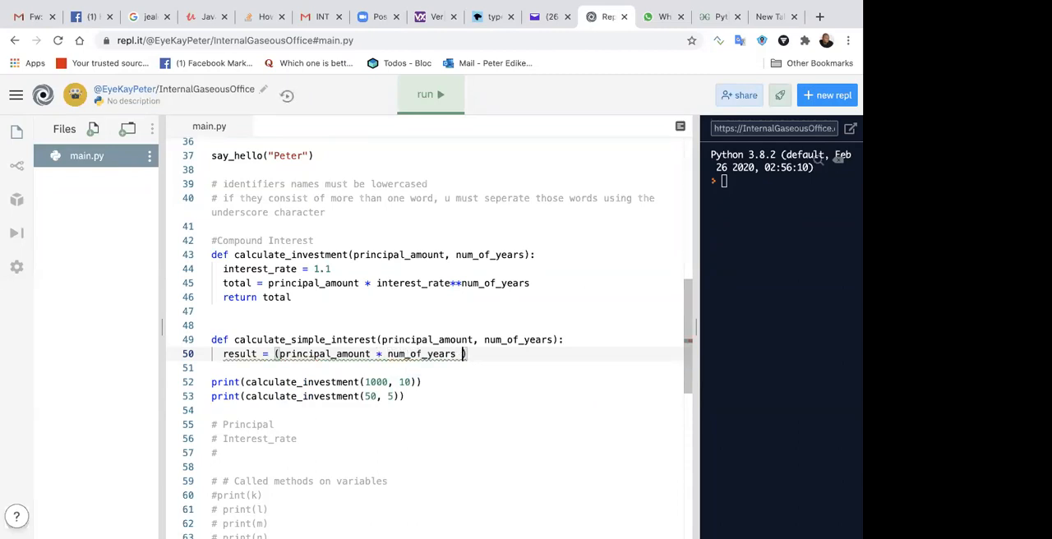
text(*)
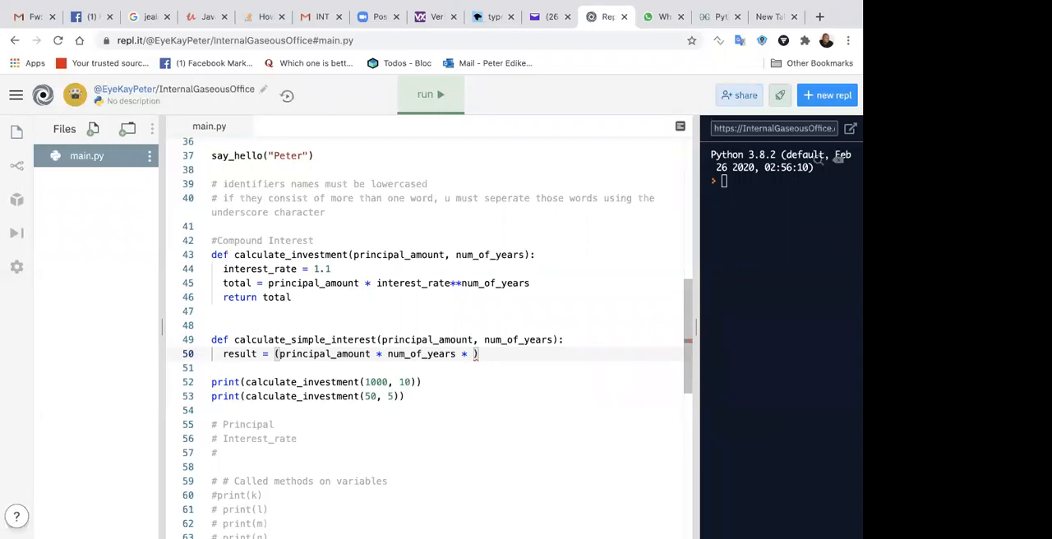
text(10)
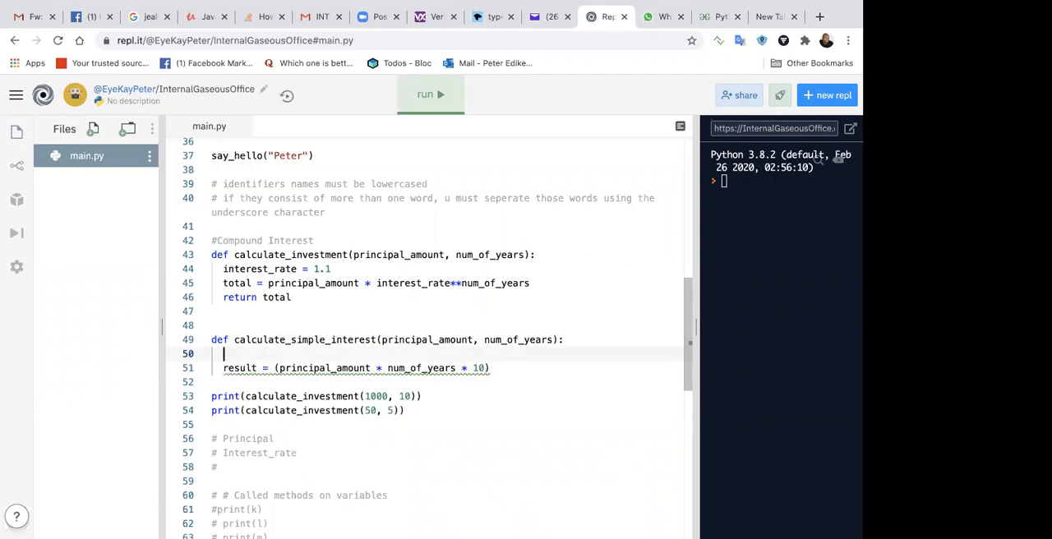
- Set interest_rate = 0.1, use it in result divided by 100, and return result
text(inte)
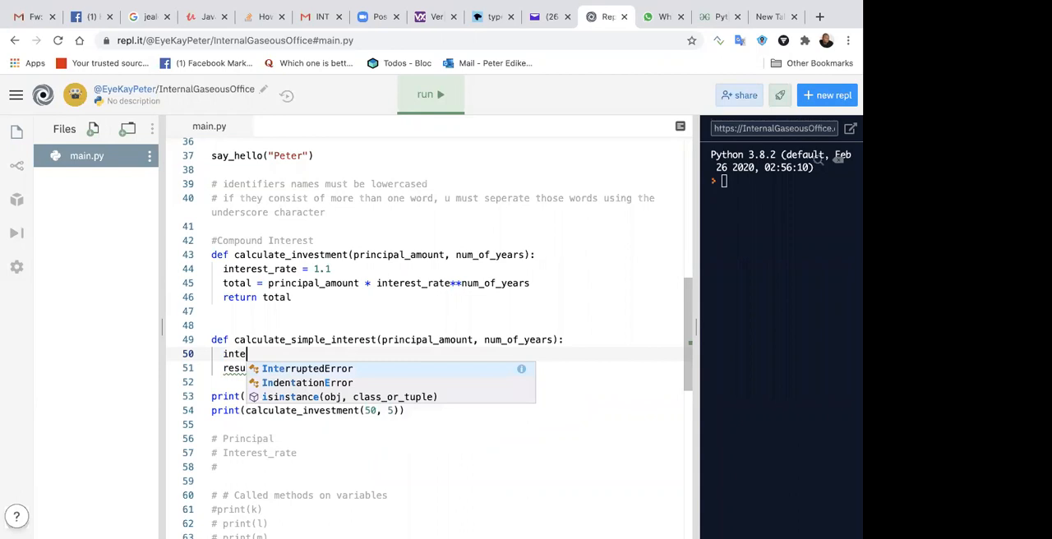
text(rest_raget)
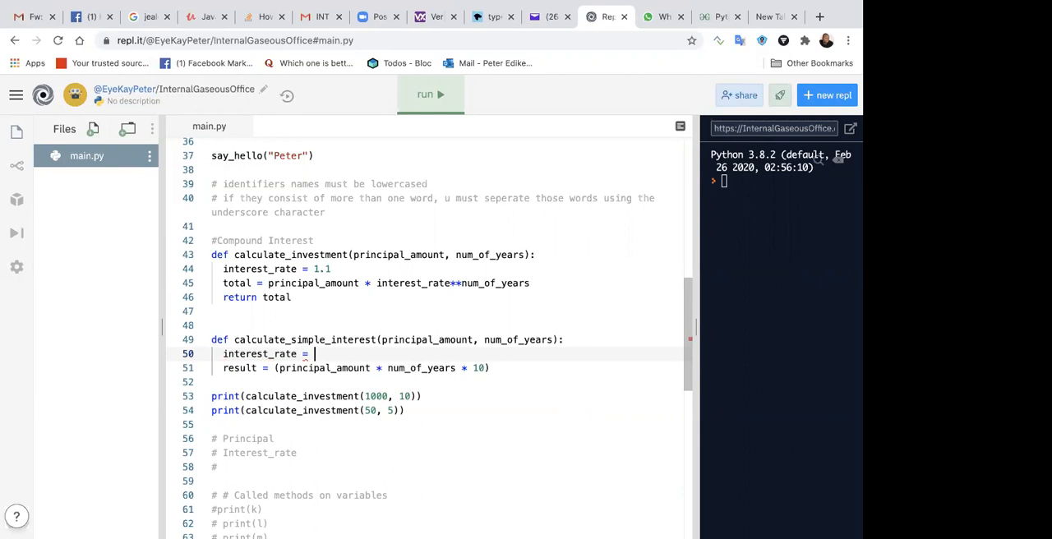
text(0.1)
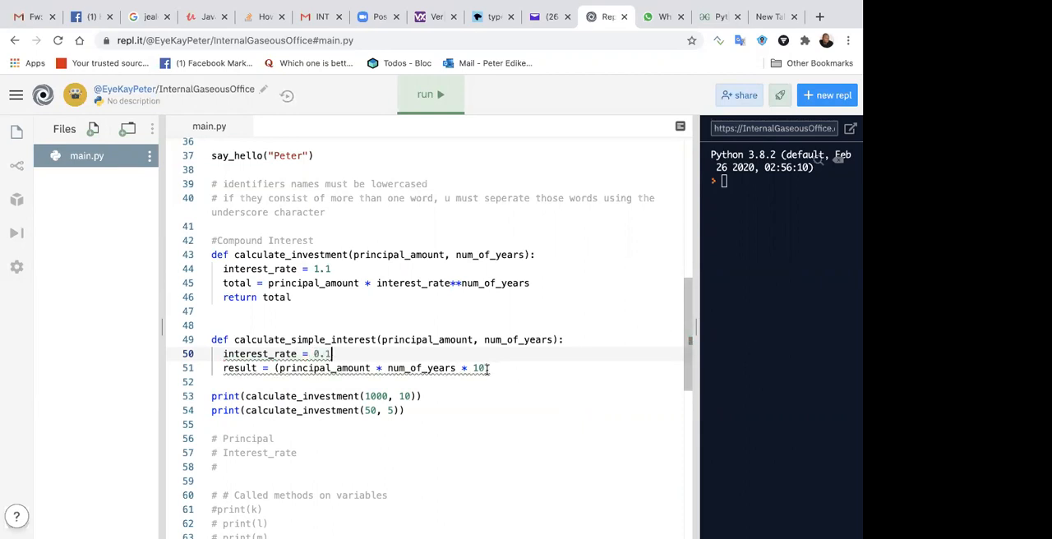
text(0.)
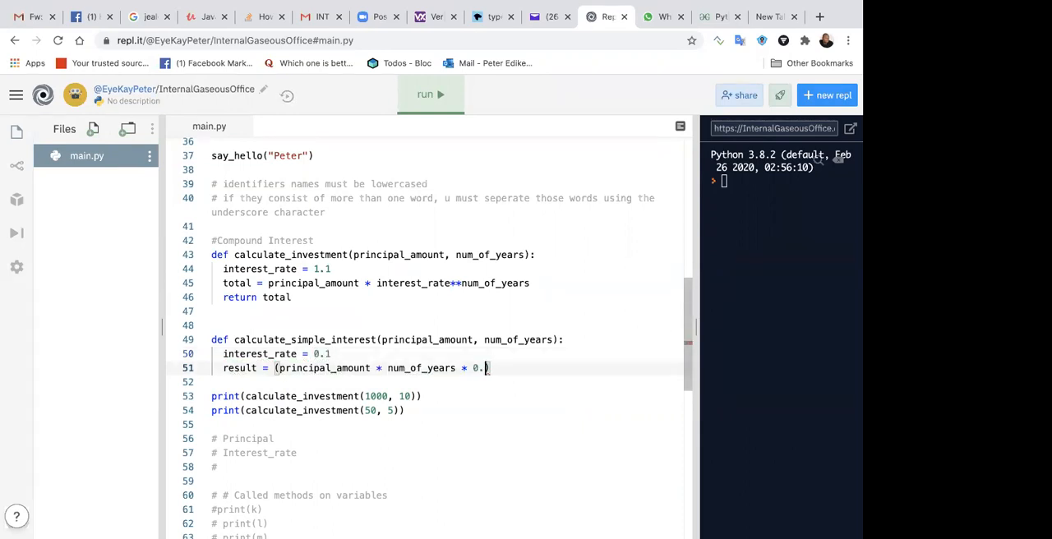
text(1) /)
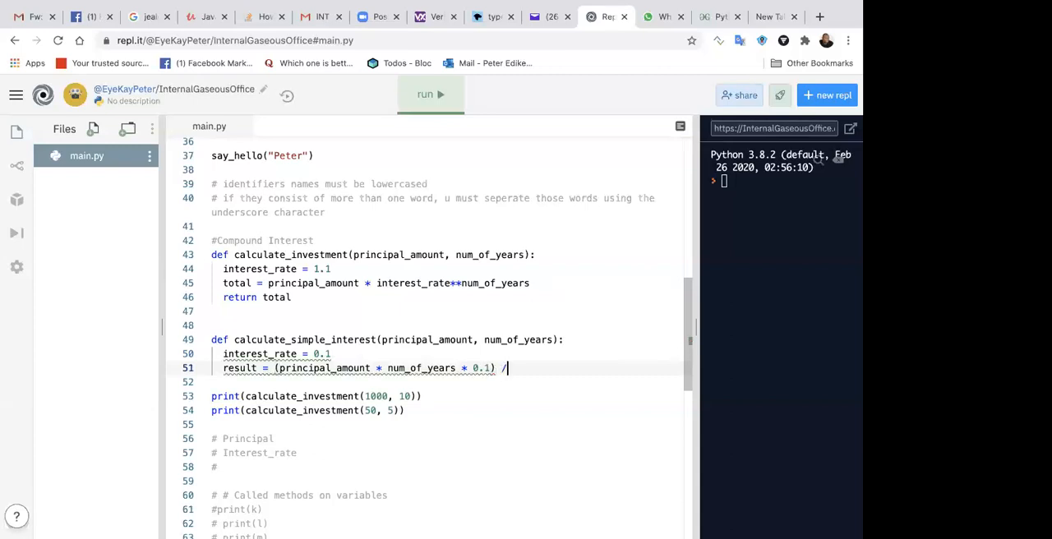
text(100;)
click(446, 381)
text(re)
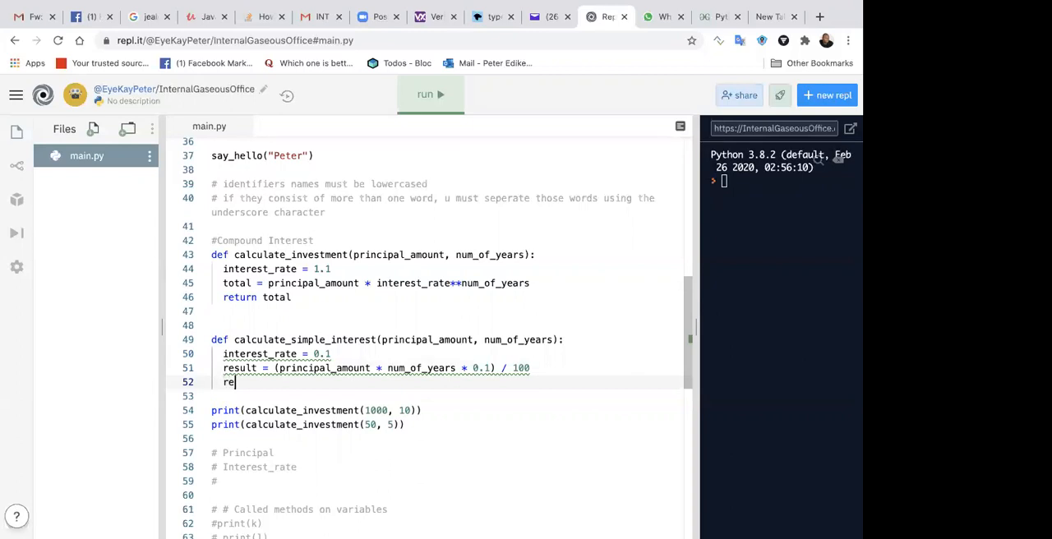
text(turn result;)
click(446, 368)
text(i)
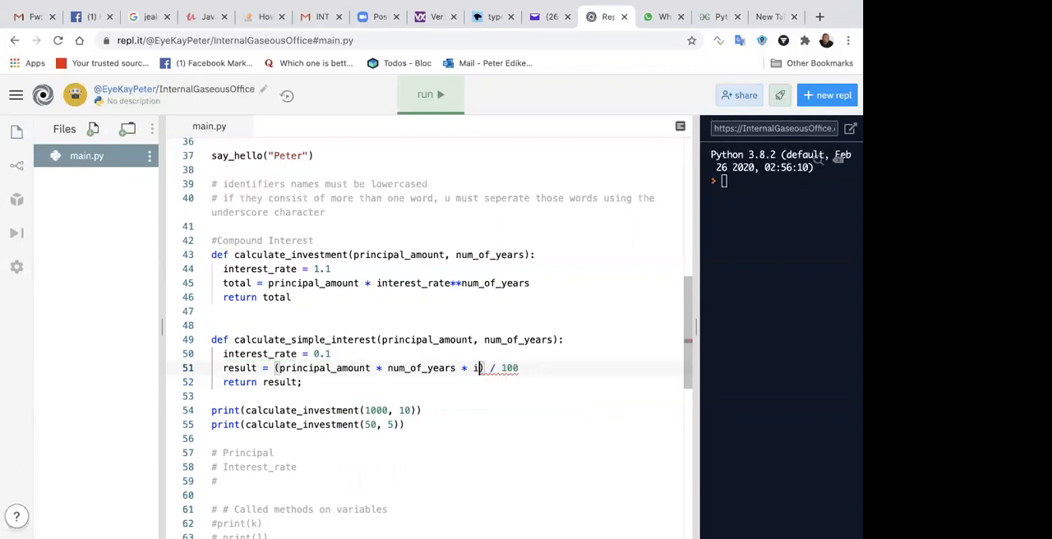
text(nterest_rate)
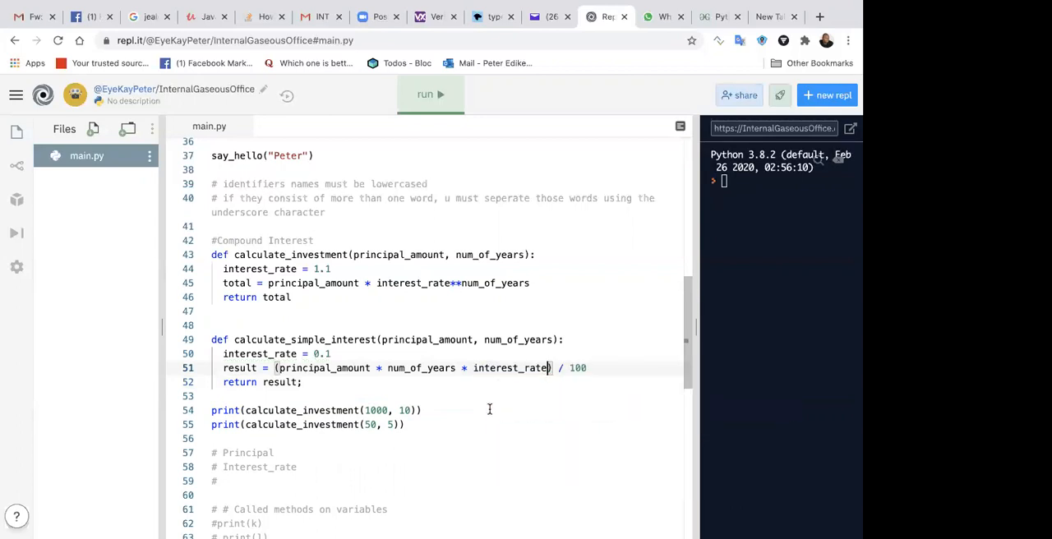
scroll(down, 3)
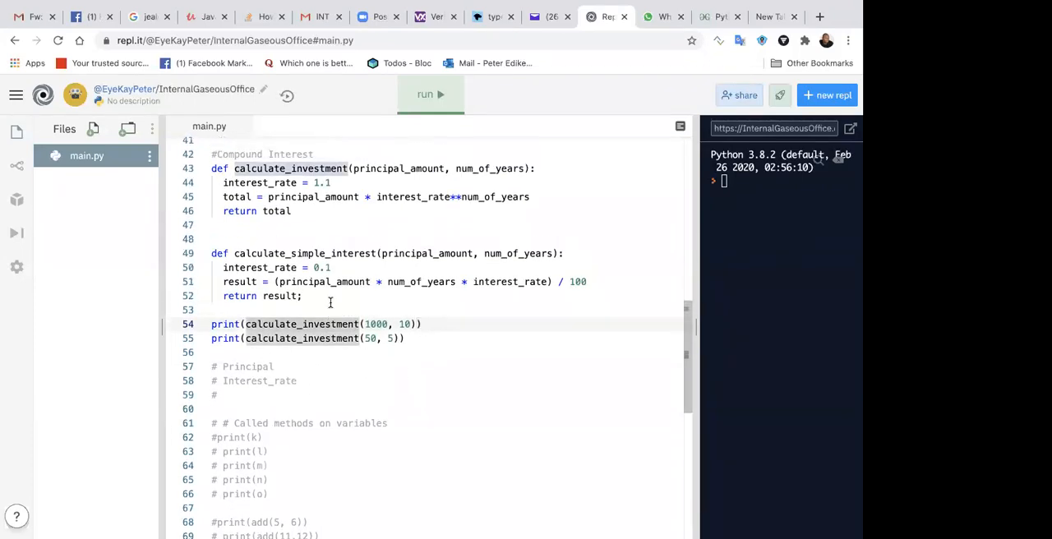
- Rename every calculate_investment occurrence to calculate_compound_interest
right_click(289, 184)
text(calculate_com)
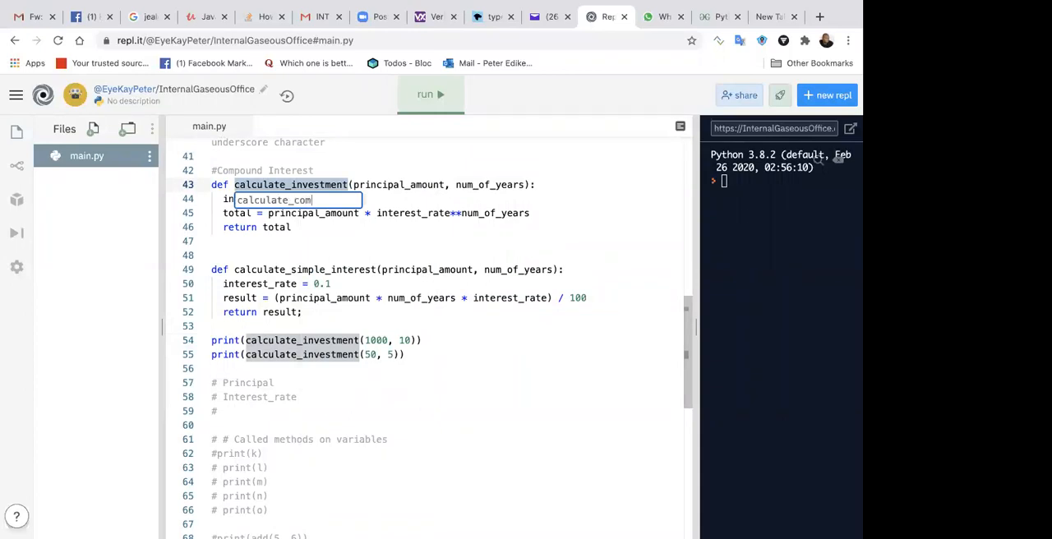
text(pound_inter)
click(449, 368)
text(print(calculate_simple_interest()
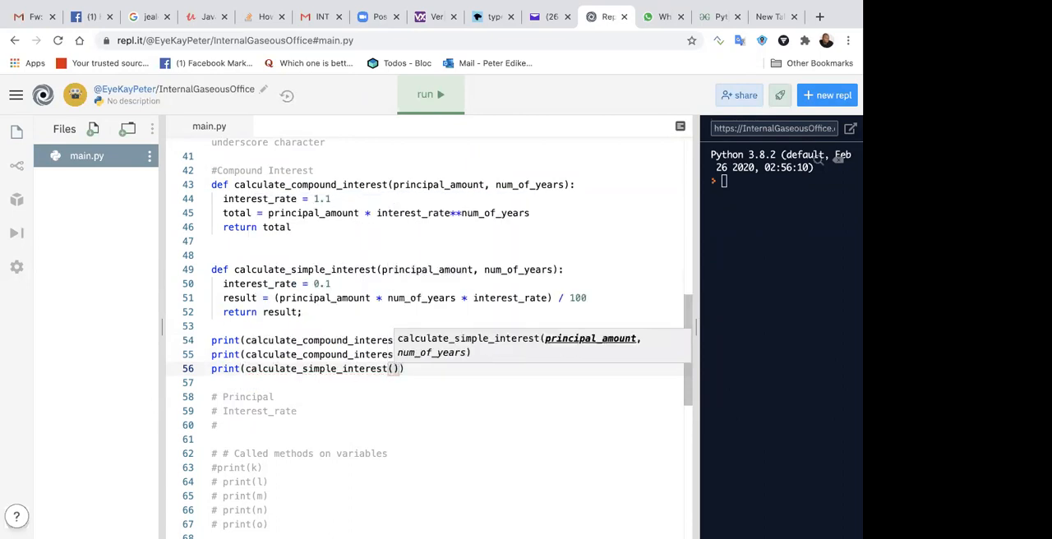
- Add prints of calculate_simple_interest for (1000, 10) and (50, 5)
text(1000, 10)
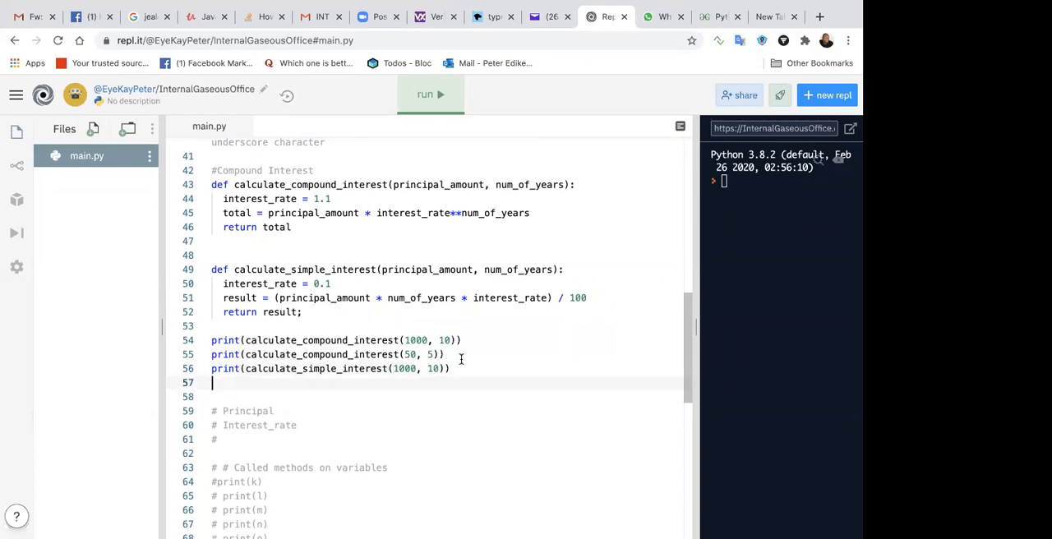
text(print)
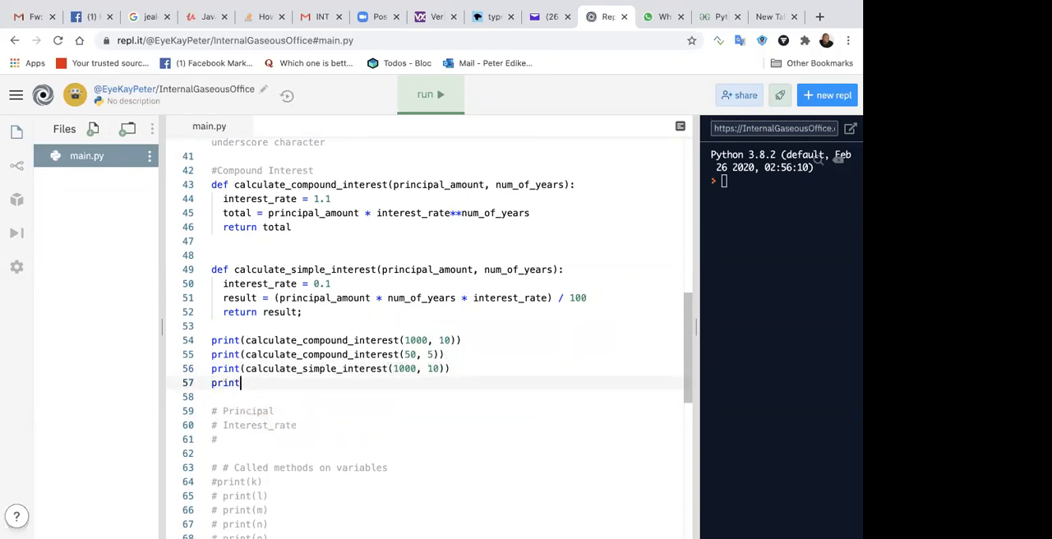
text((calu)
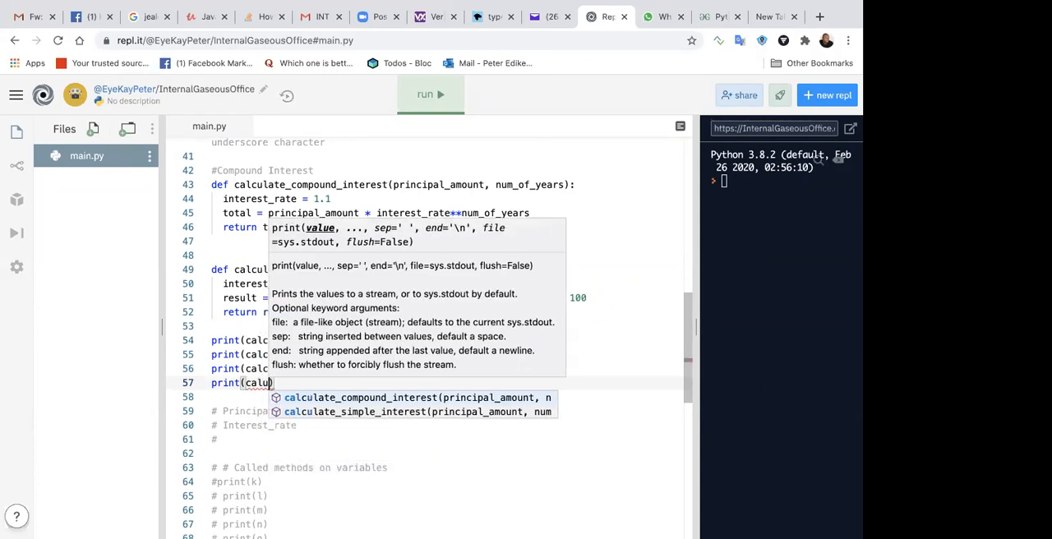
text(9)
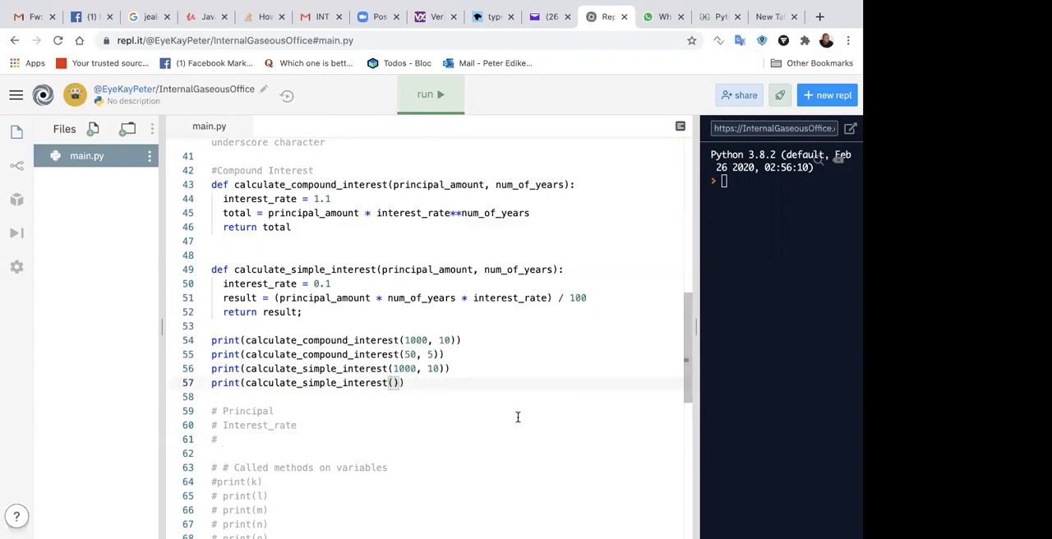
text(50)
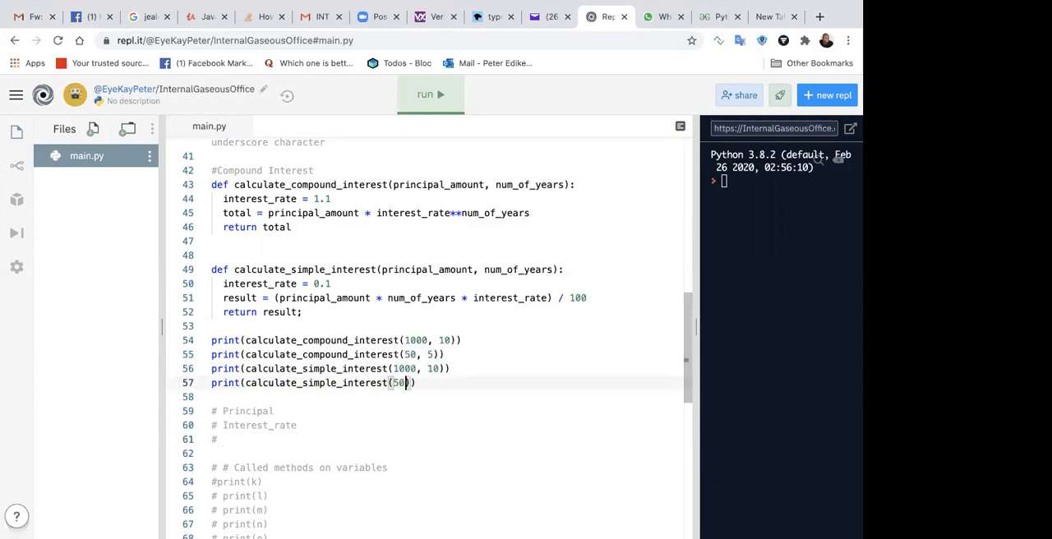
text(, 5)
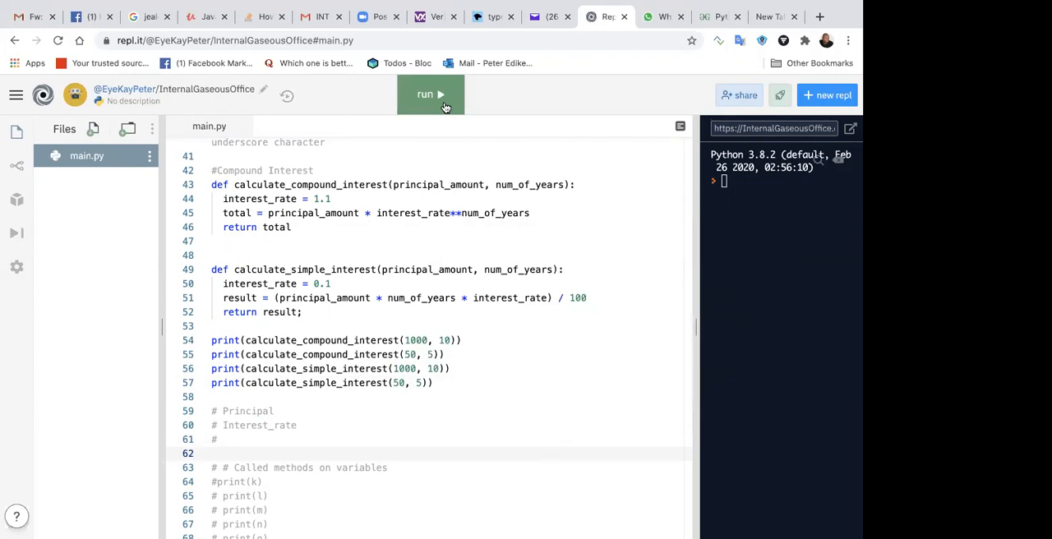
- Run main.py and widen the console to read the compound and simple interest outputs
click(430, 94)
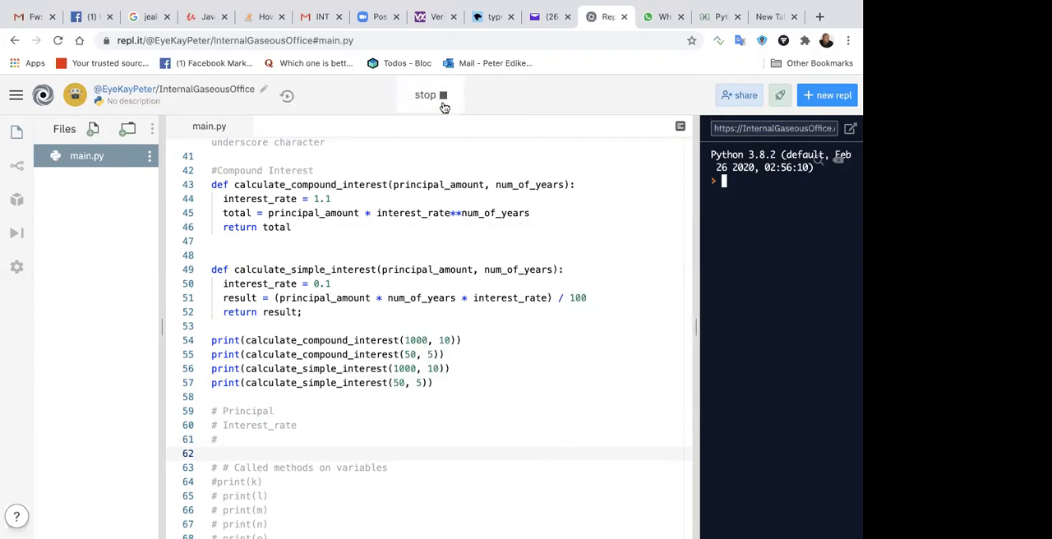
click(430, 96)
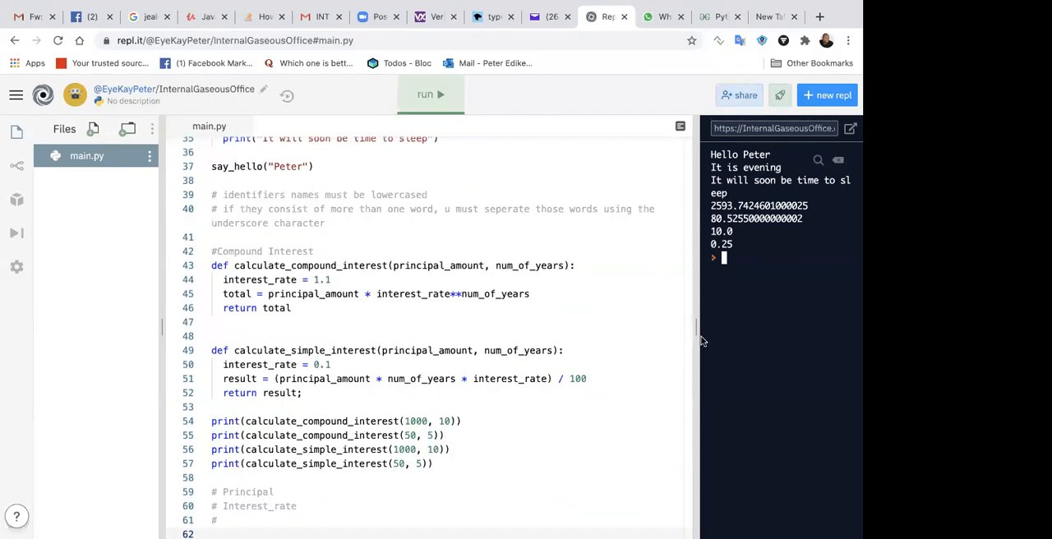
drag(699, 339, 631, 338)
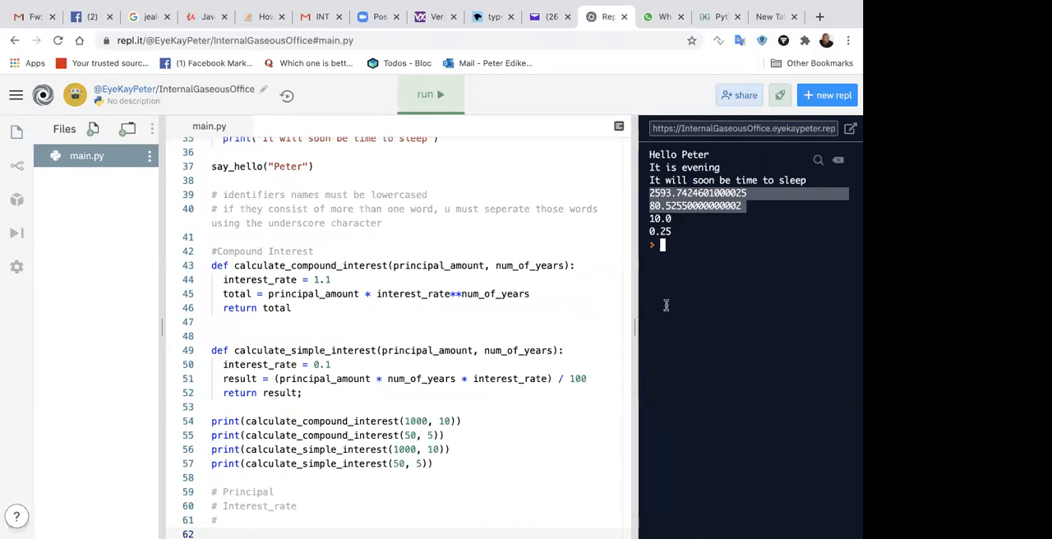
mouse_move(674, 231)
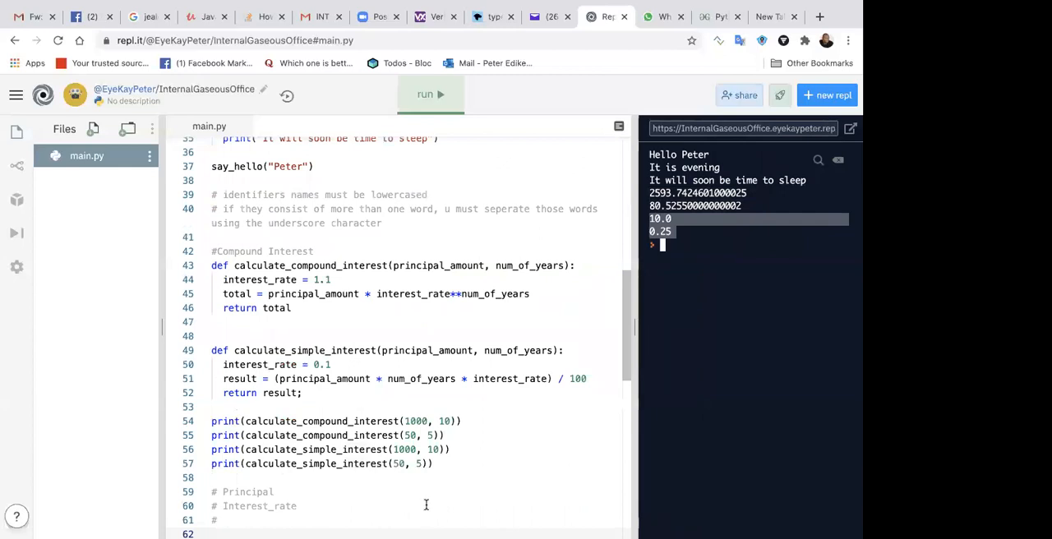
scroll(down, 3)
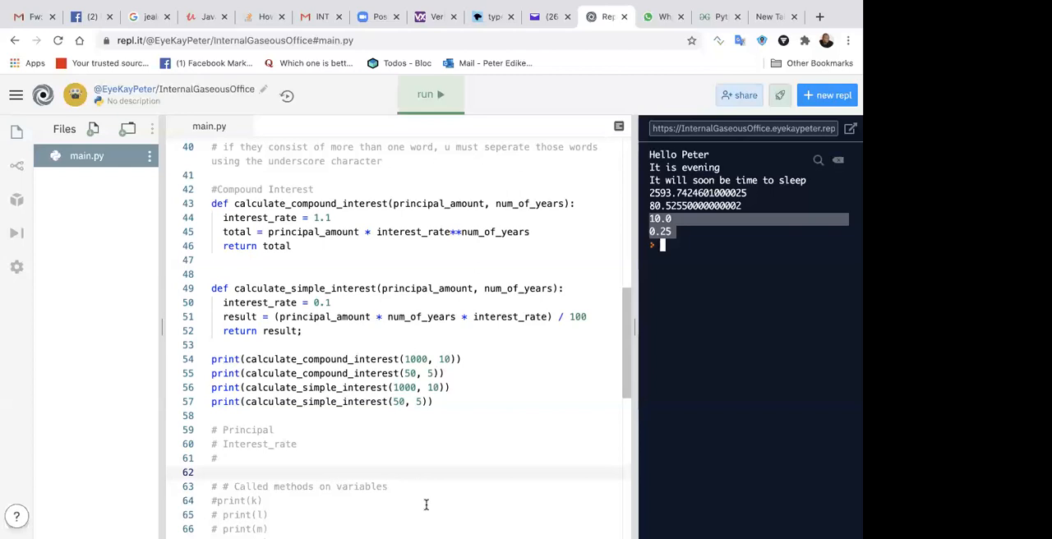
mouse_move(460, 344)
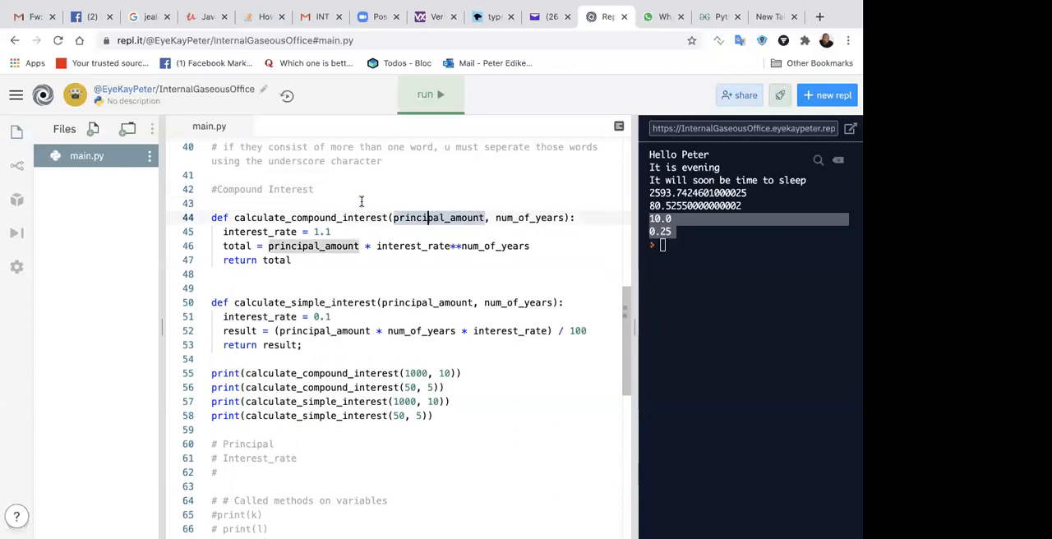
- Note the principal_amount < 0 condition as a comment under Compound Interest
click(215, 204)
text(# p)
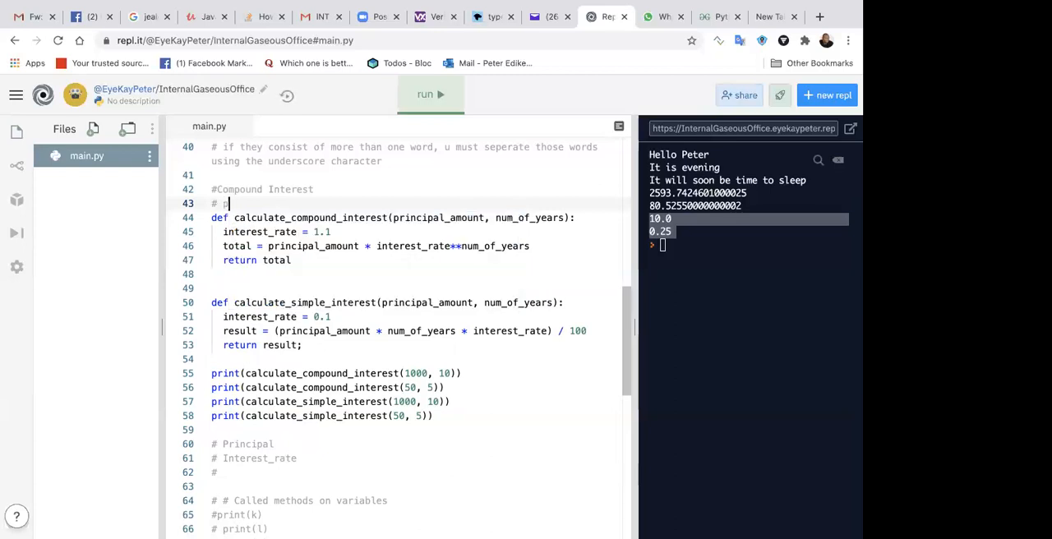
text(rincipal_amount = 0)
text(#)
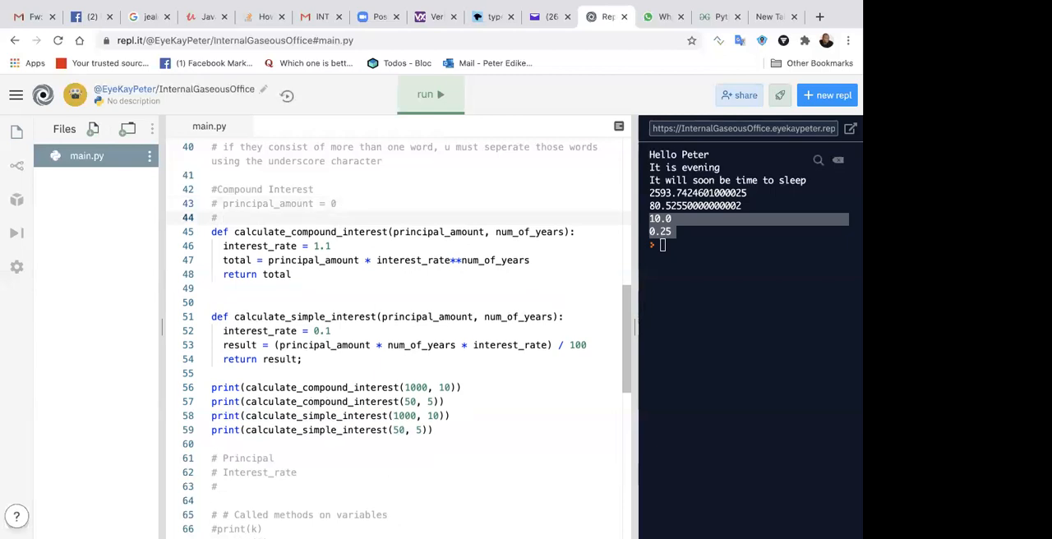
text(principal_amount < 0)
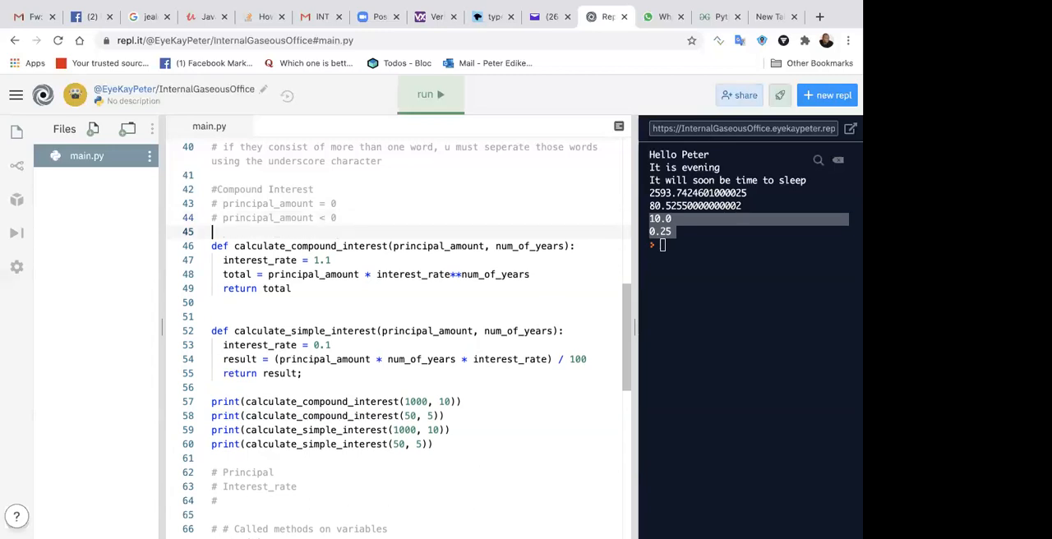
- Add the comment '# num_of_years < 0 || num_of_years < 0' and a blank line below the first print
text(#)
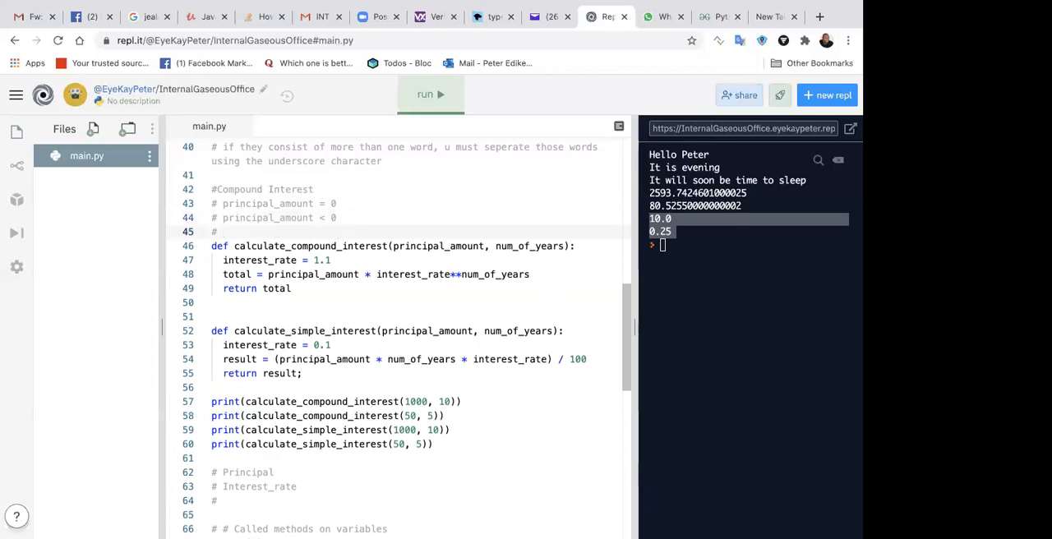
text(num)
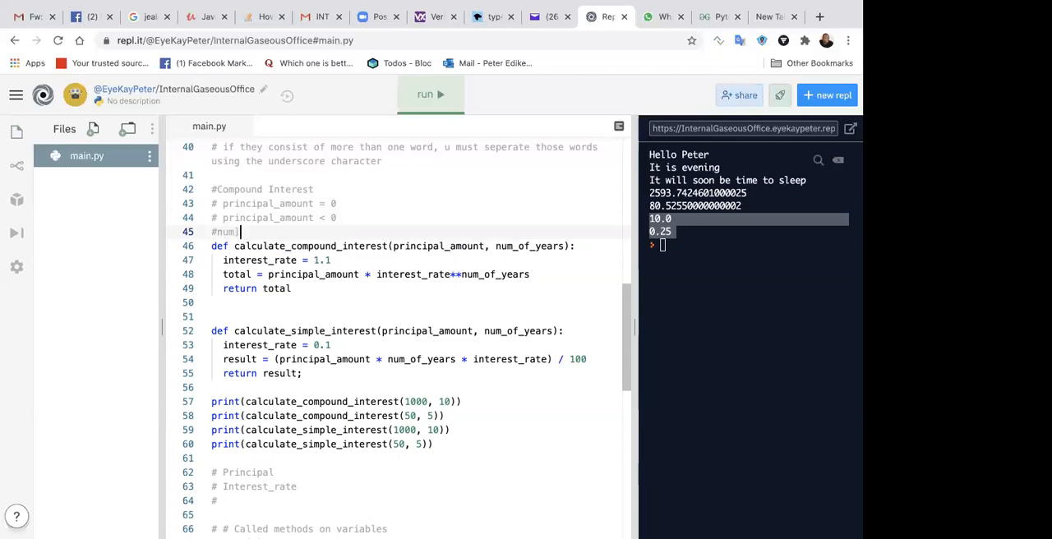
text(])
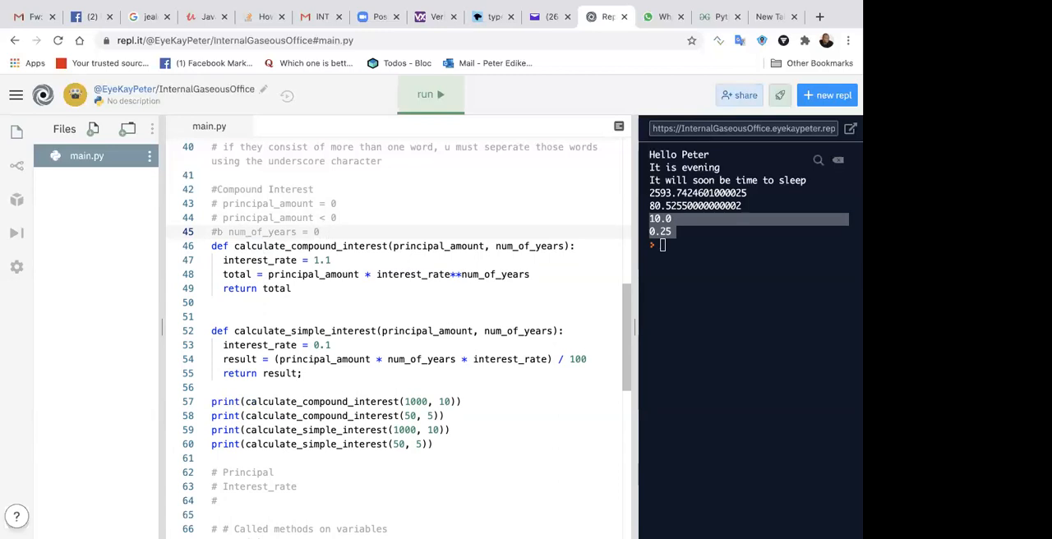
text(|| num_of_years)
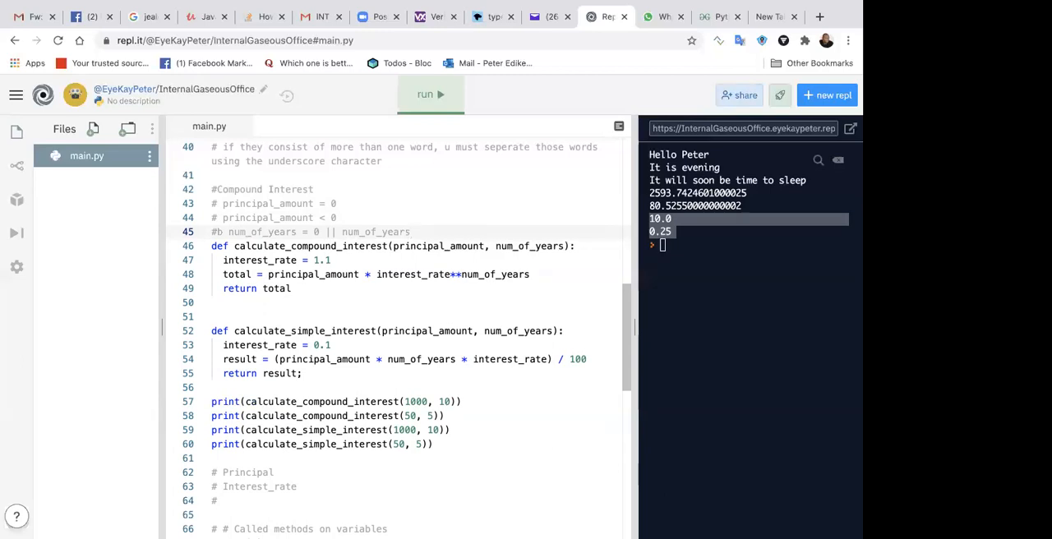
text(< 0)
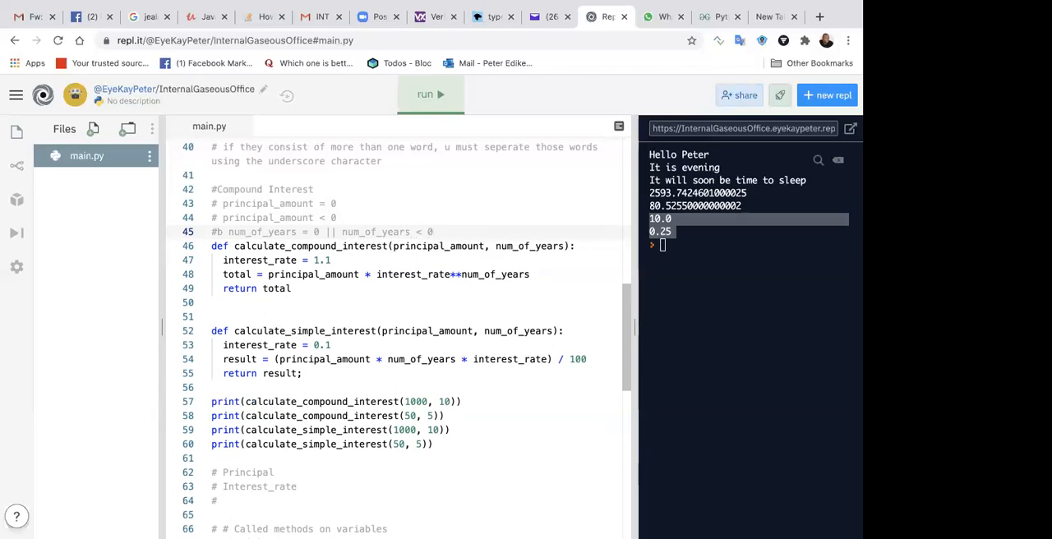
click(434, 232)
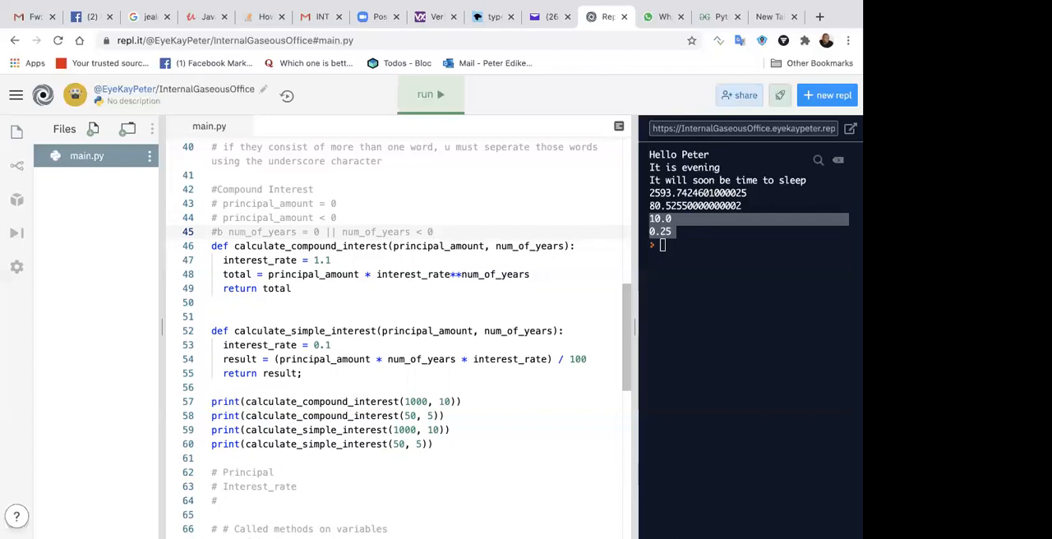
click(434, 231)
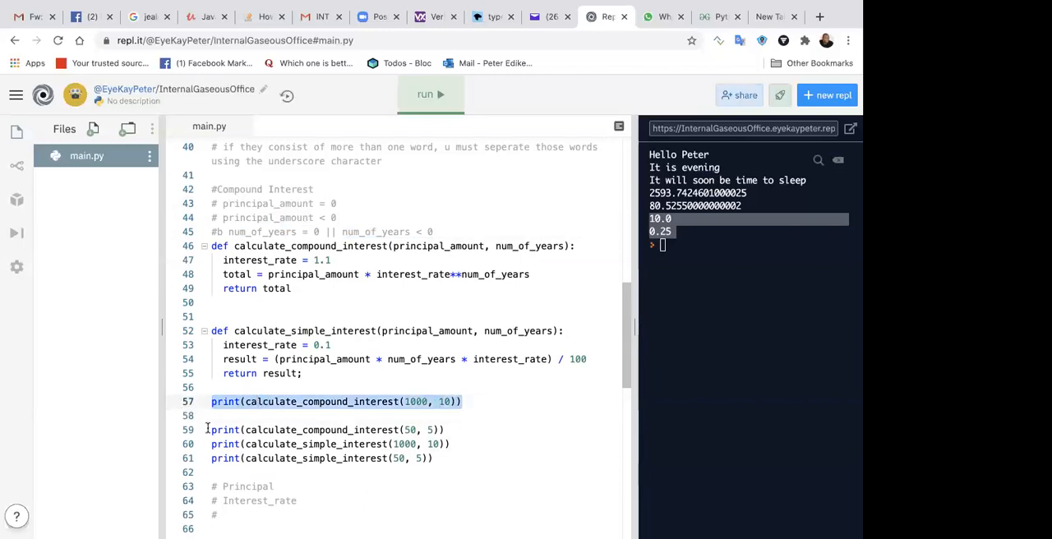
- Duplicate the compound print with principal -1000 over 10 years and run it
click(221, 414)
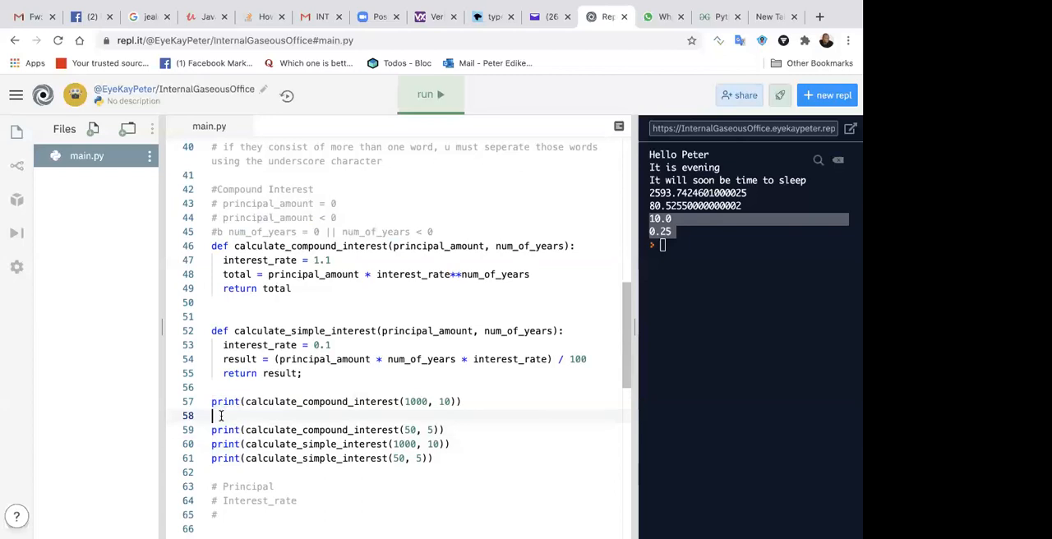
text(print(calculate_compound_interest(1000, 10)))
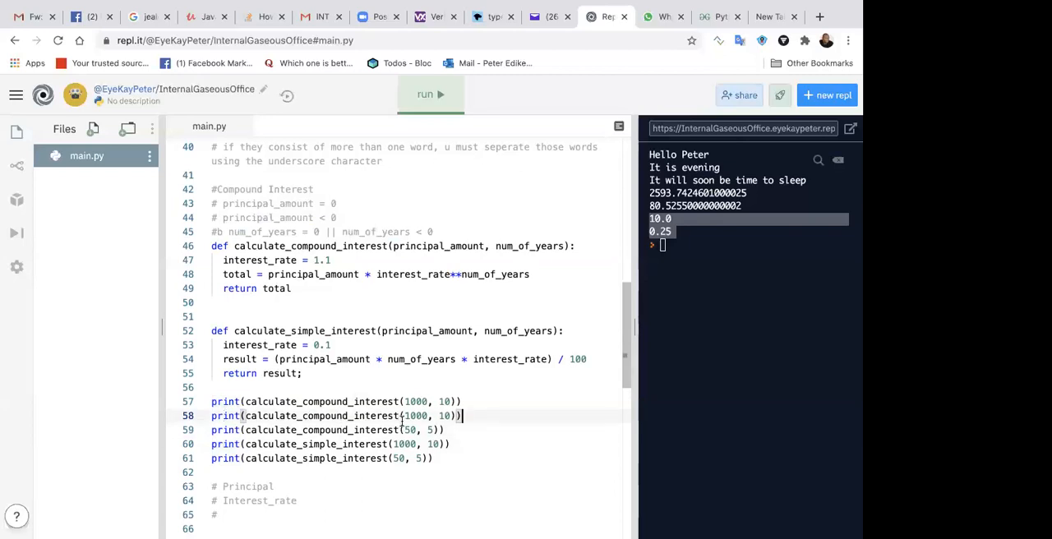
text(-)
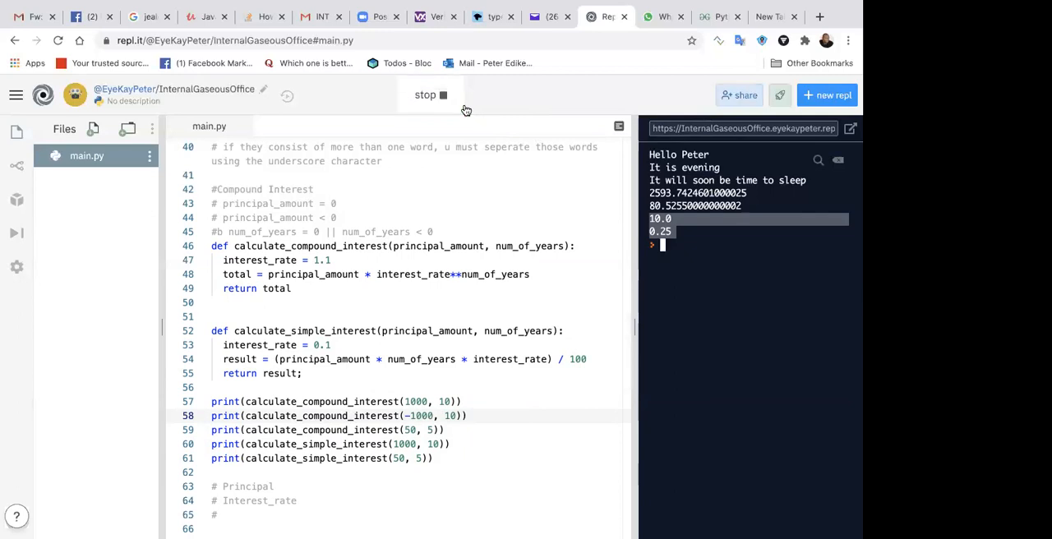
click(431, 96)
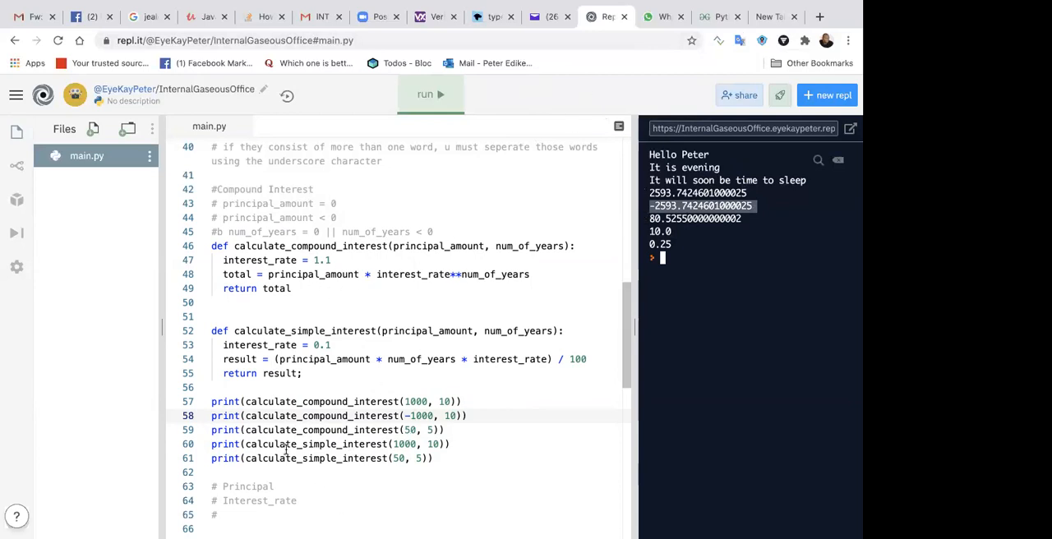
mouse_move(346, 415)
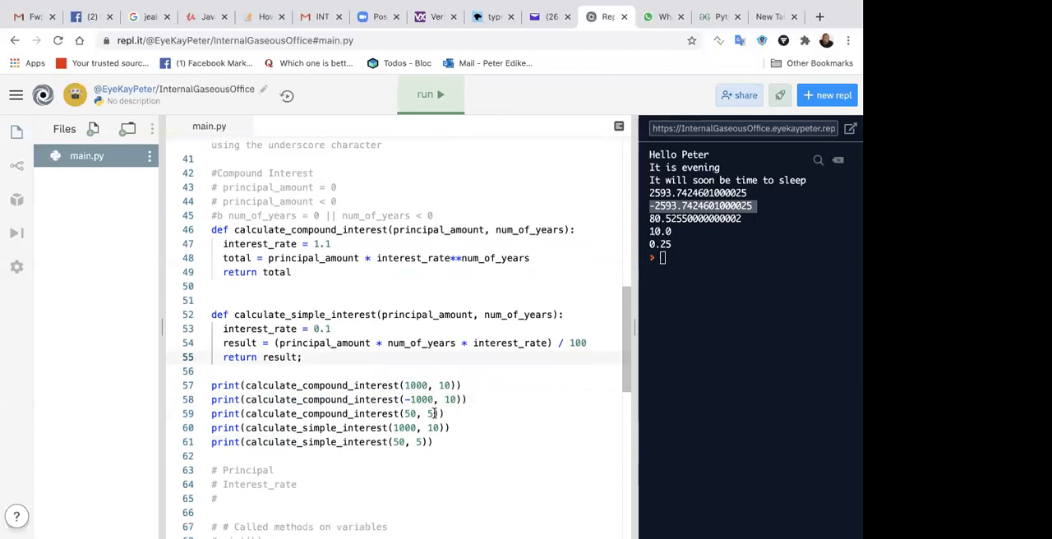
- Add comment headings '#Decision making in python' and '# If else constructs' below the prints
scroll(down, 3)
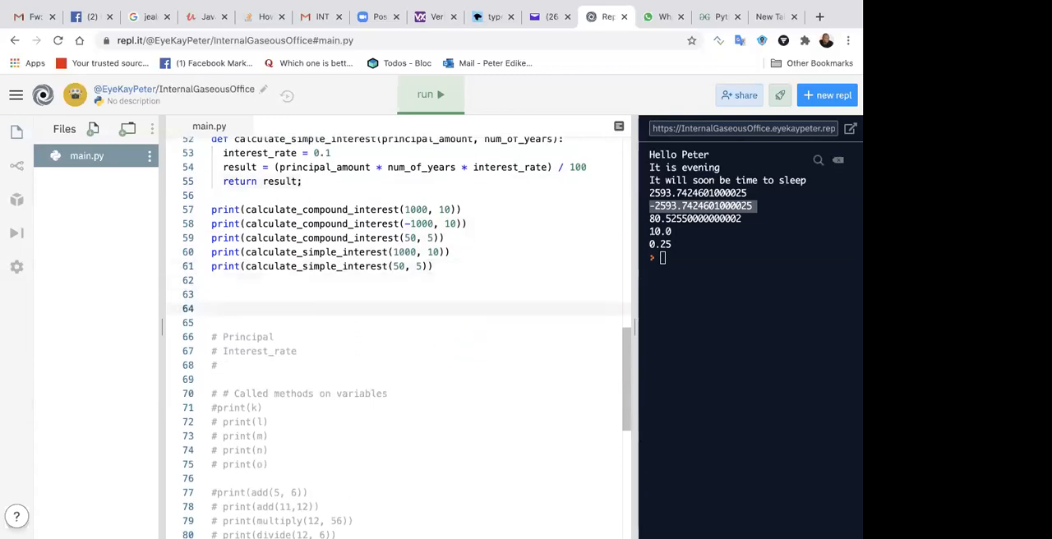
text(De)
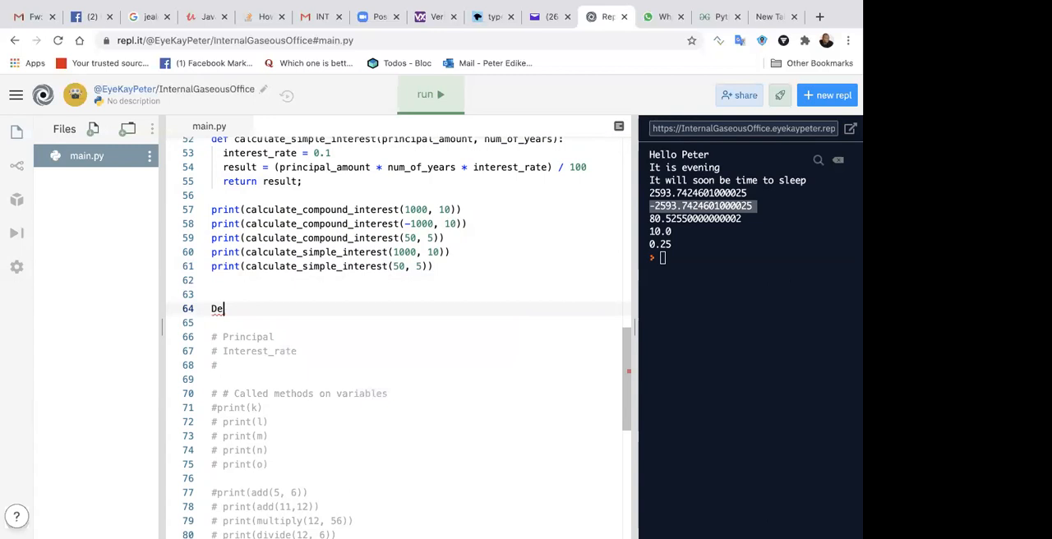
key(Backspace)
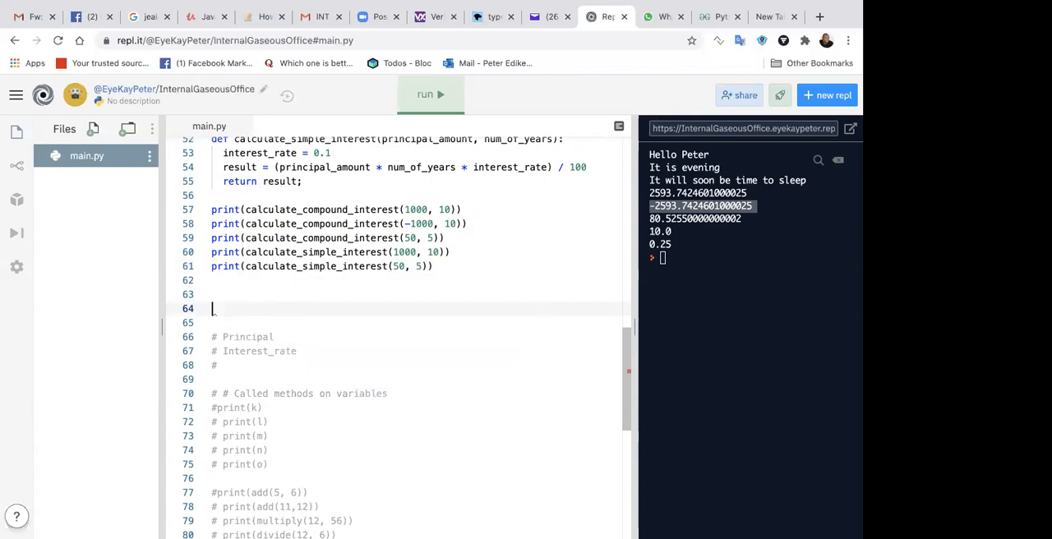
text(#0)
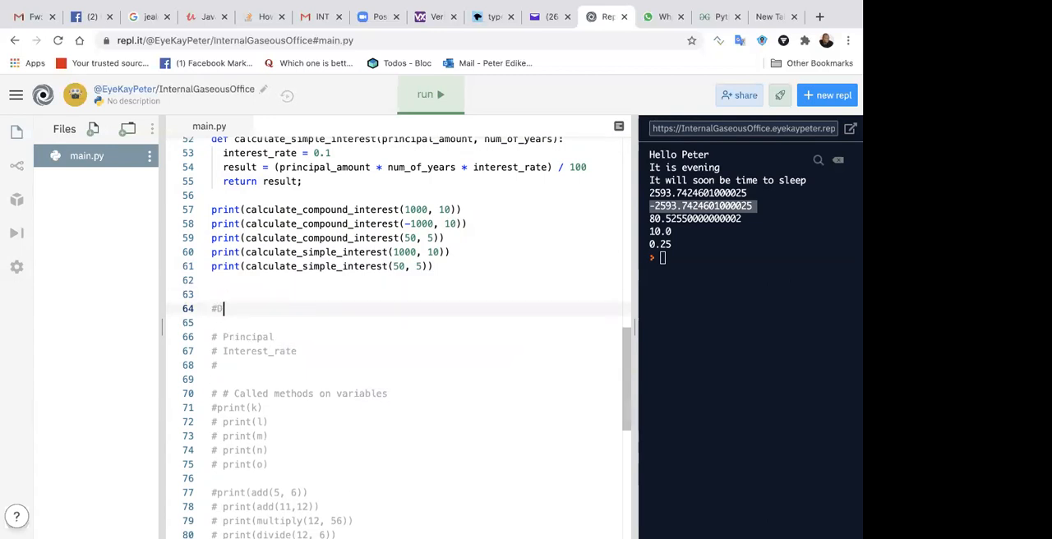
text(Decision making in python)
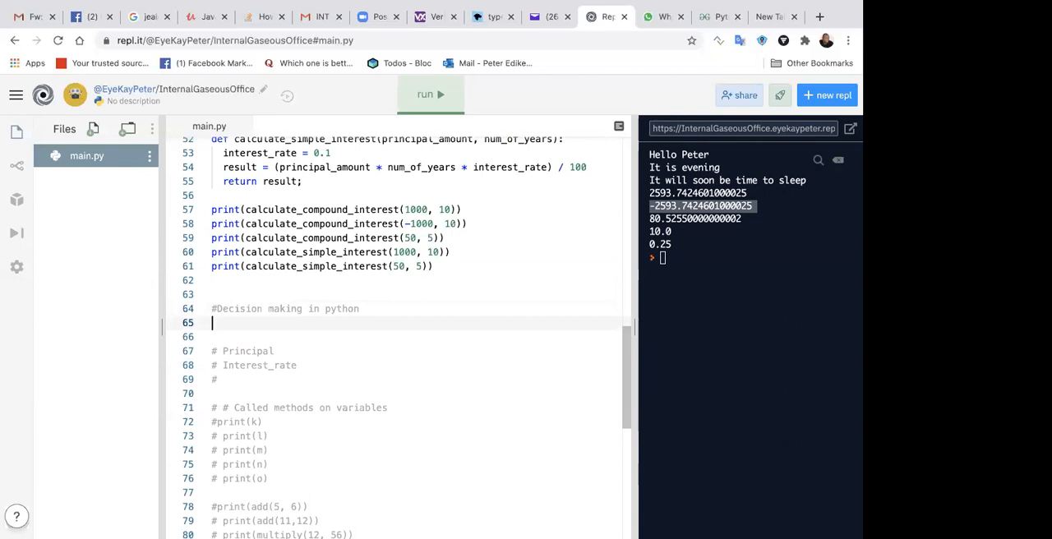
text(if)
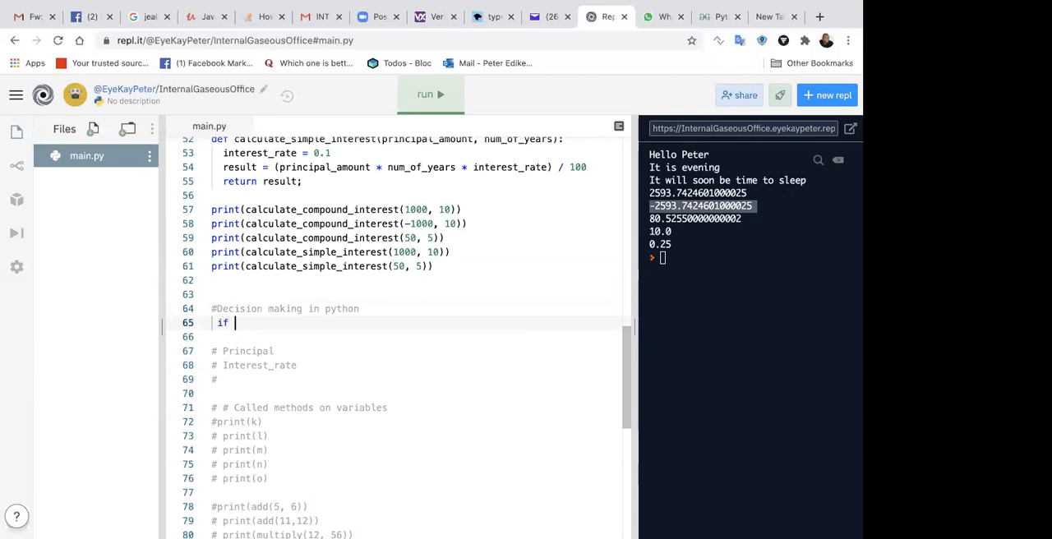
text(else)
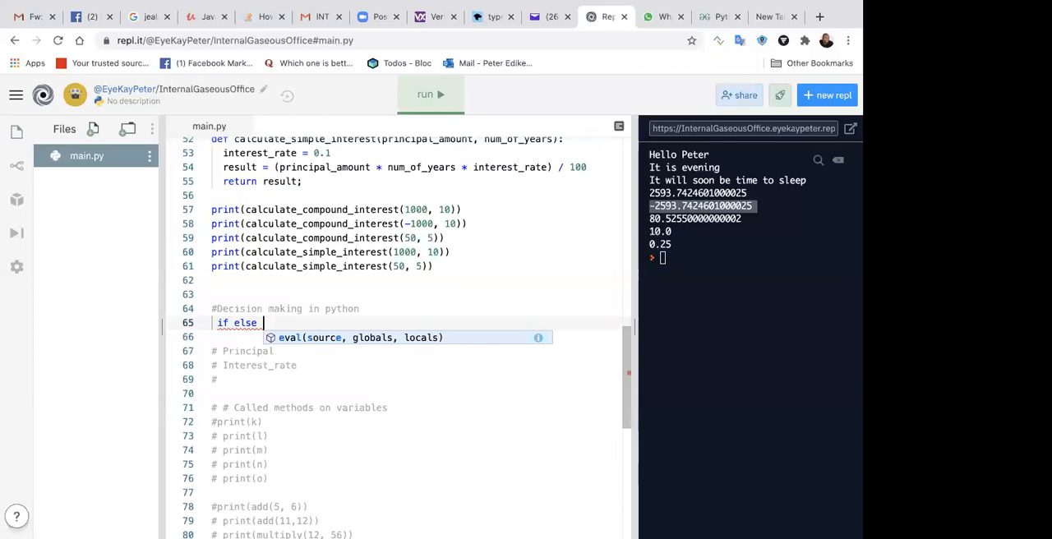
key(BackSpace)
text(#)
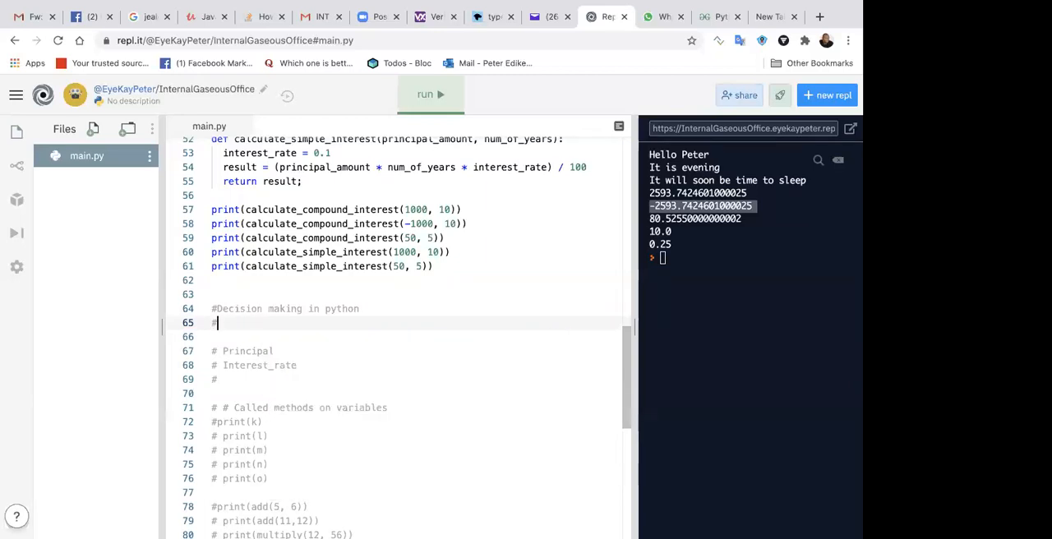
text(If else constructs)
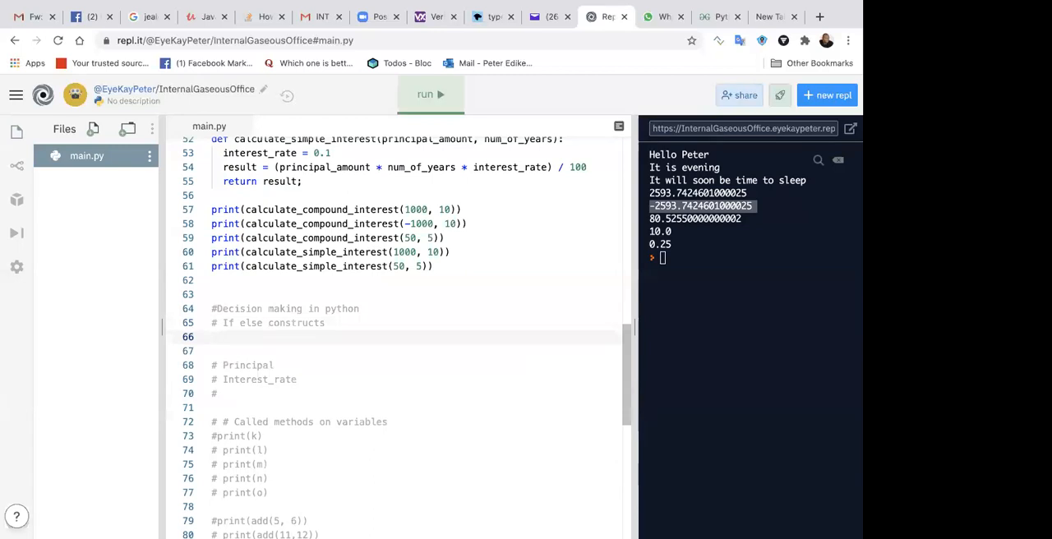
- Add the '# select case' comment, removing the autocompleted function name
click(212, 337)
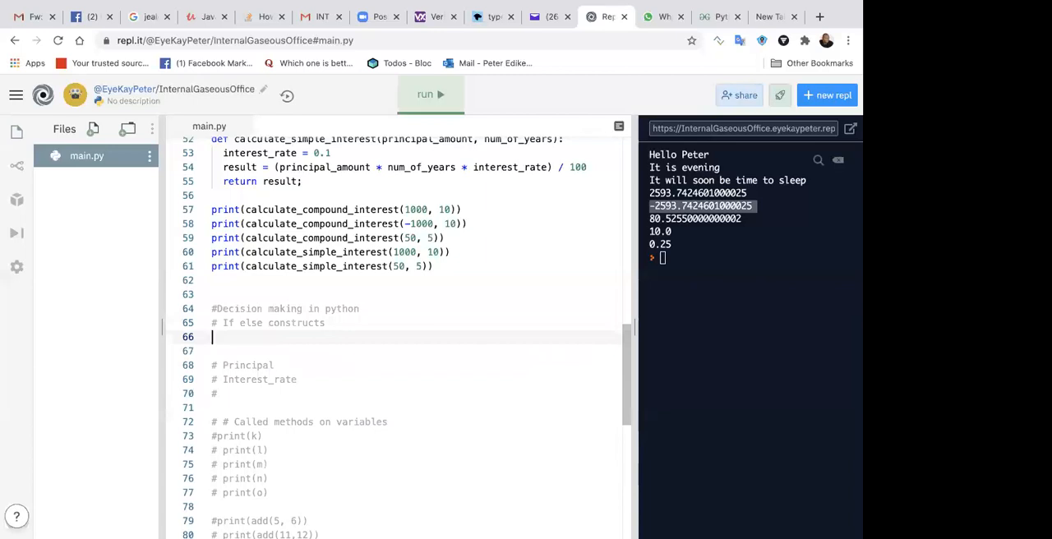
text(# select case constructs)
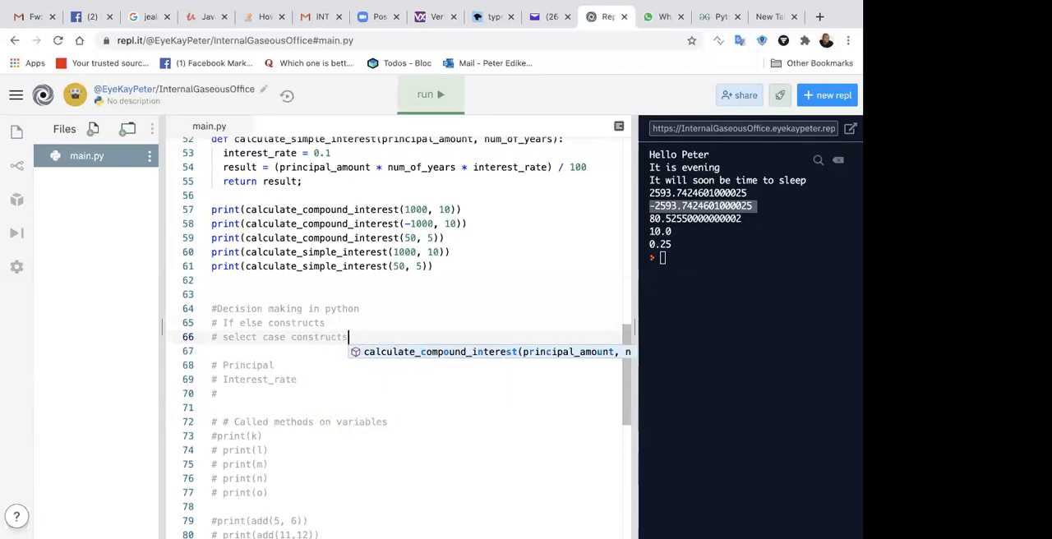
text(calculate_compound_interes)
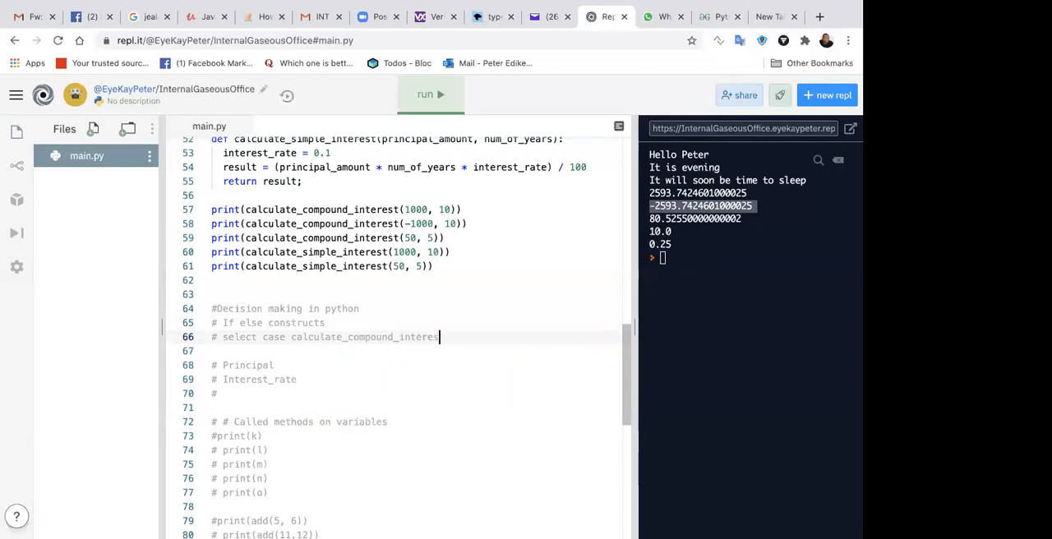
key(Backspace)
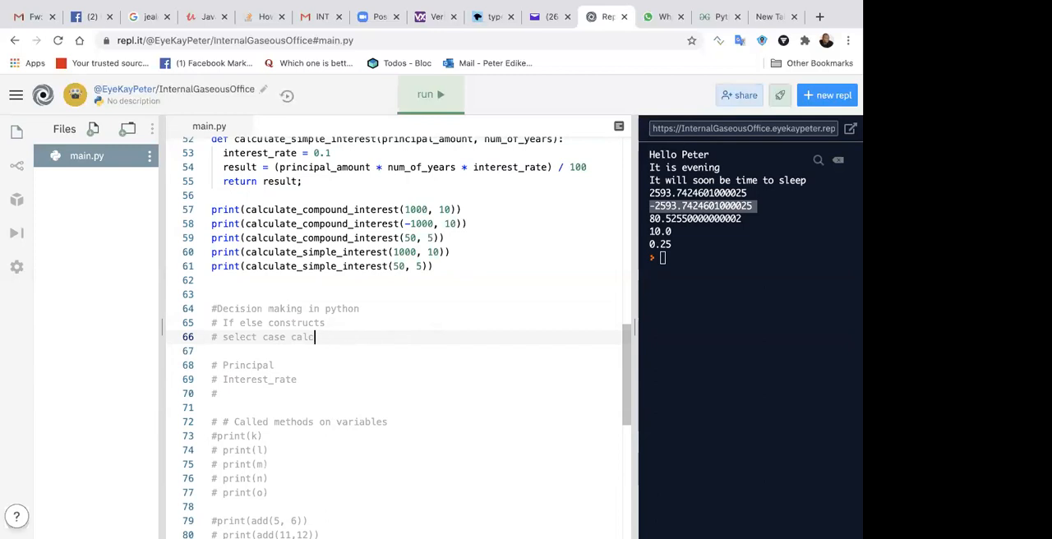
key(BackSpace)
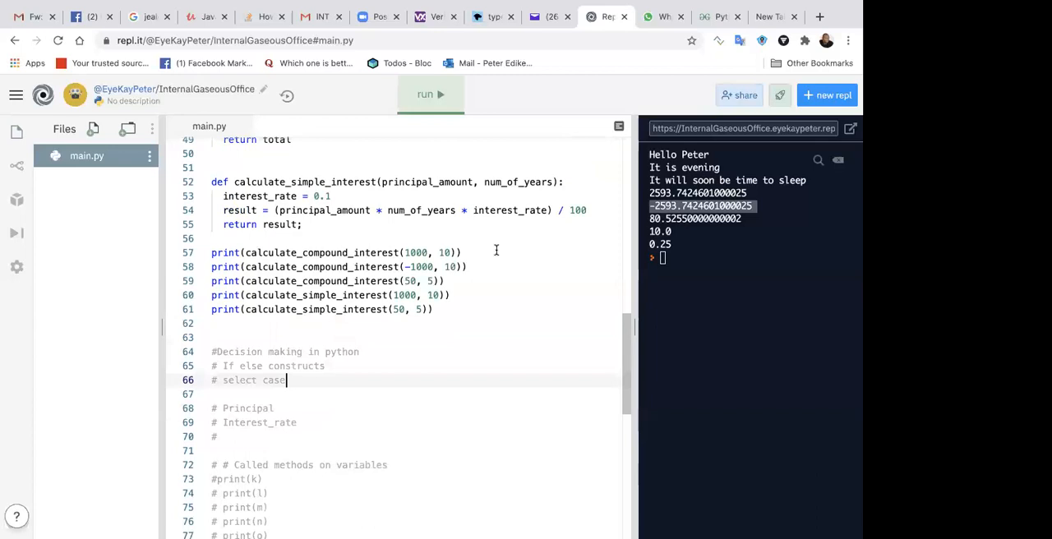
mouse_move(286, 337)
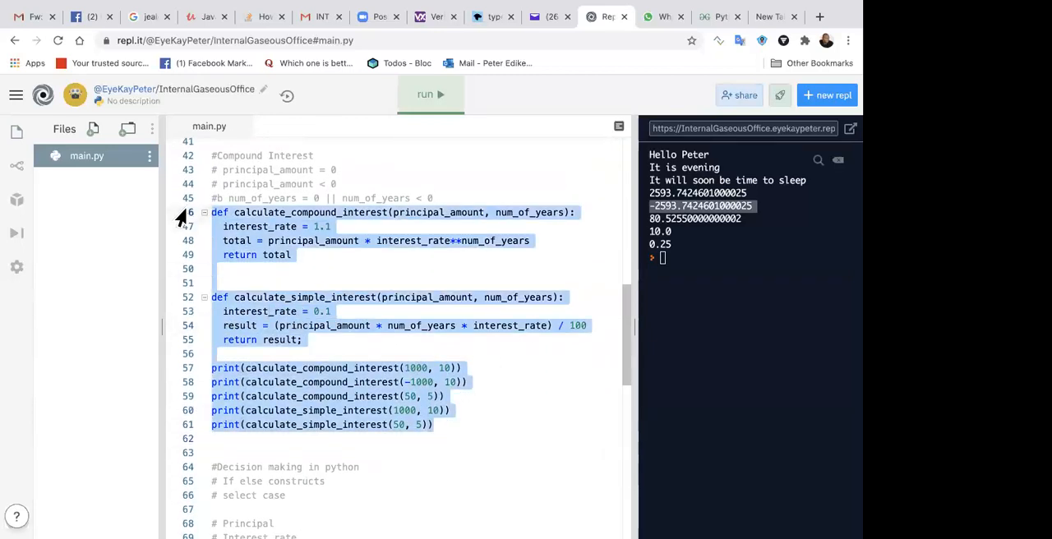
- Comment out the interest functions and their calls with Ctrl+/
key(ctrl+/)
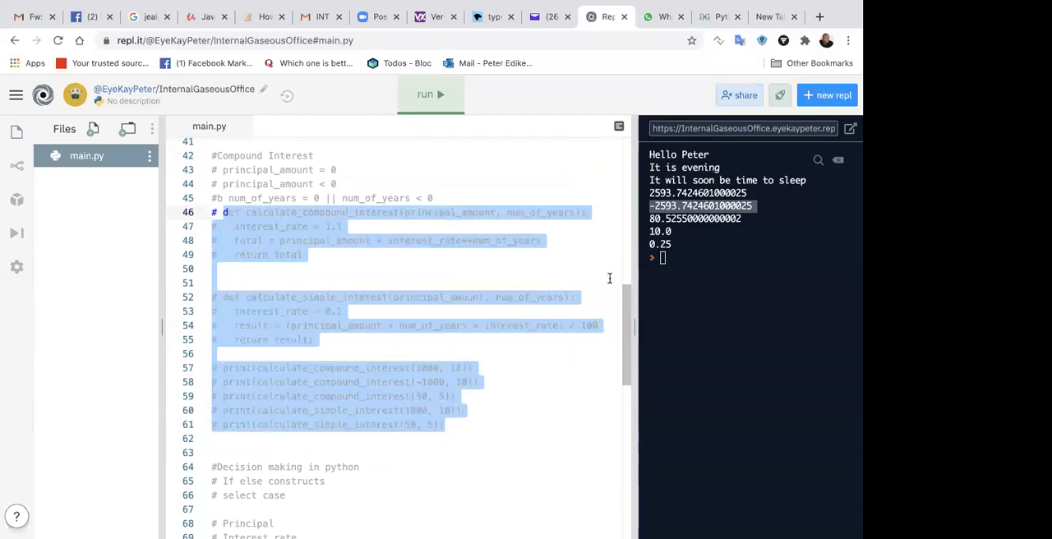
click(227, 212)
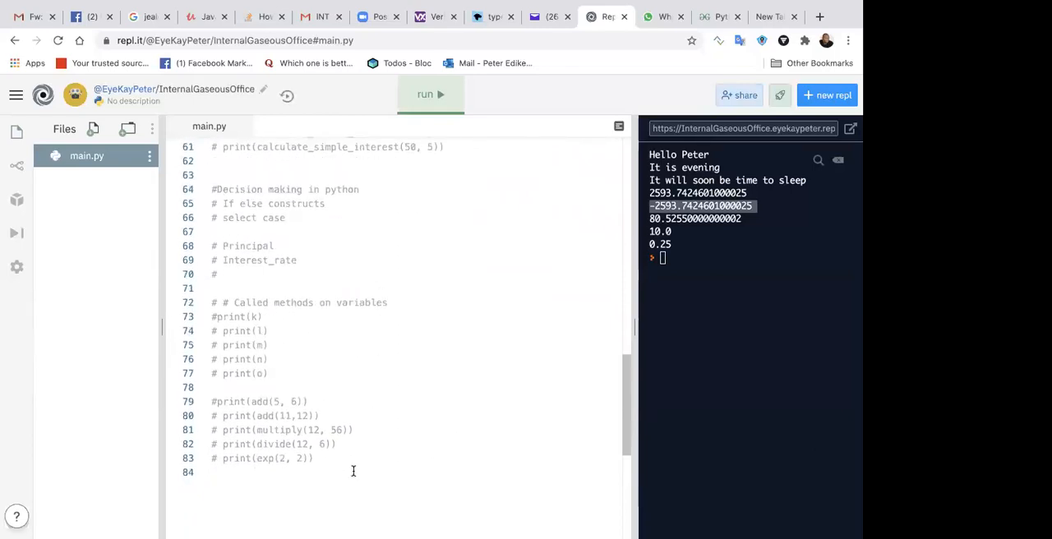
- Delete the old notes and commented print lines 68–83
drag(212, 247, 320, 457)
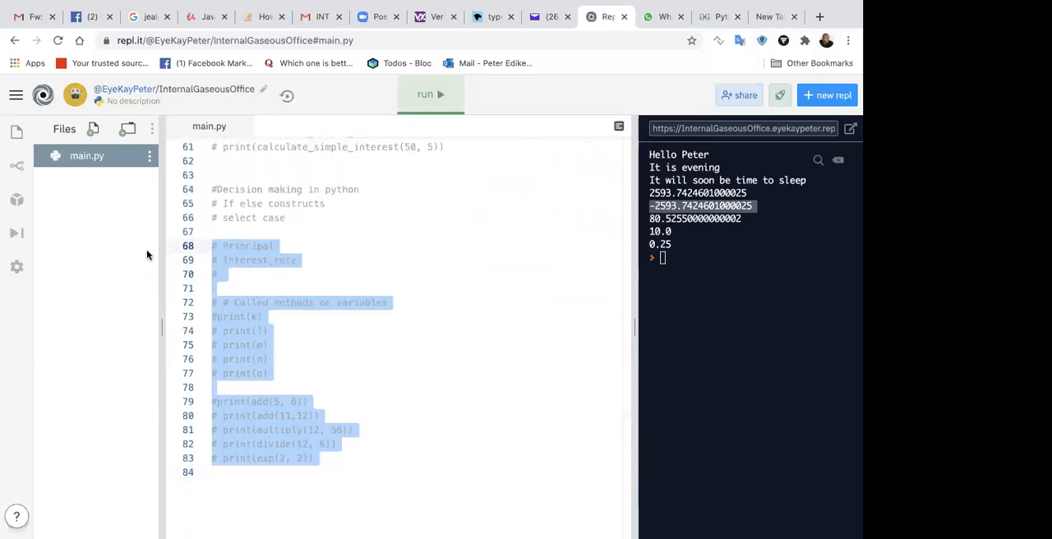
key(Delete)
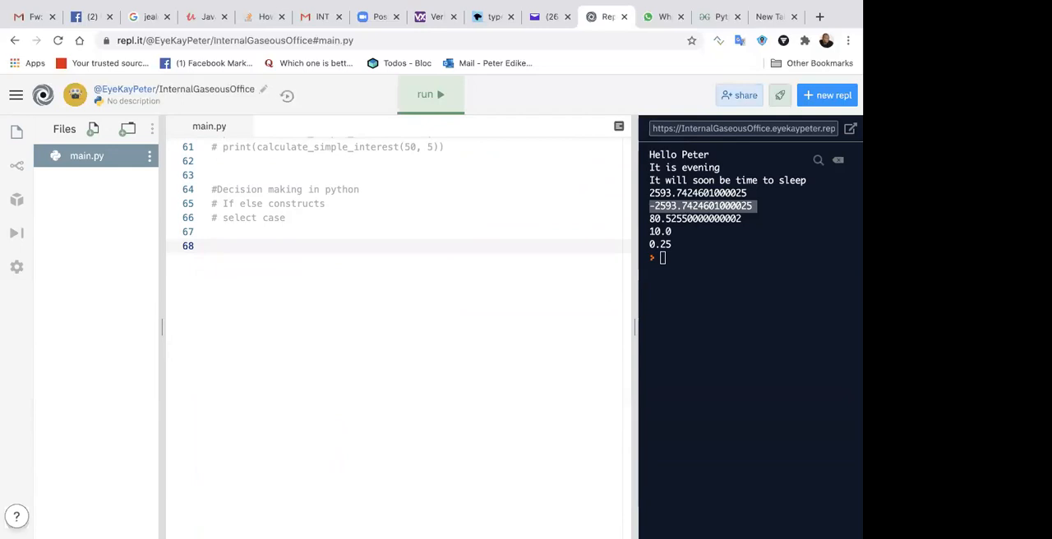
text(i)
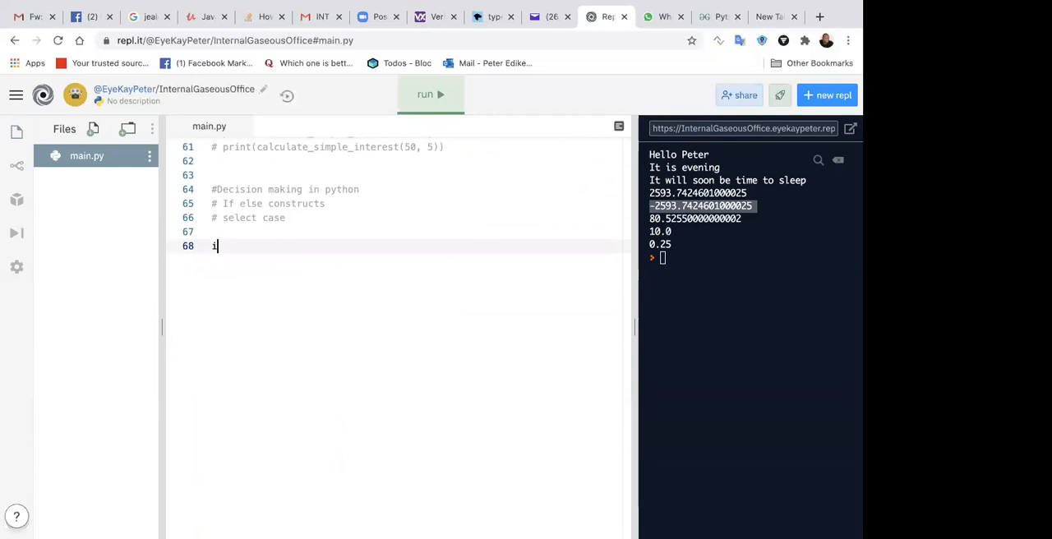
text(f)
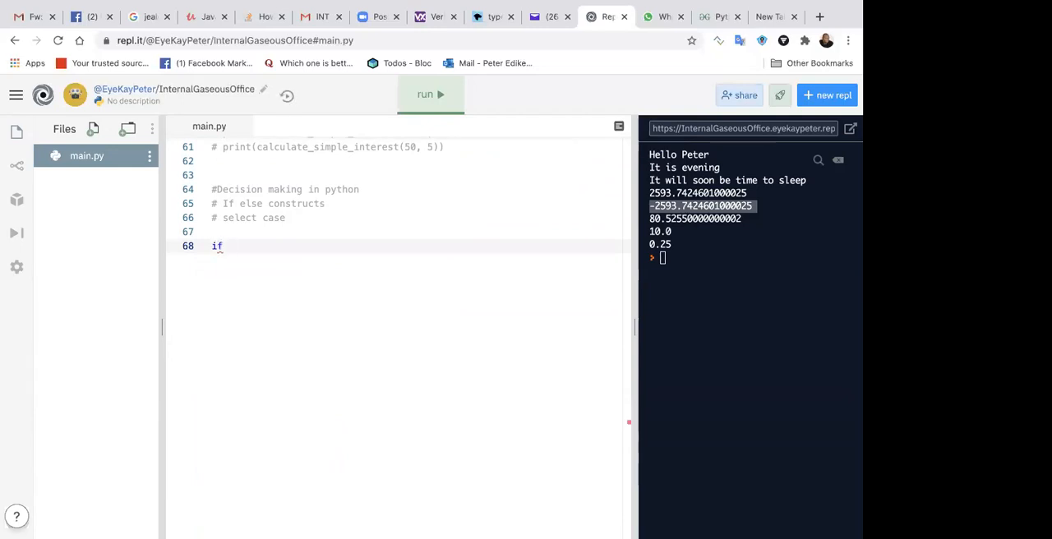
text(<)
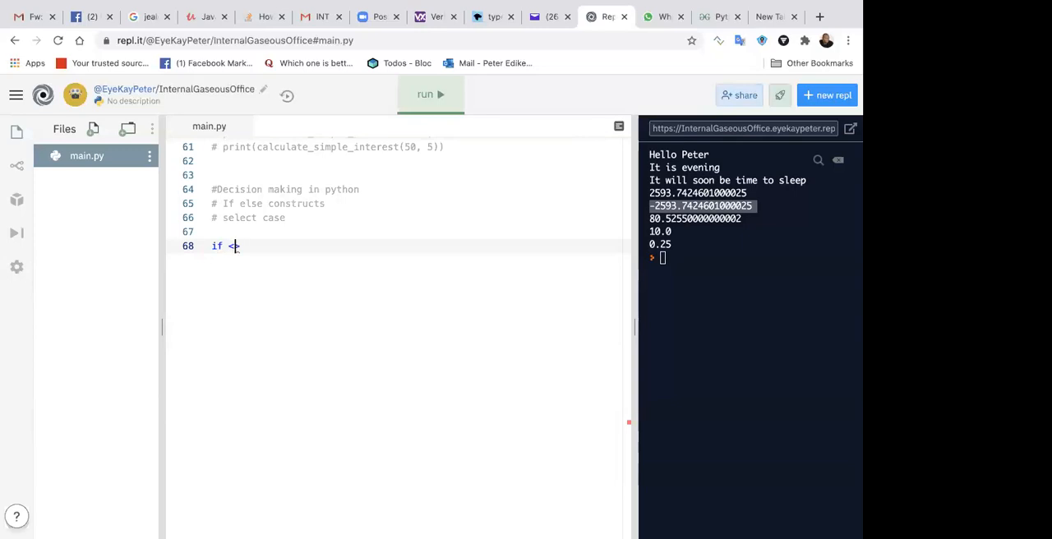
text(bollean>)
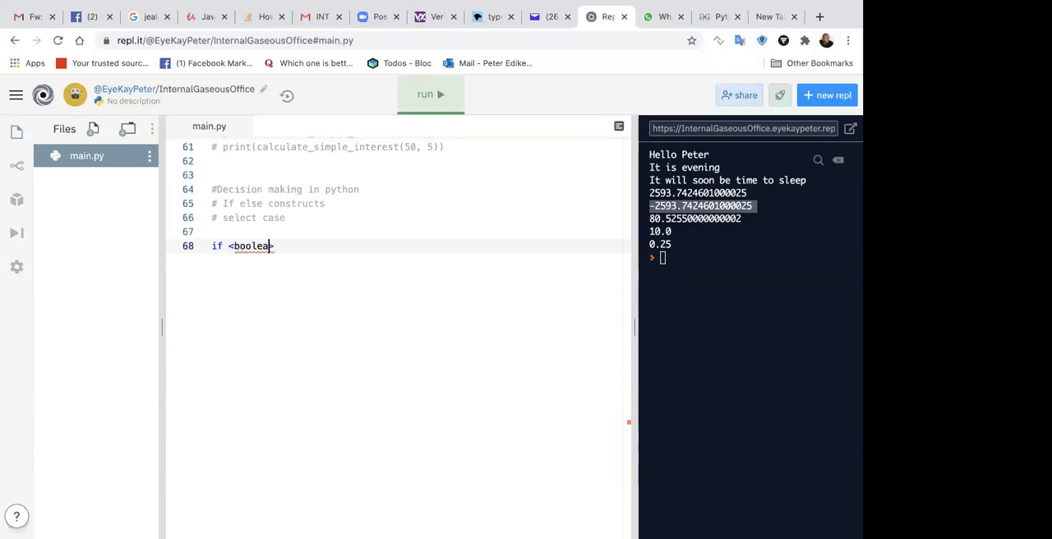
text(expre)
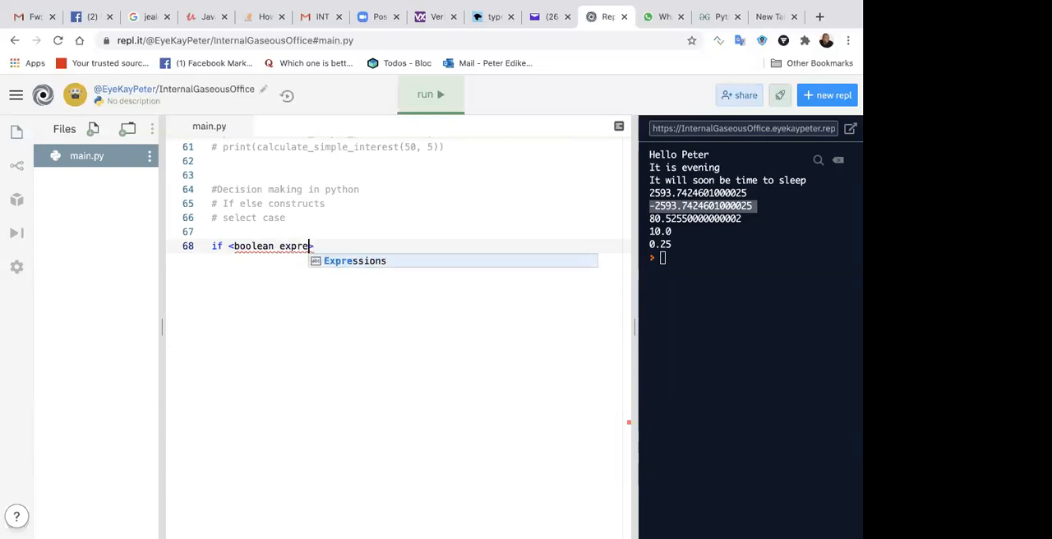
text(ssion)
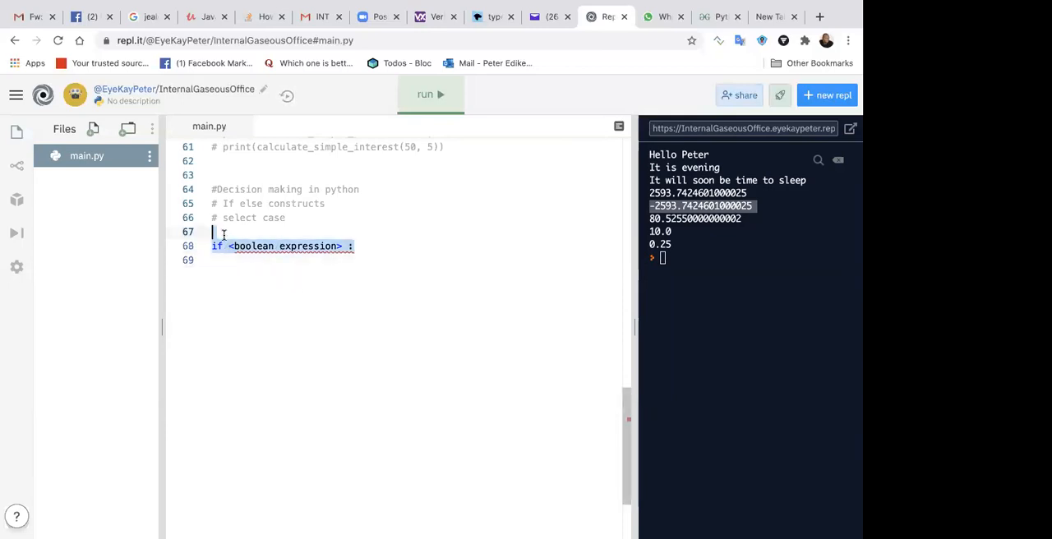
key(Backspace)
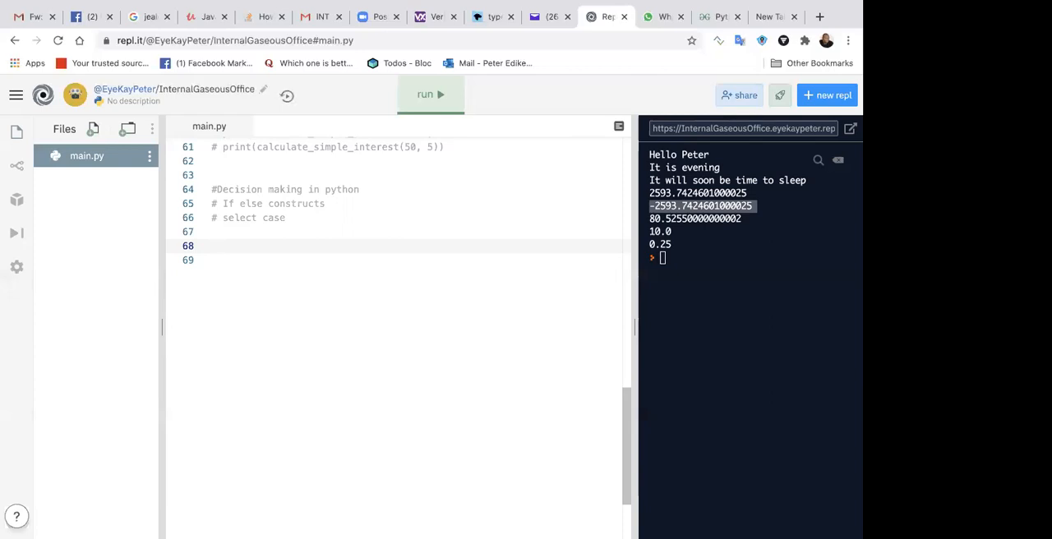
text(operand)
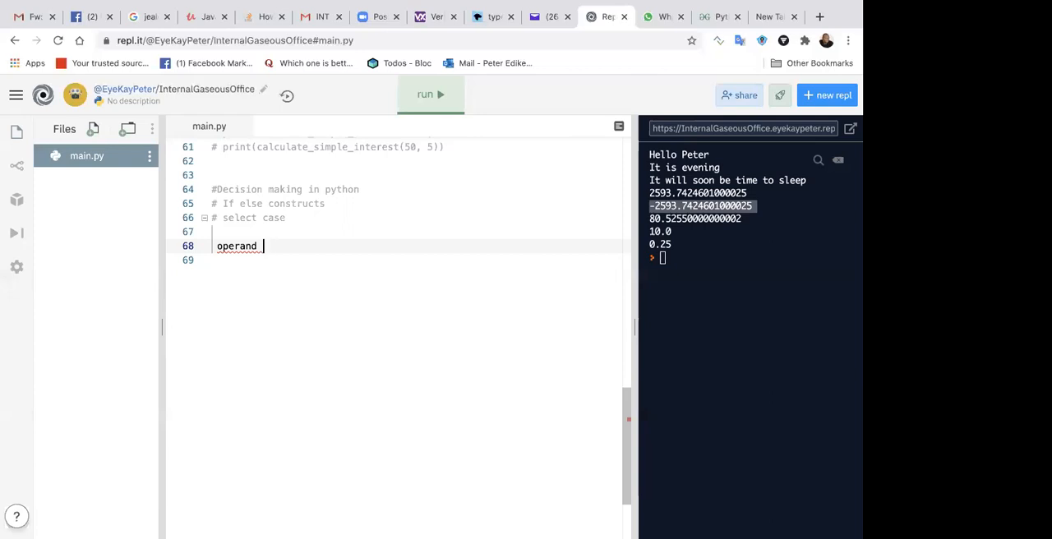
text(/)
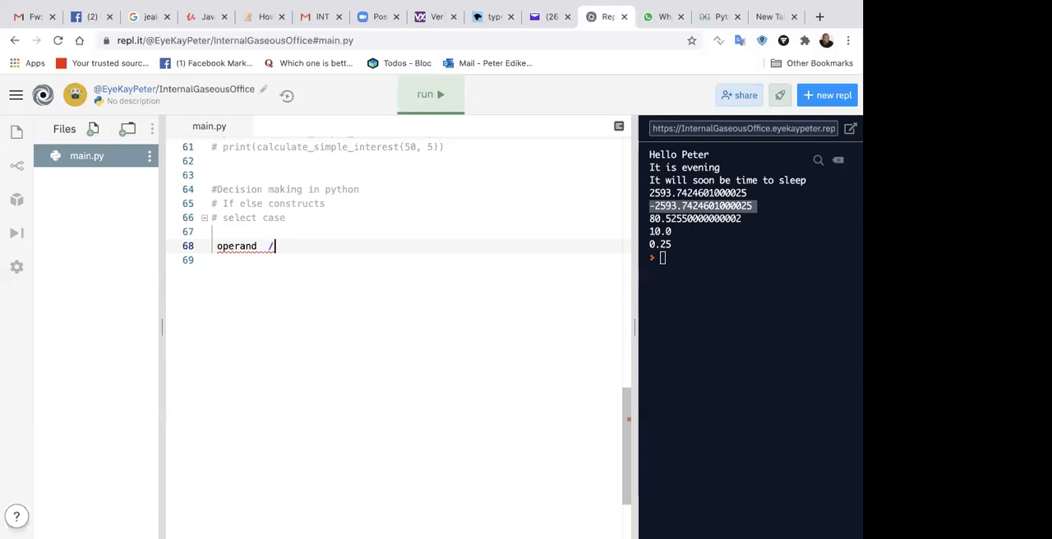
text(<)
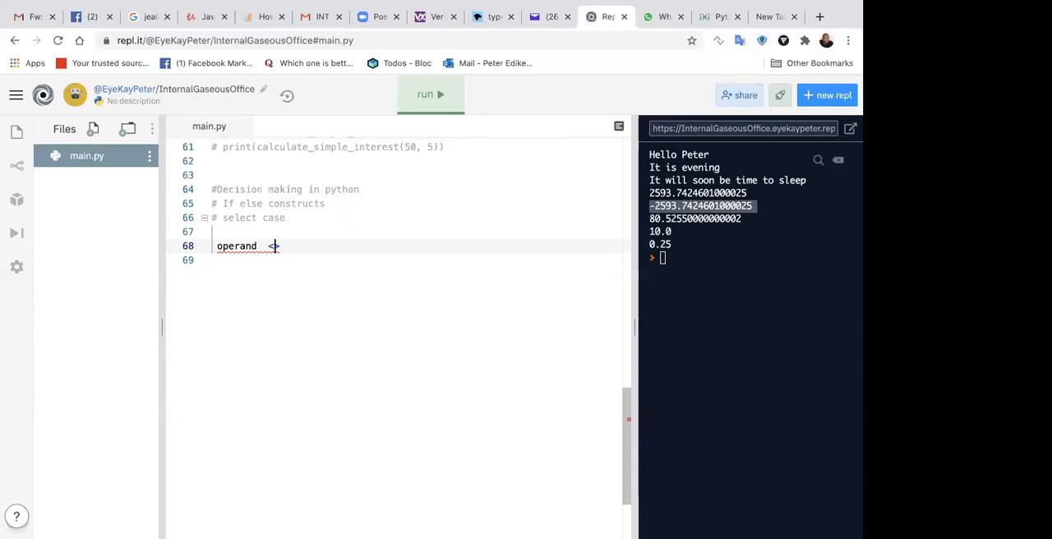
text(perator>)
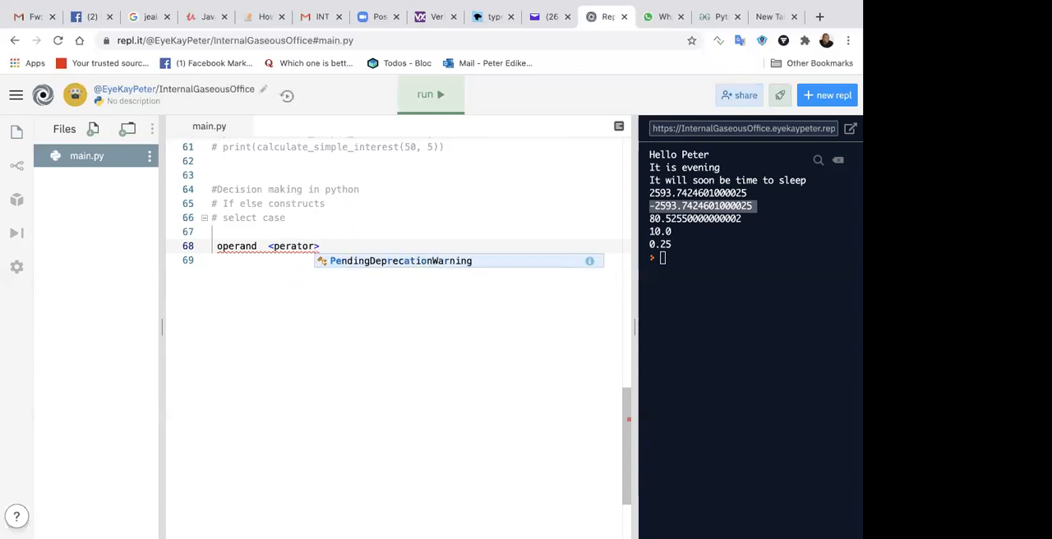
text(opeand)
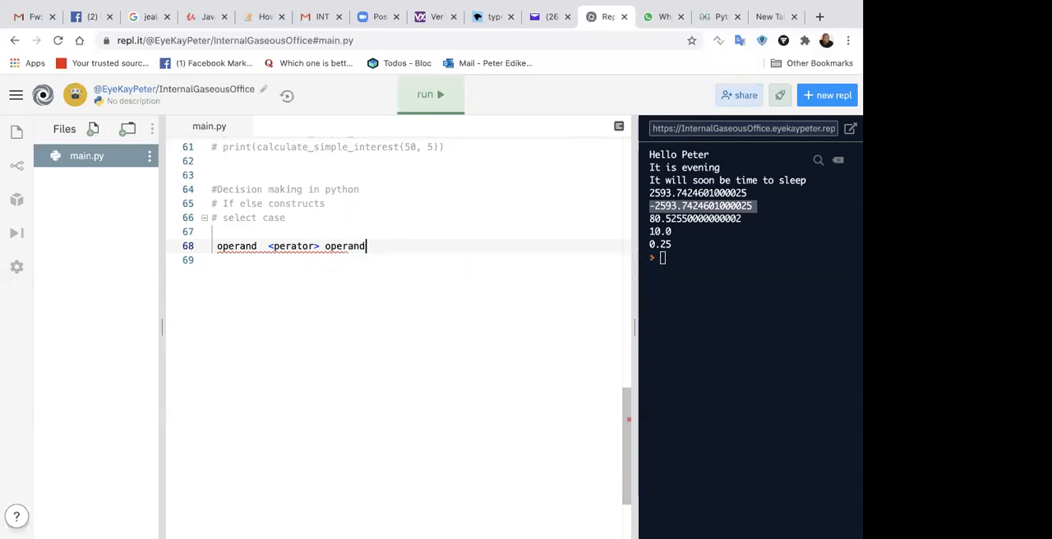
key(Backspace)
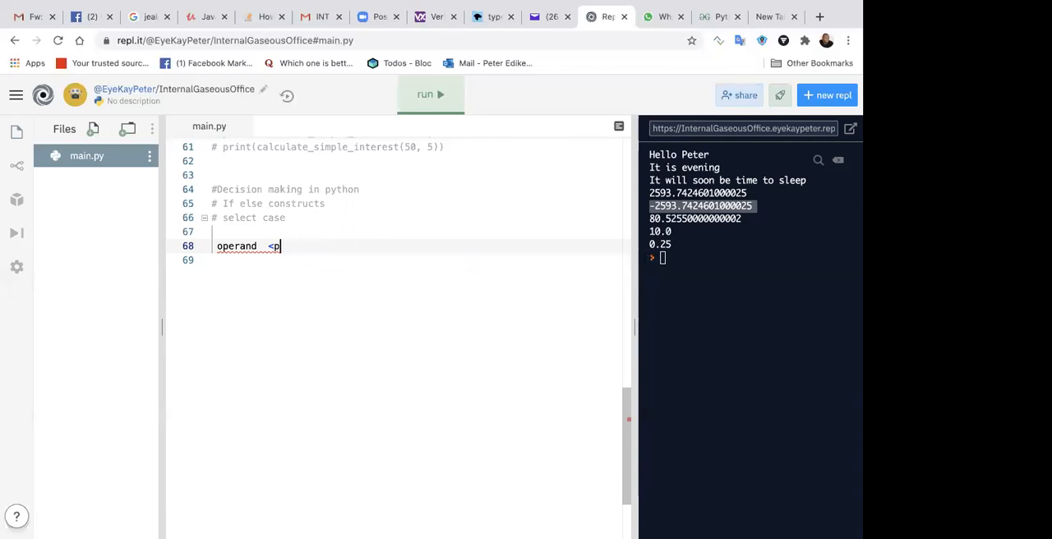
key(ctrl+a)
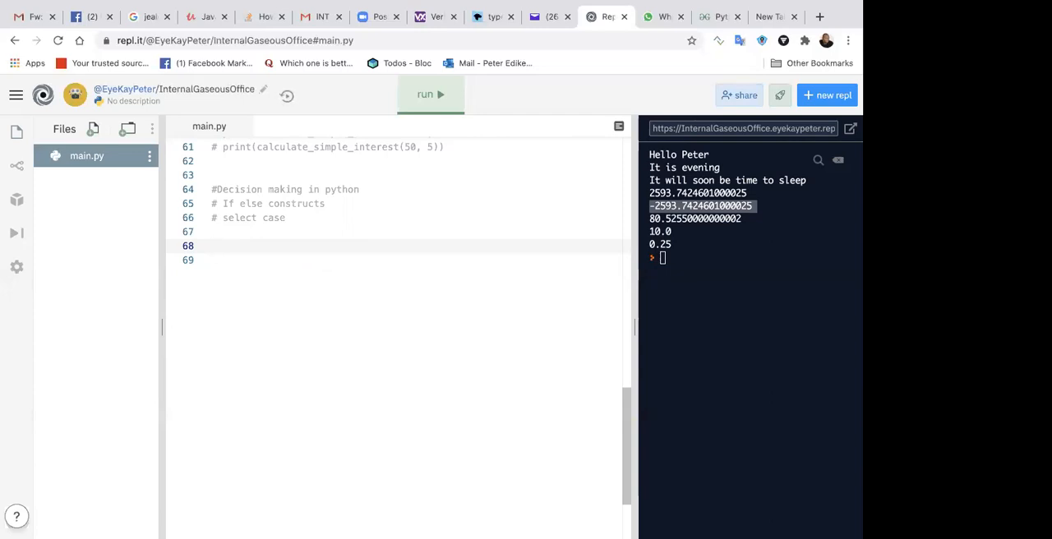
- Write a new line print(1 > 0) below the comparison notes in main.py
text(print())
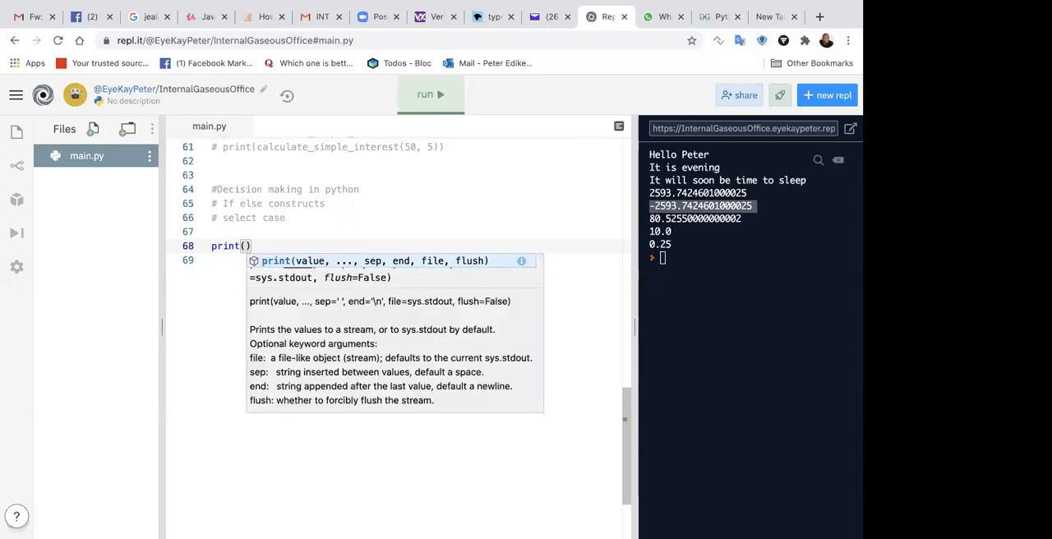
text(1)
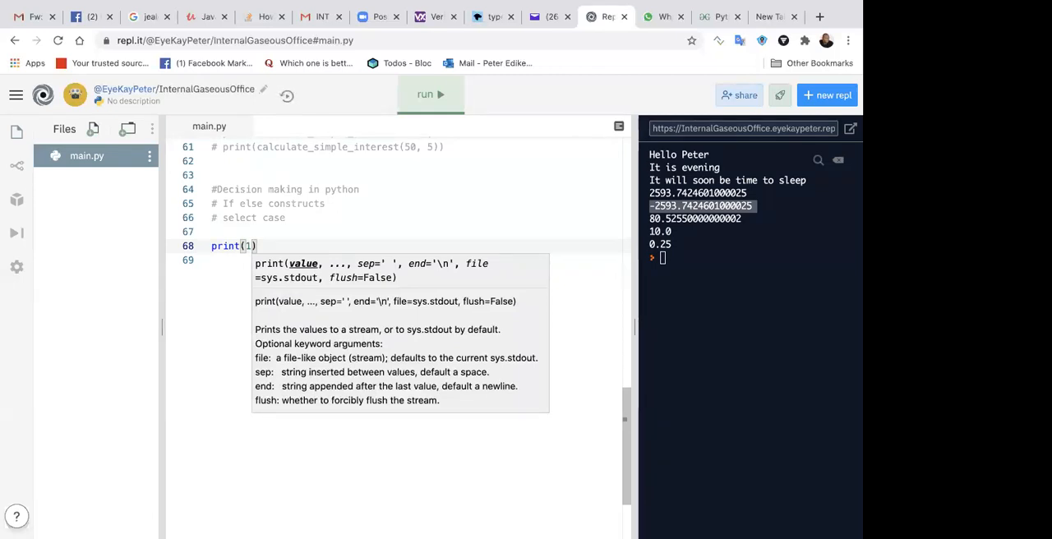
text(" ")
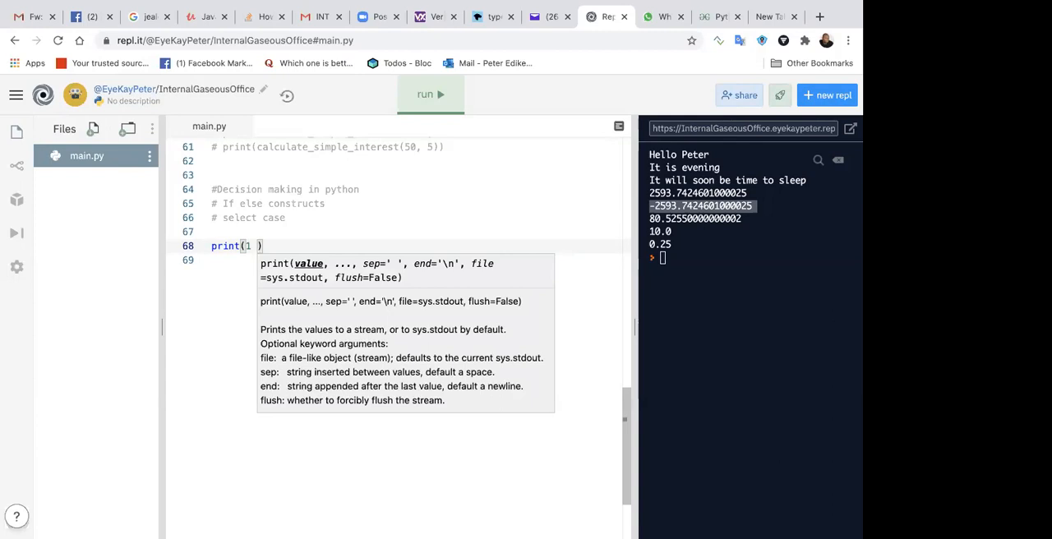
text(>)
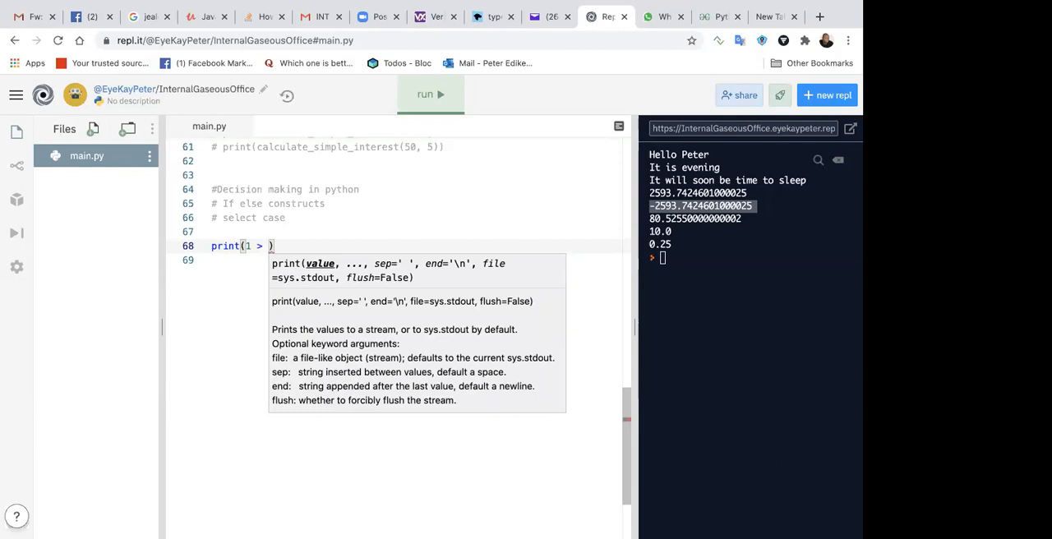
text(0)
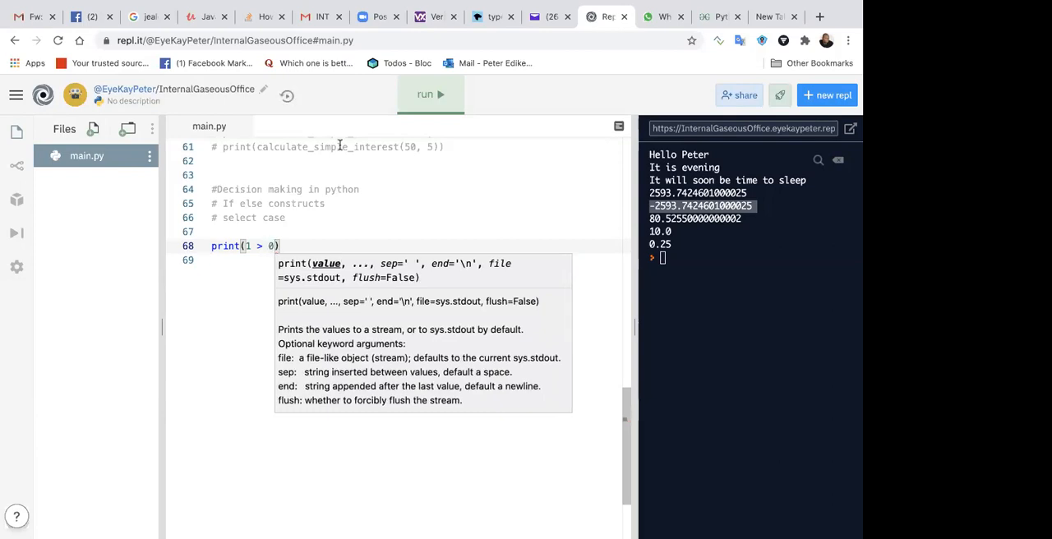
- Run main.py so the console shows True, then begin the next print line
click(430, 94)
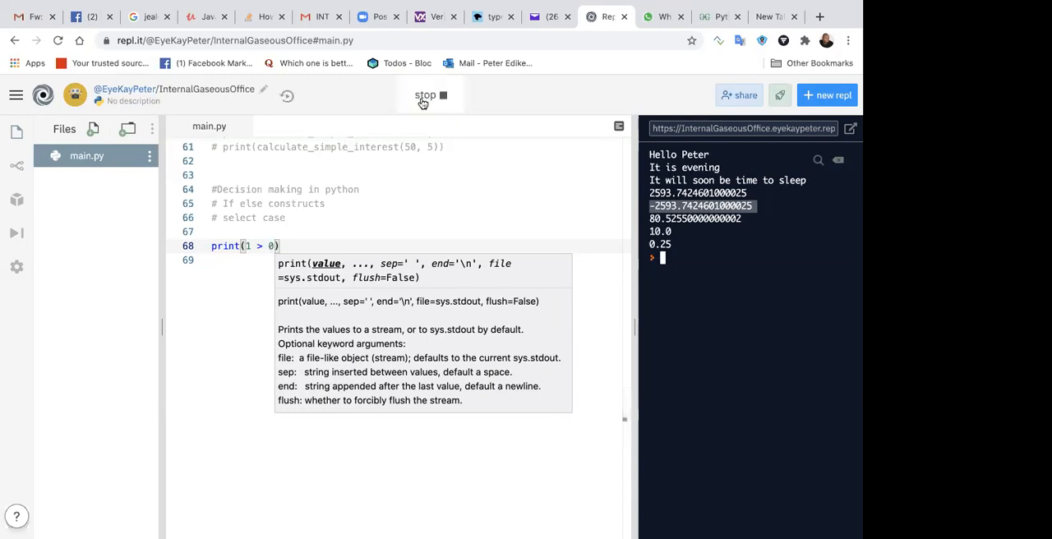
click(424, 95)
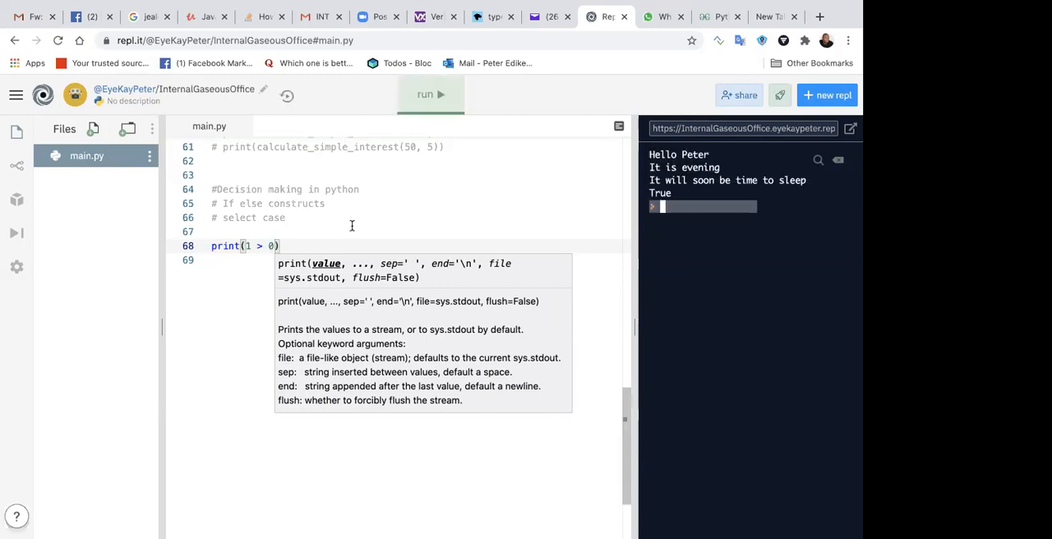
click(325, 245)
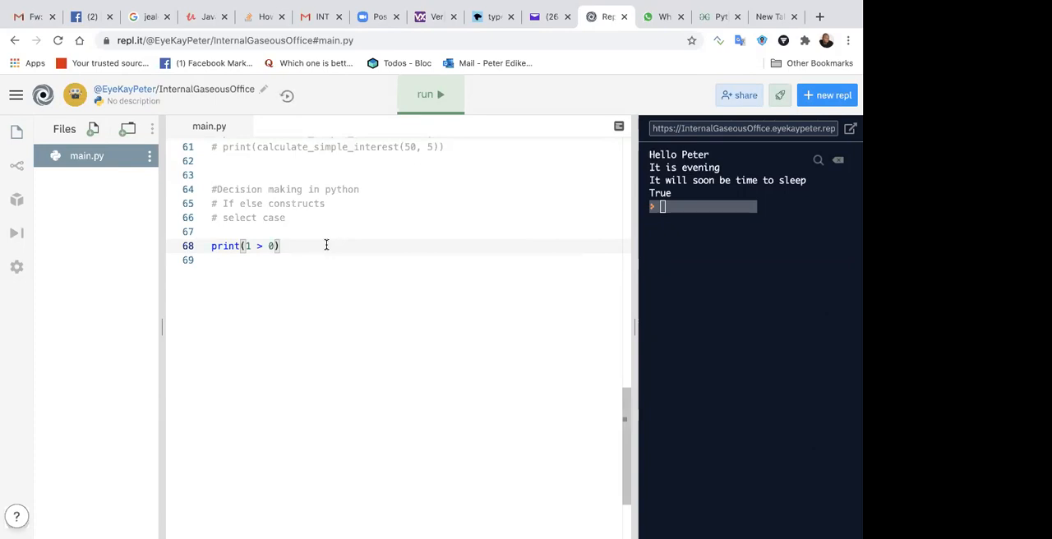
text(print(1 >=)
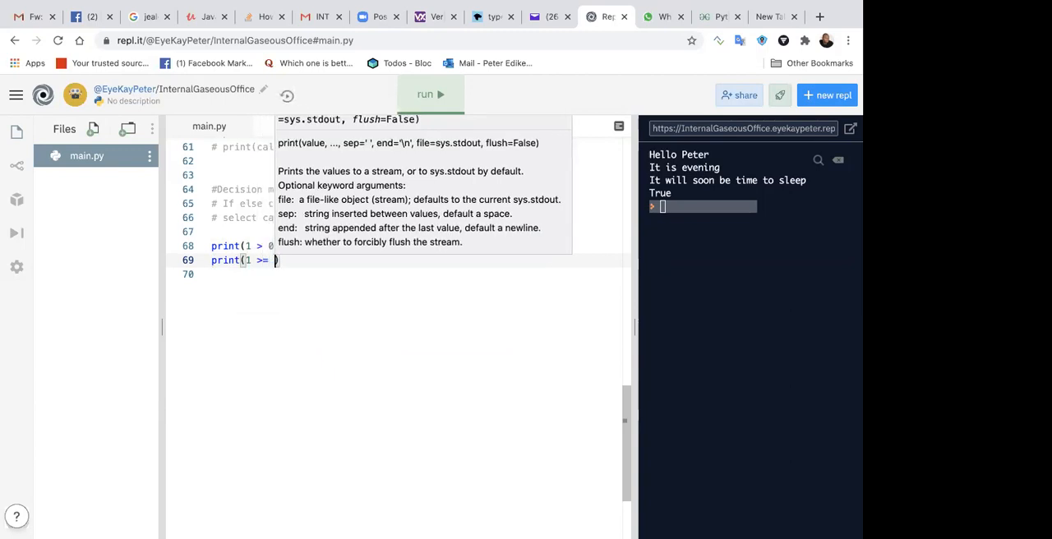
- Finish print(1 >= 0) and run it so the console shows True
text(0))
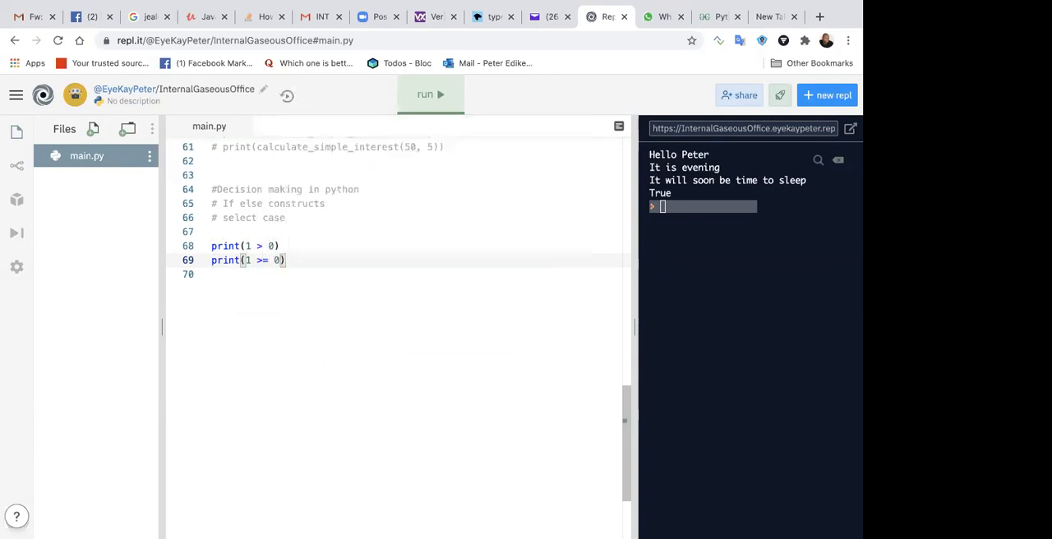
click(429, 94)
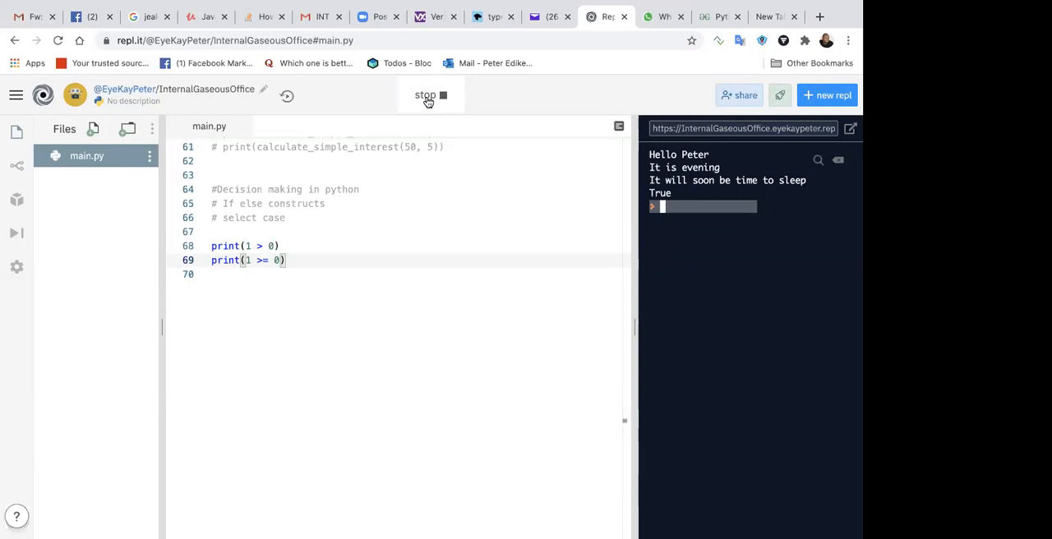
click(431, 95)
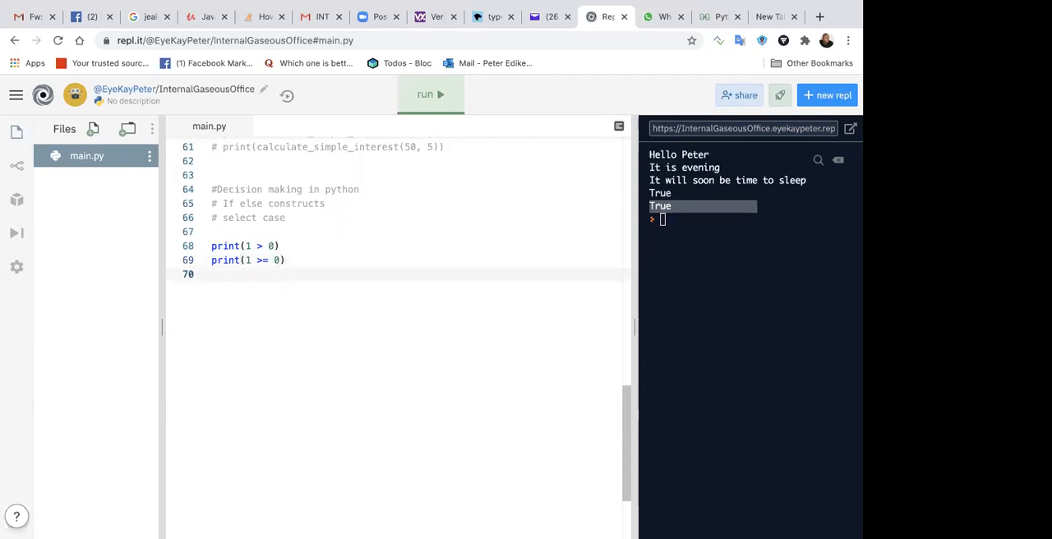
- Add print lines testing 5 < 6, 5 <= 6 and 6 == 6
text(print()
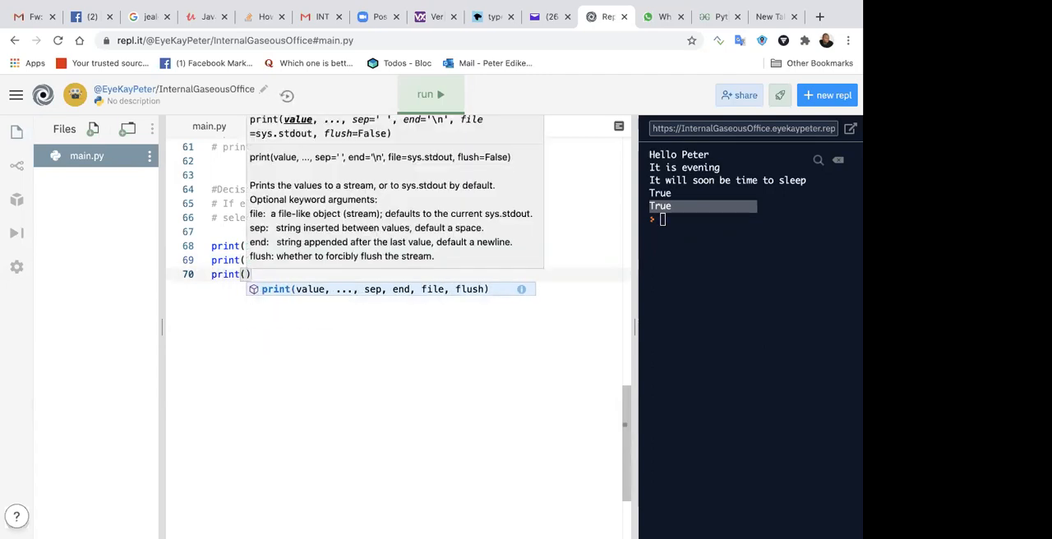
text(5 < 6)
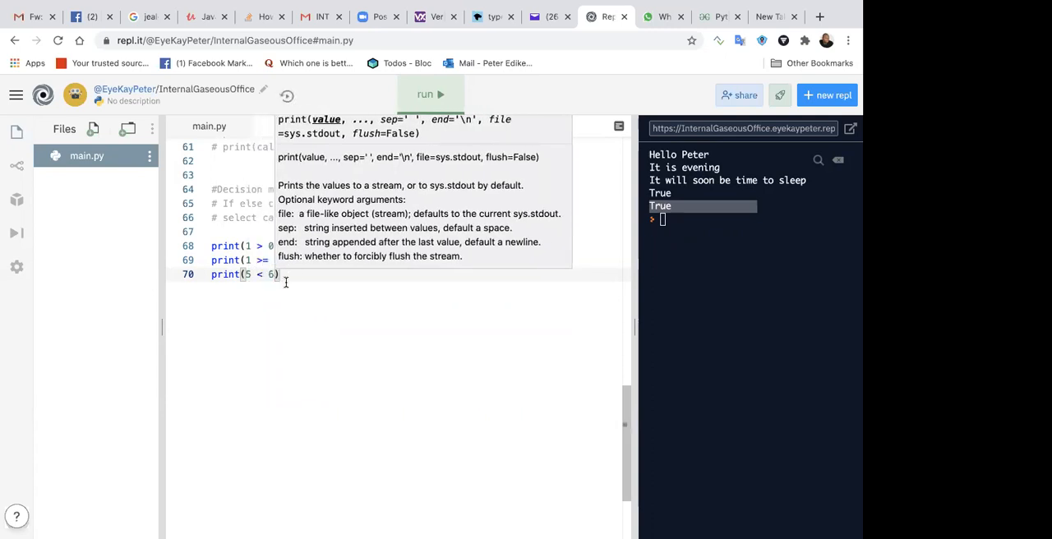
text(pr)
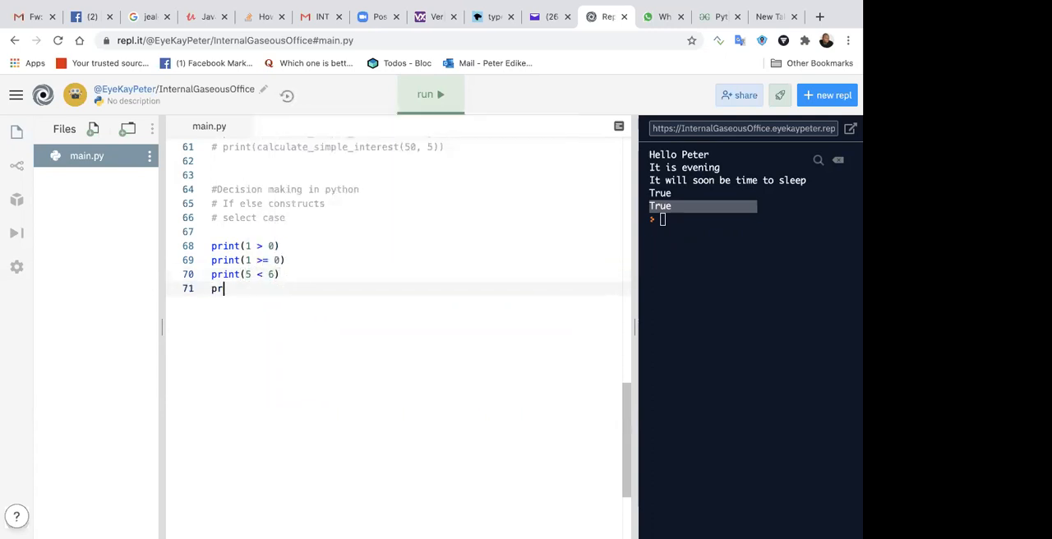
text(int(5 <= 6)
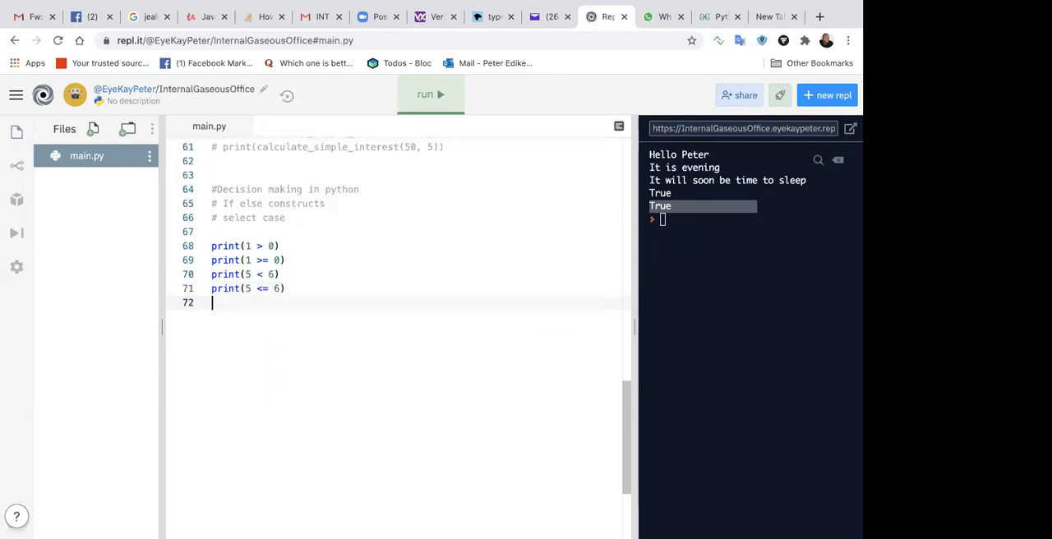
text(print)
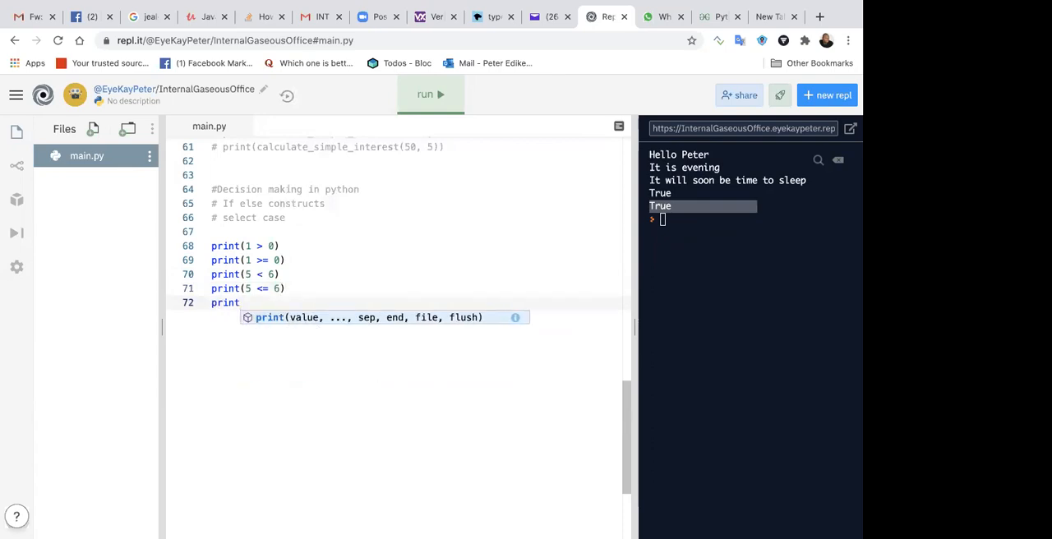
text((6)
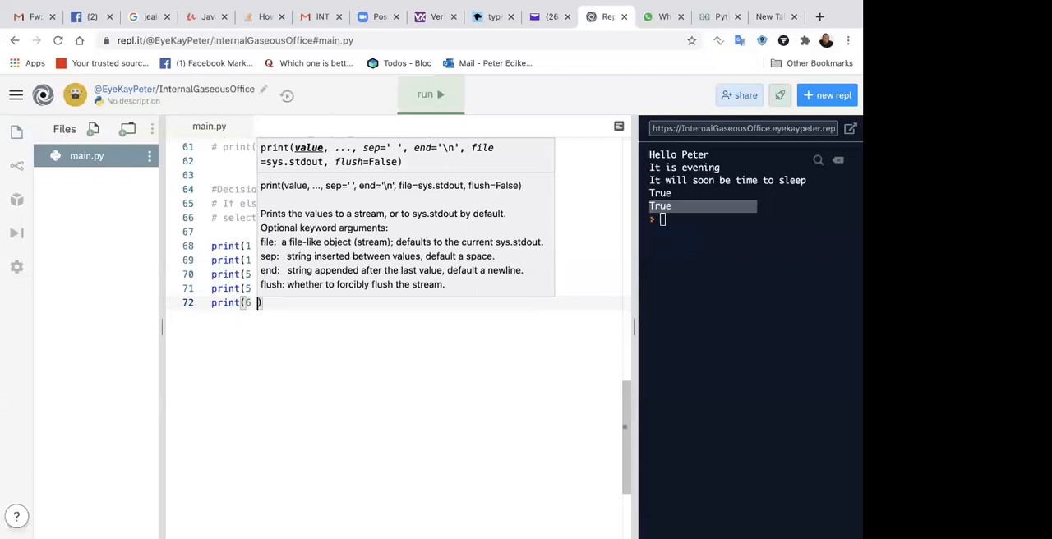
text(===)
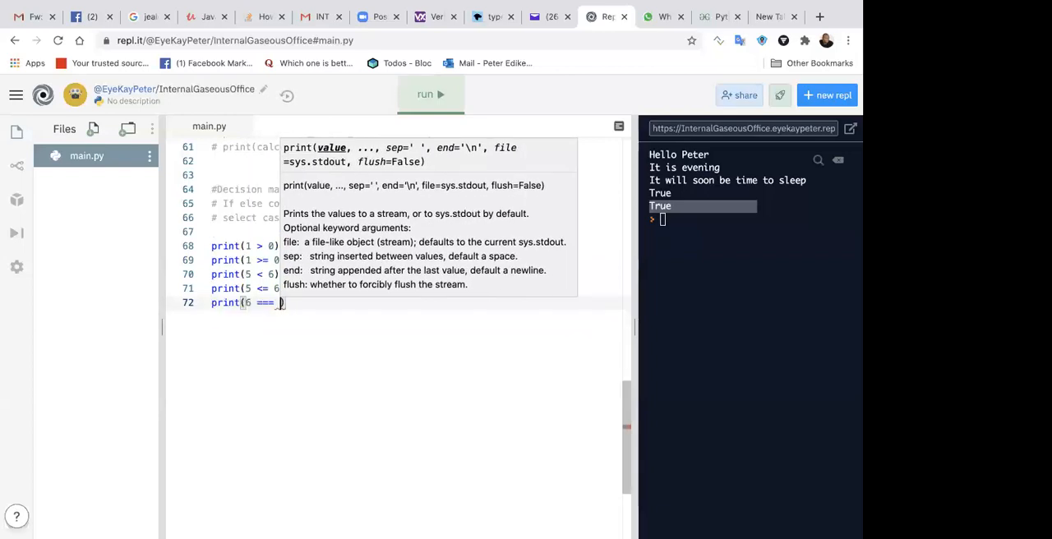
text(= 6))
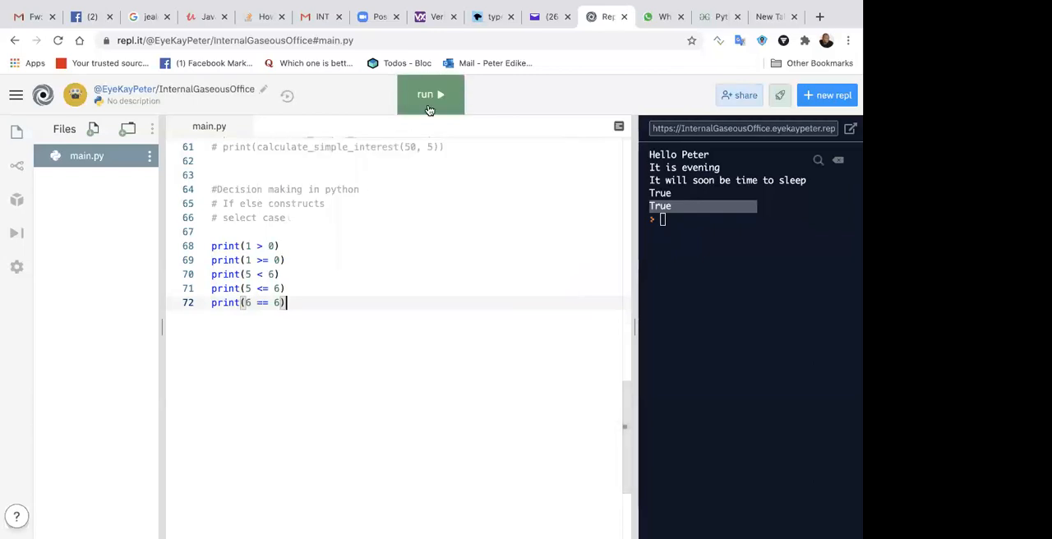
- Run the five comparisons (all True), change the last to 6 == 7 and rerun for False
click(427, 94)
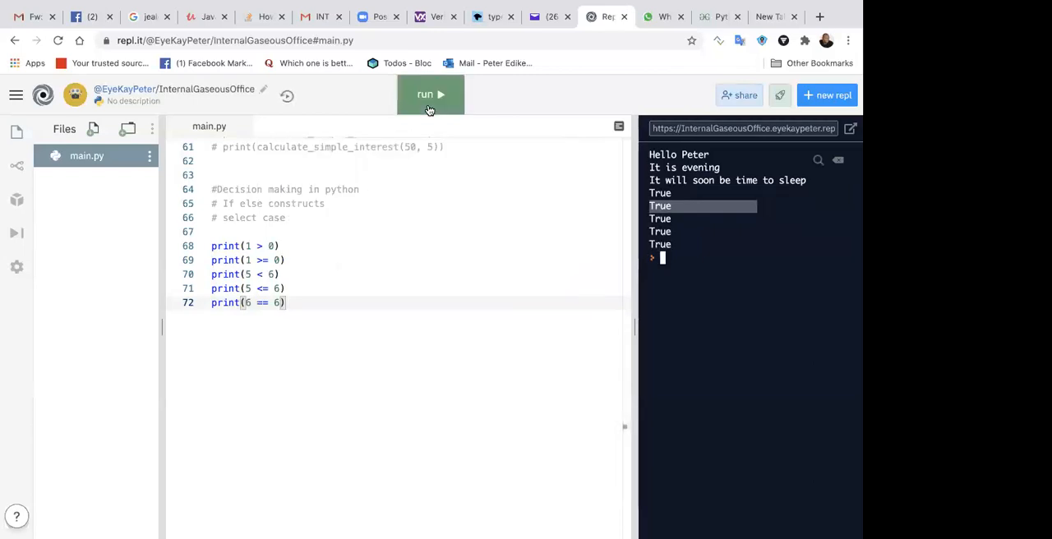
click(429, 94)
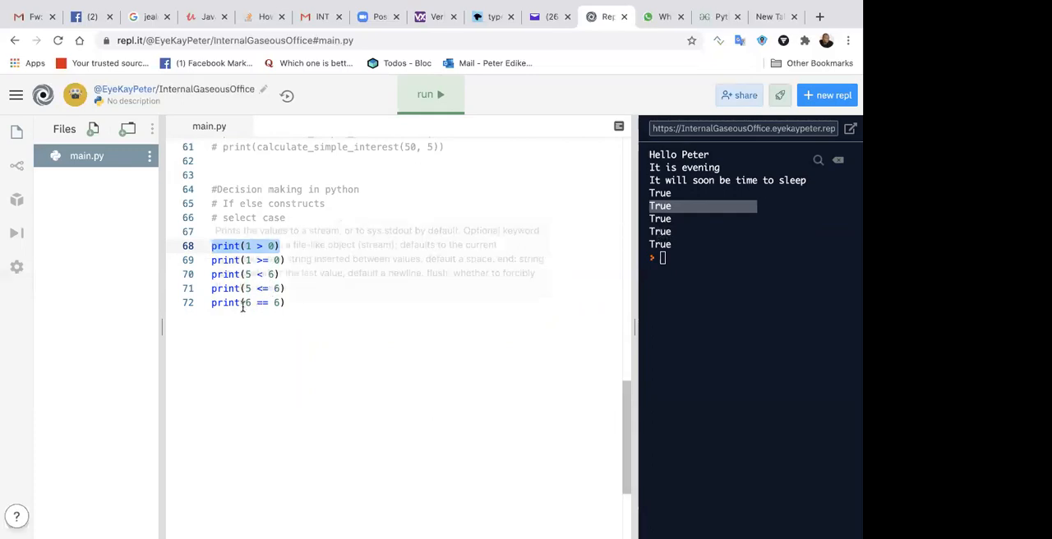
click(262, 302)
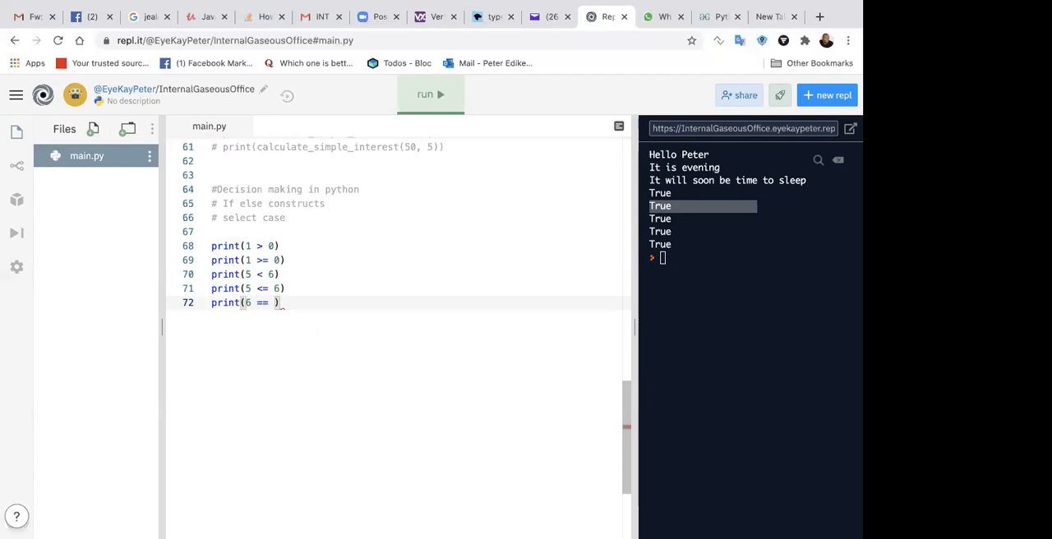
text(7)
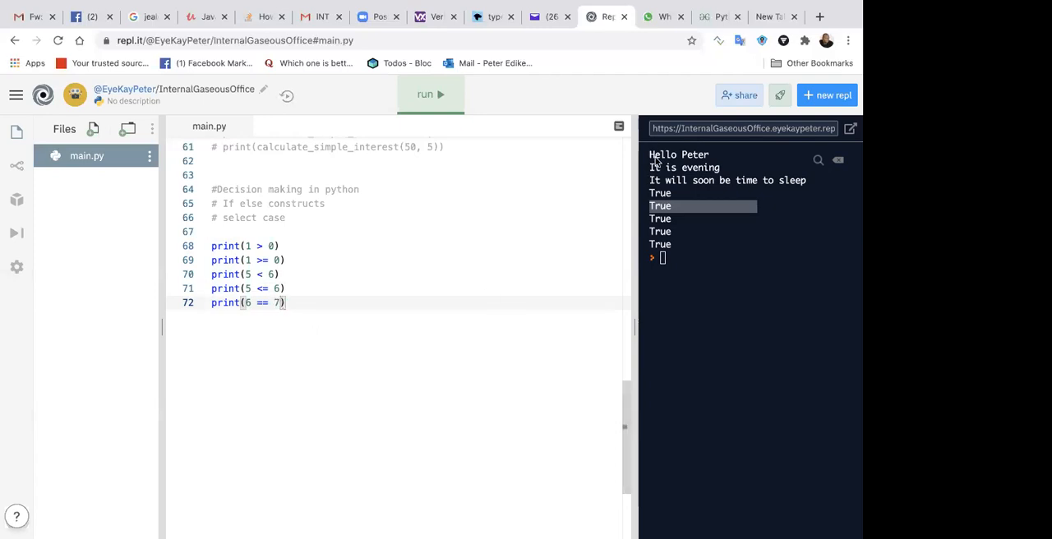
click(430, 93)
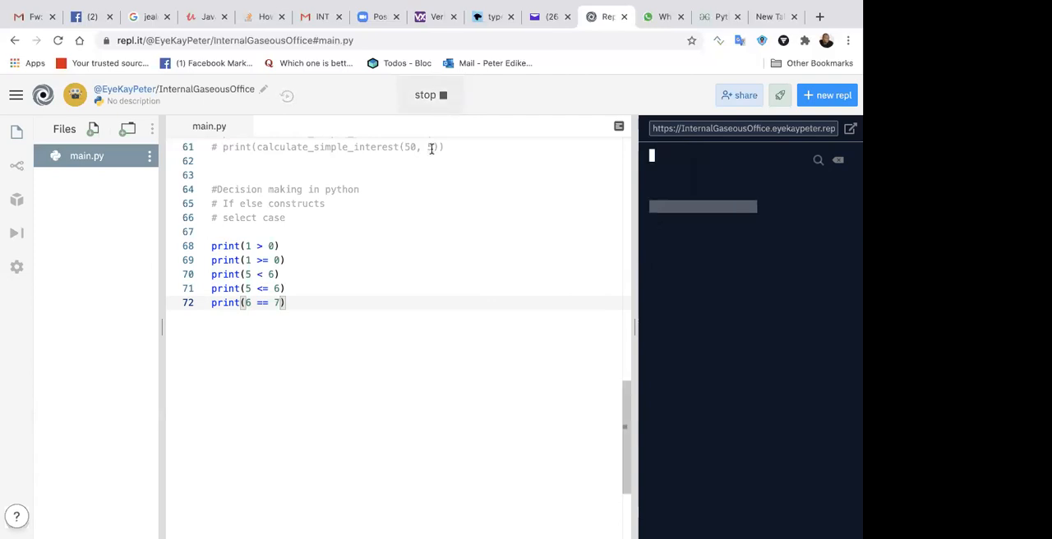
click(430, 94)
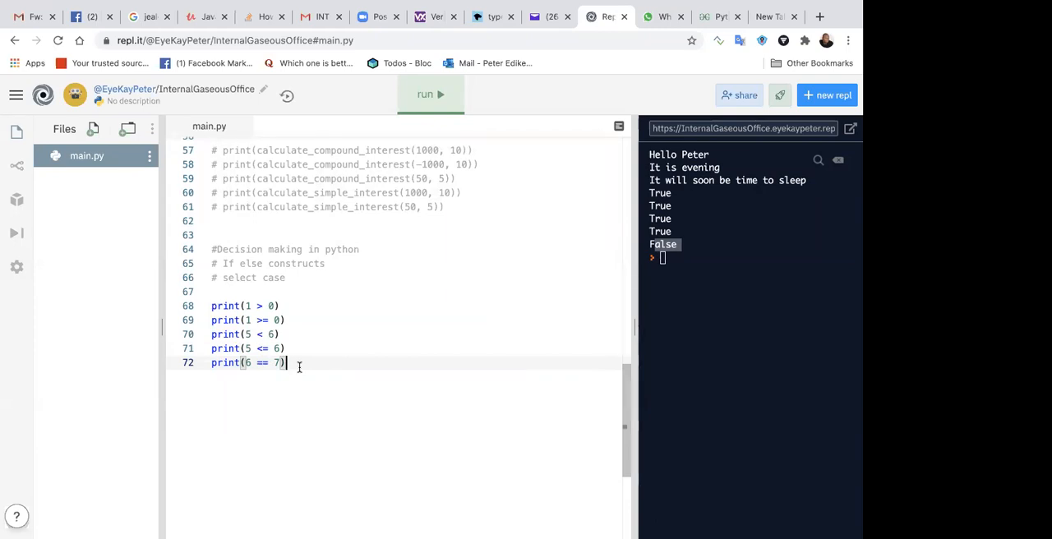
- Add print(6 != 7) and run so the console ends with True
text(print(6)
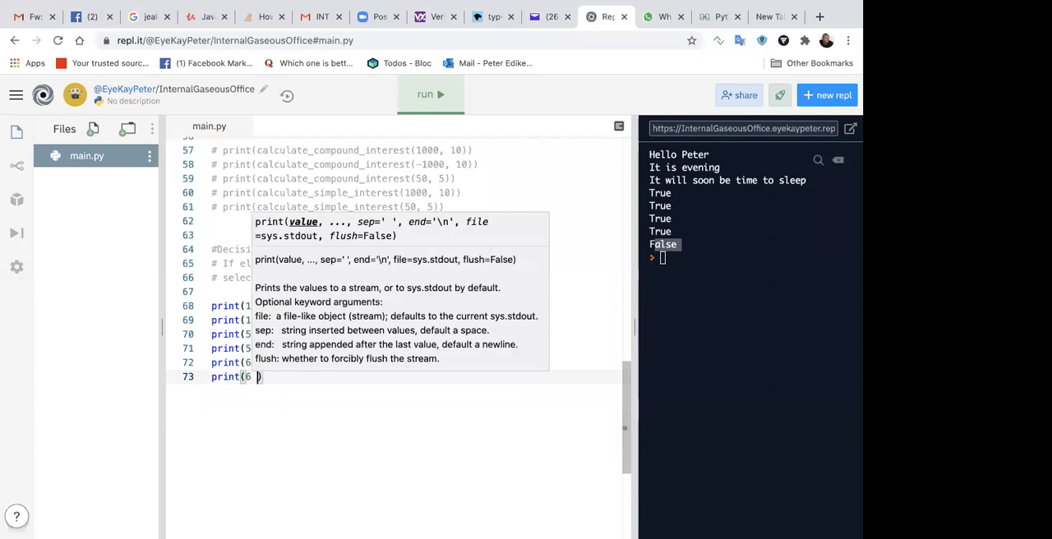
text(!= 7)
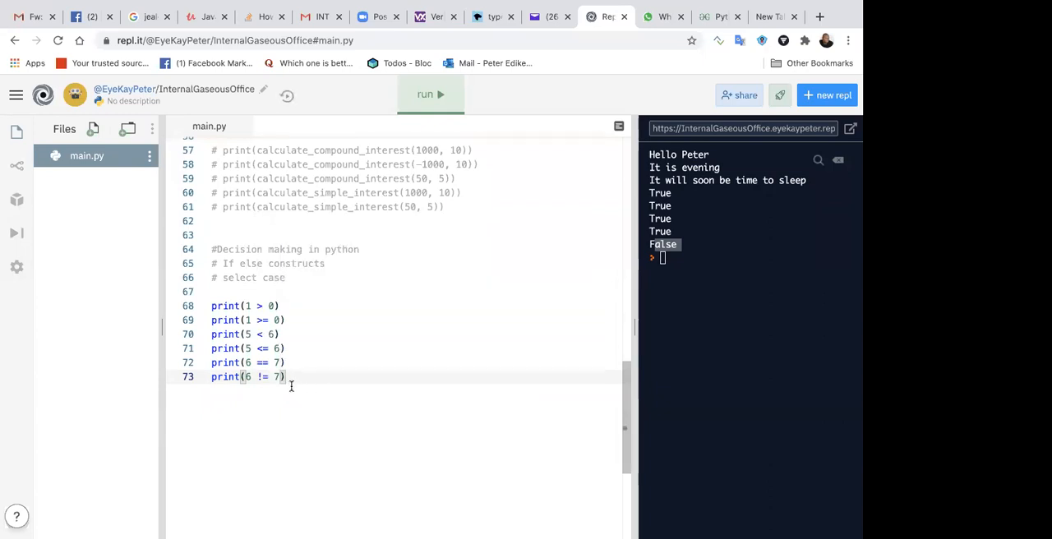
click(431, 93)
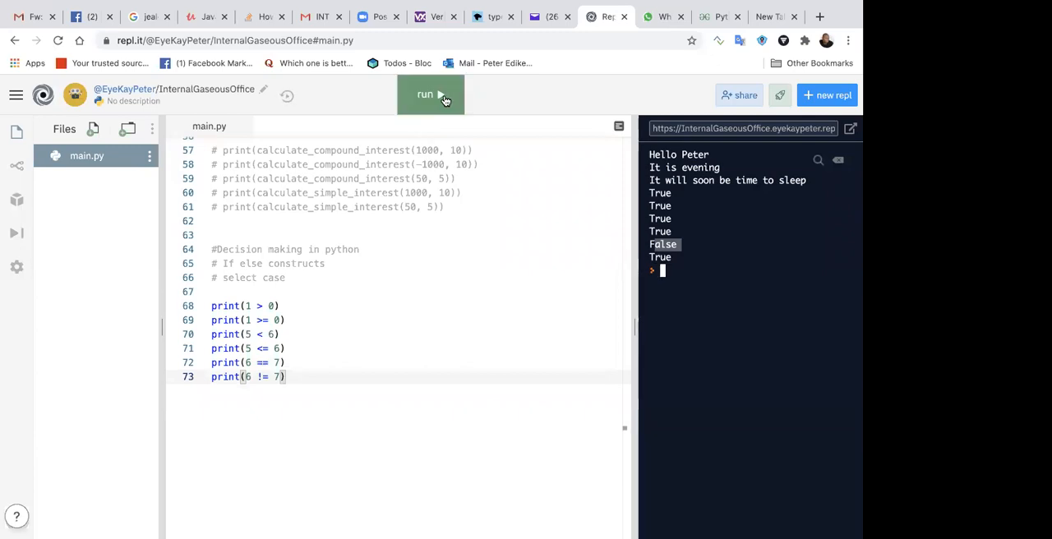
click(431, 93)
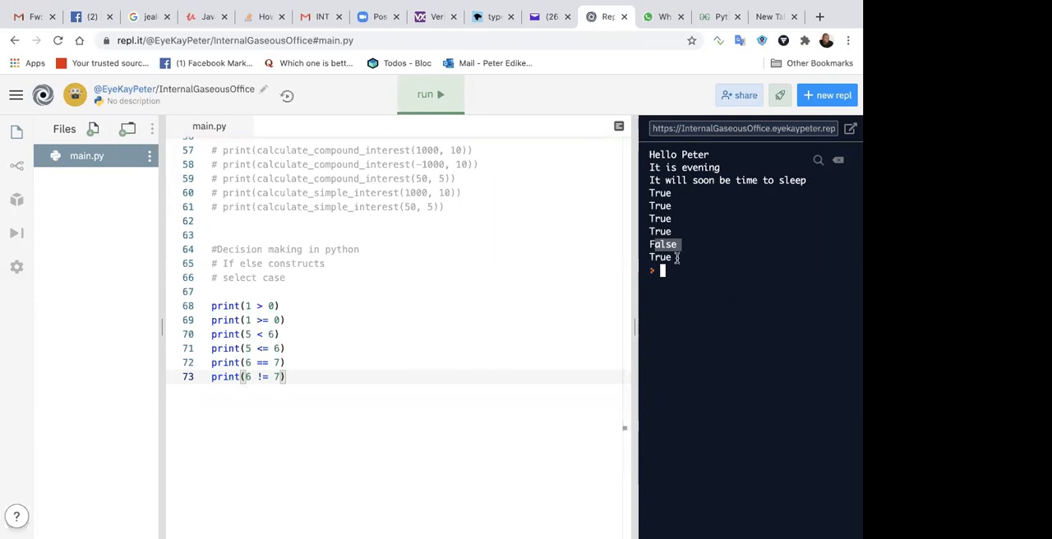
- Insert two blank lines between the decision-making headings and the comparison prints
scroll(down, 3)
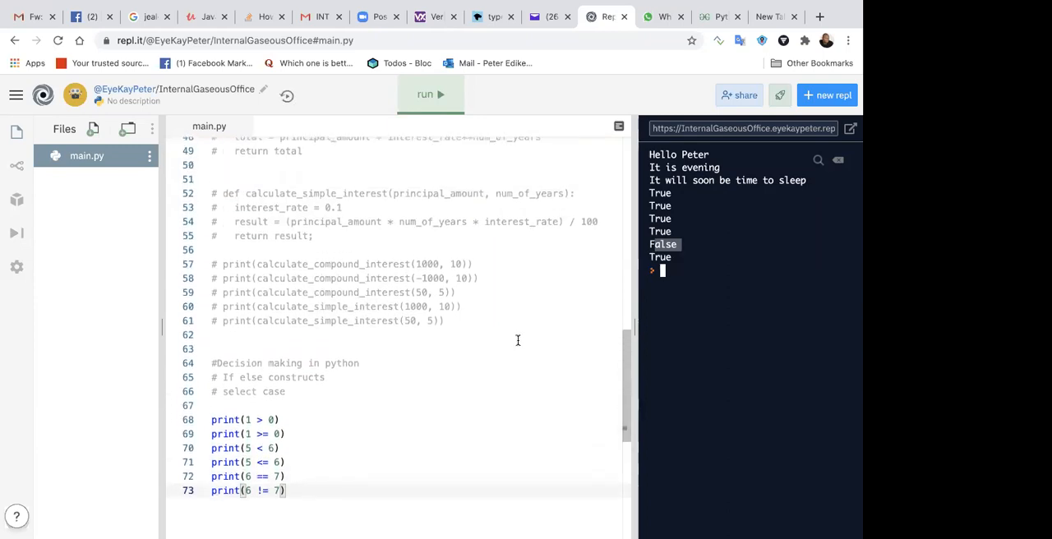
scroll(down, 3)
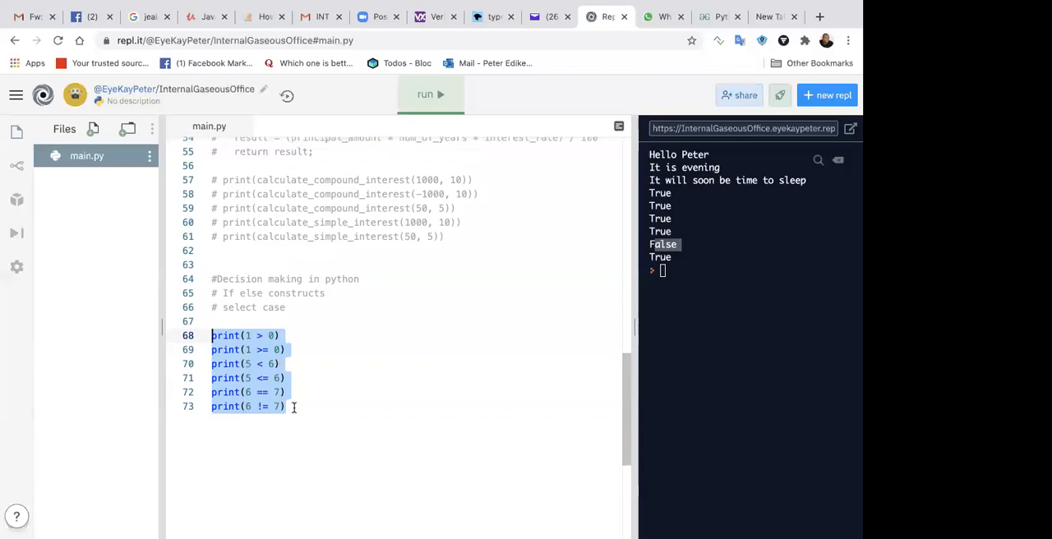
click(286, 406)
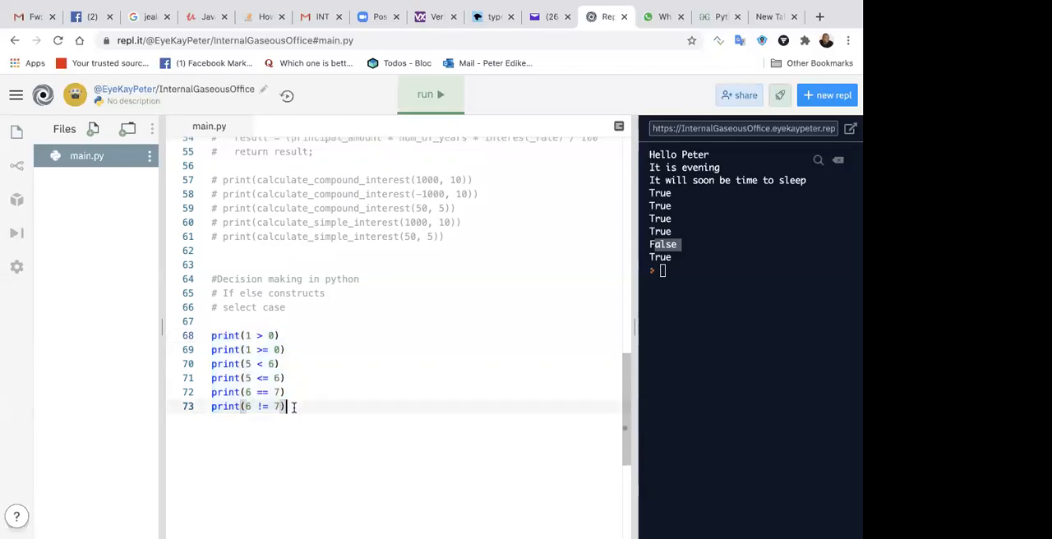
scroll(down, 3)
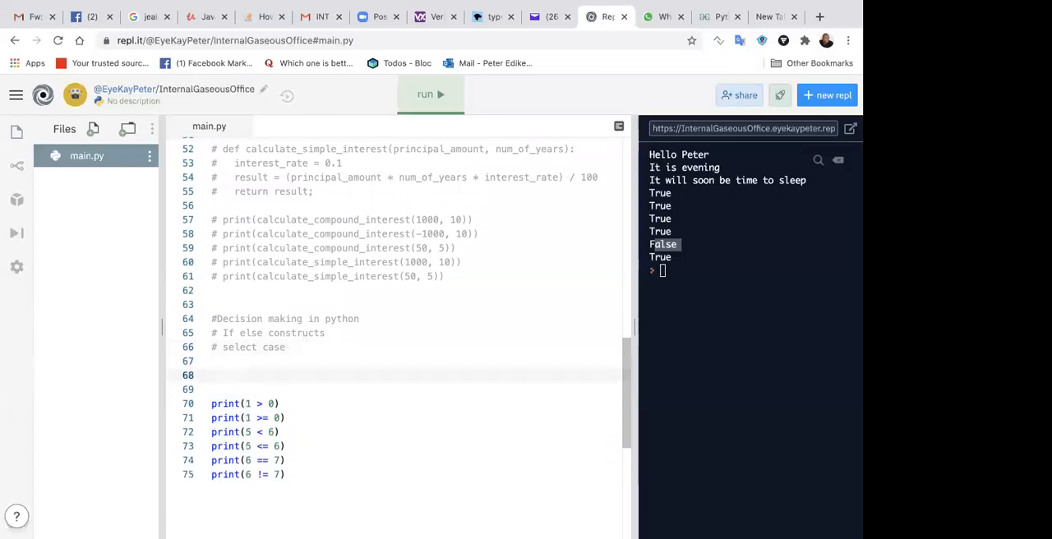
- Draft an if 1 > 0: line under the decision-making comments
text(if)
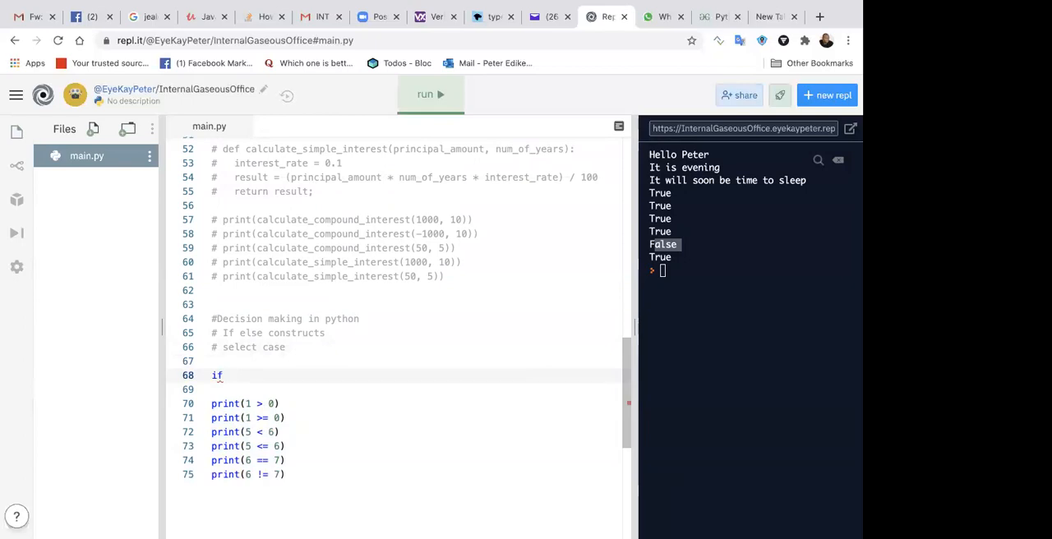
text(1 >)
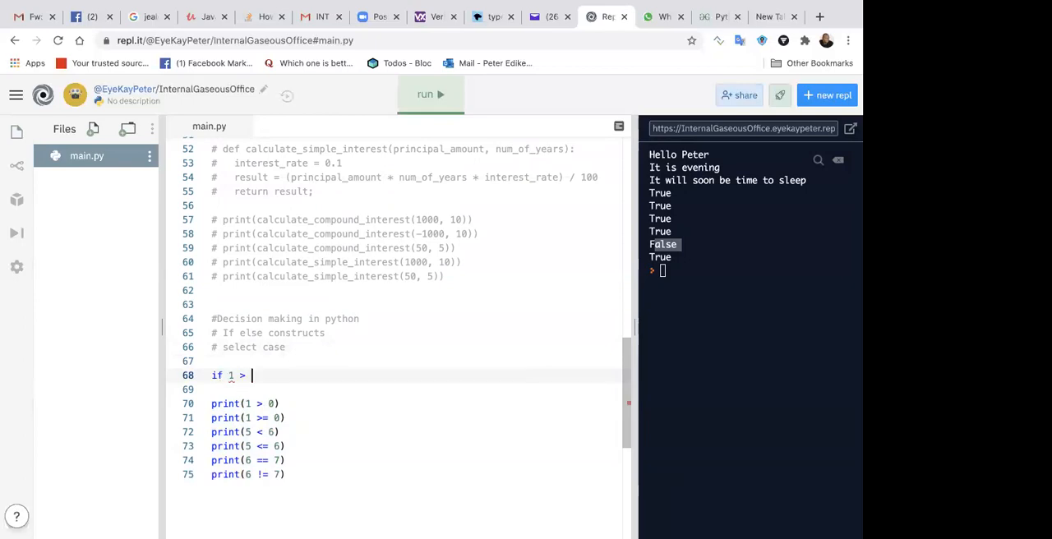
text(0)
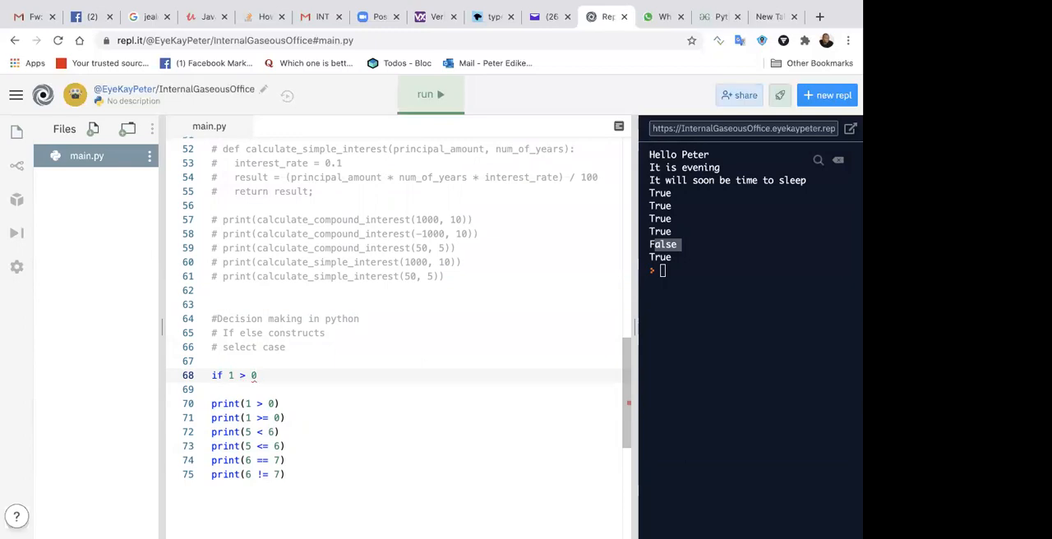
text(:)
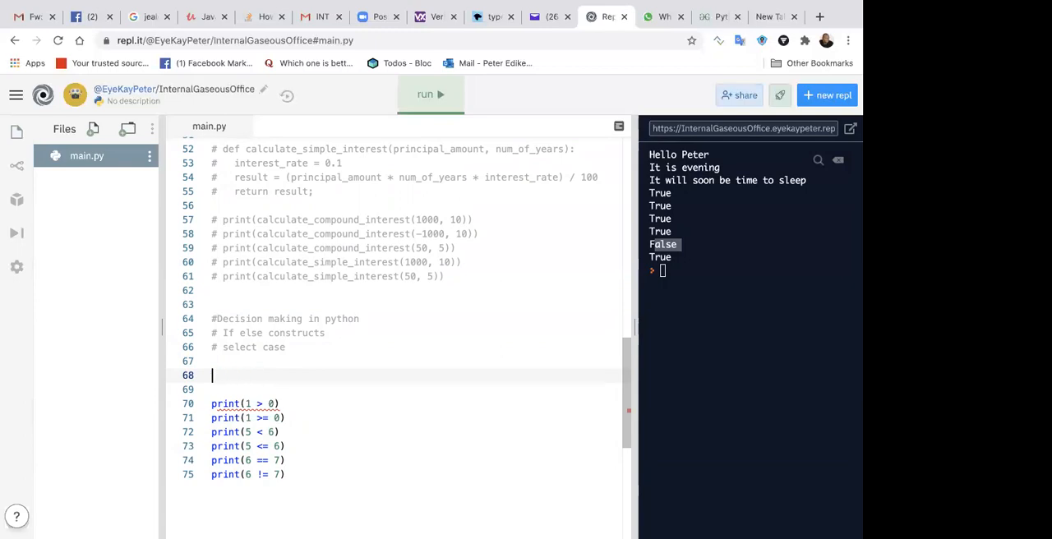
- Rewrite it as if(a == n), try a curly brace, then drop the braces after the syntax warning
text(if)
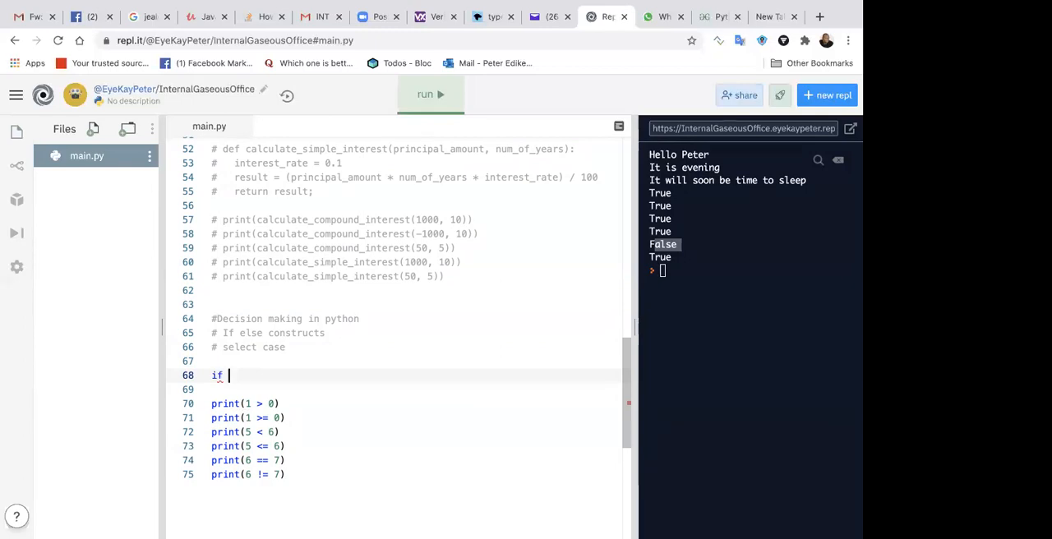
text(.....)
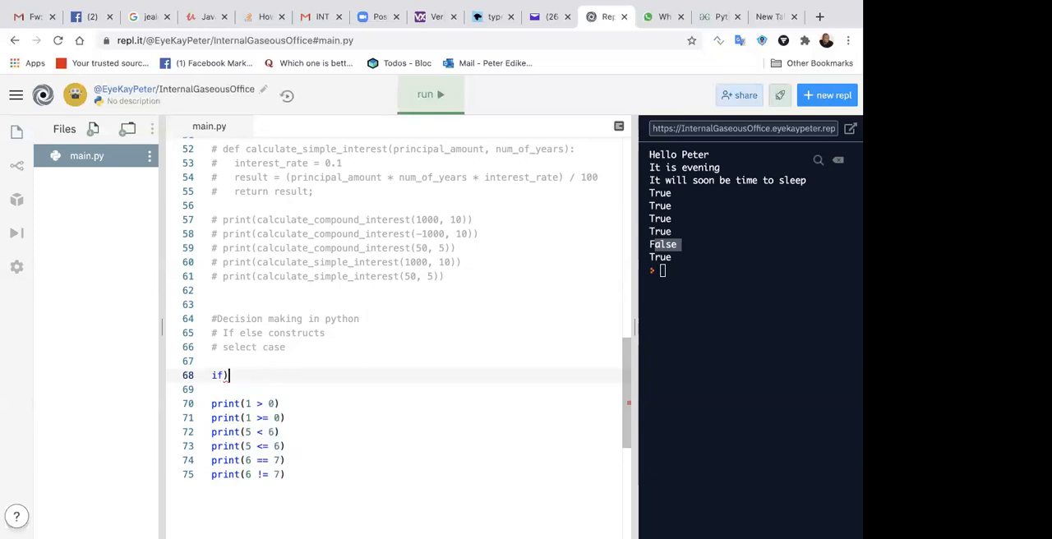
text((a =)
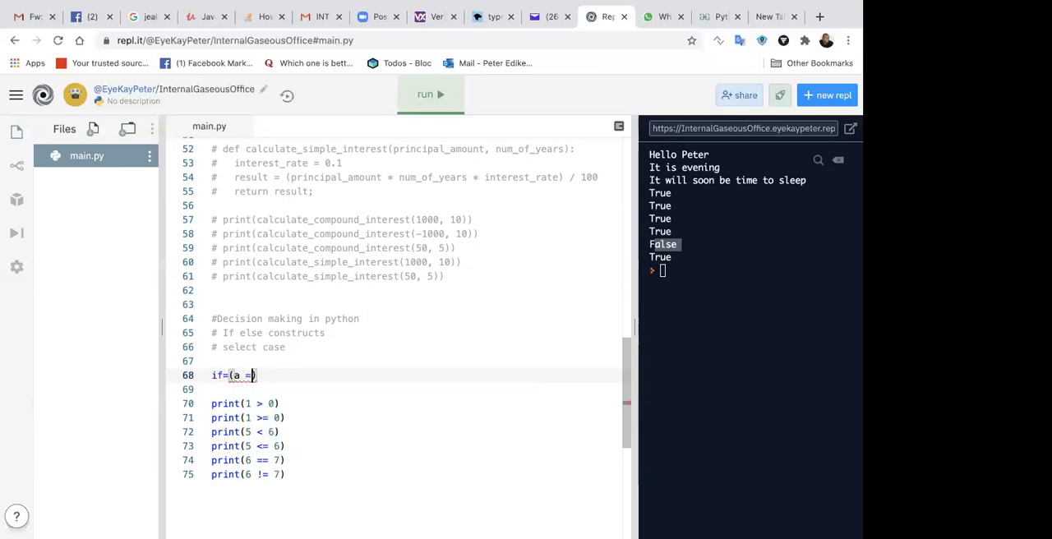
text(= n)
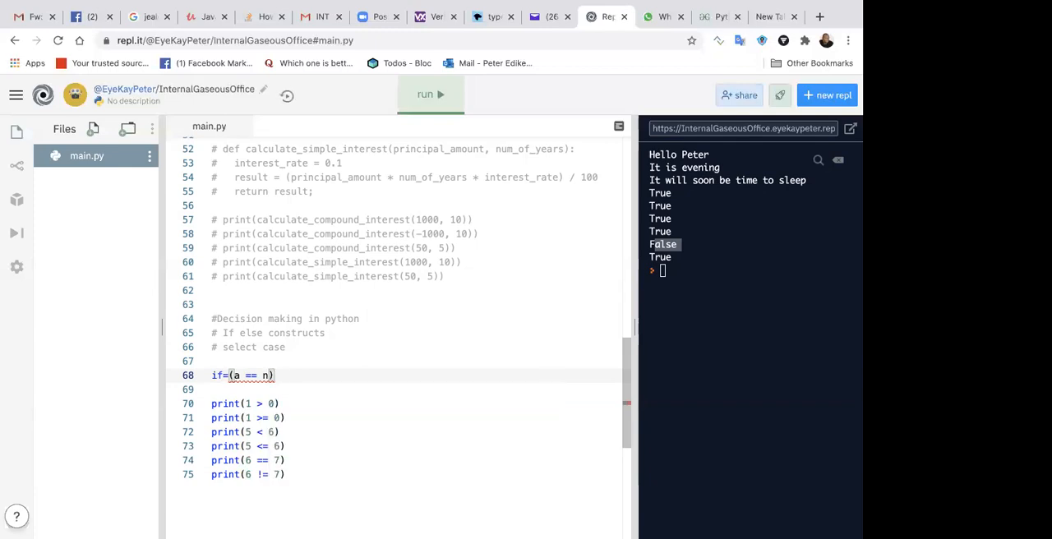
text({)
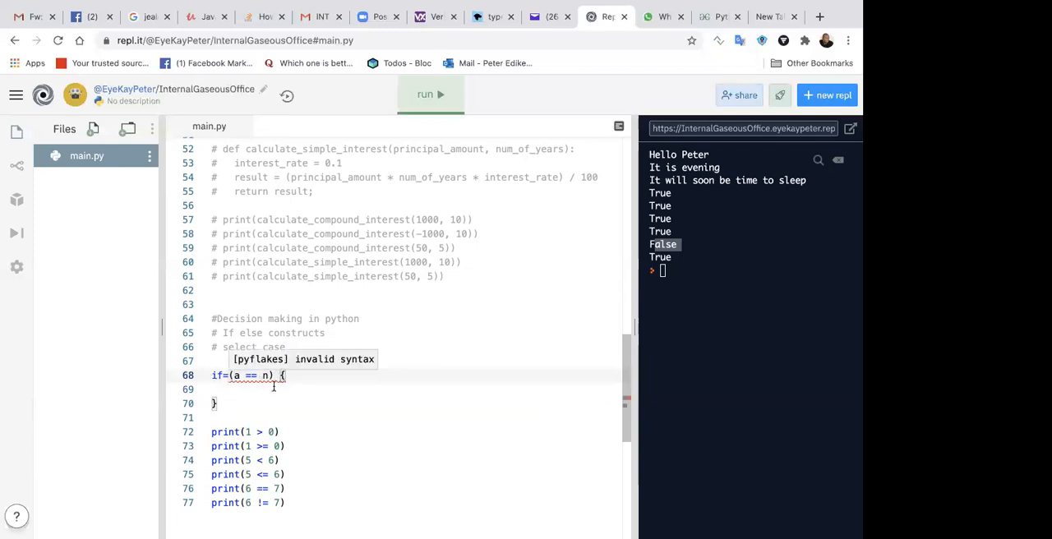
click(217, 403)
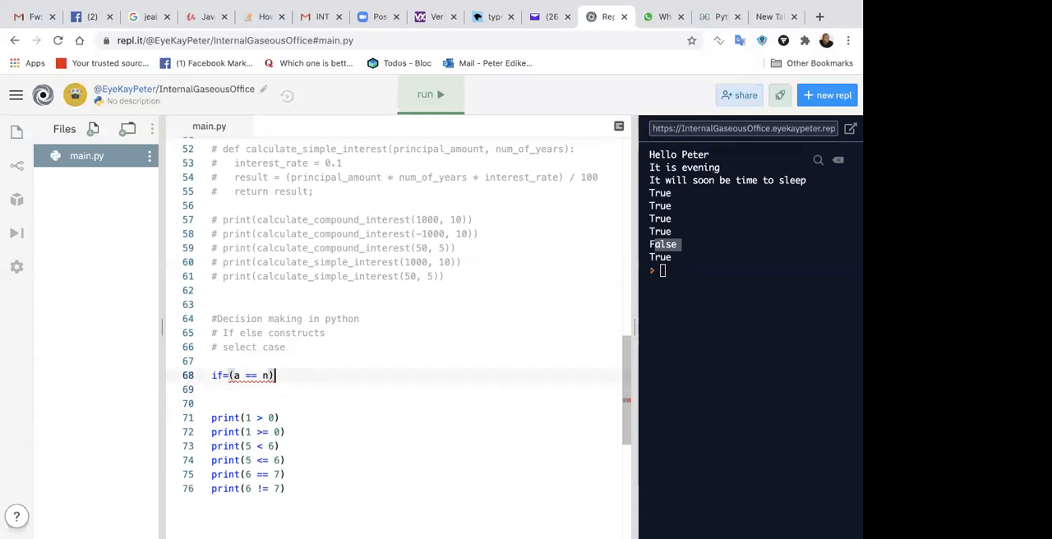
- Make the first block if 1 > 0: printing "One is greater than zero"
key(BackSpace)
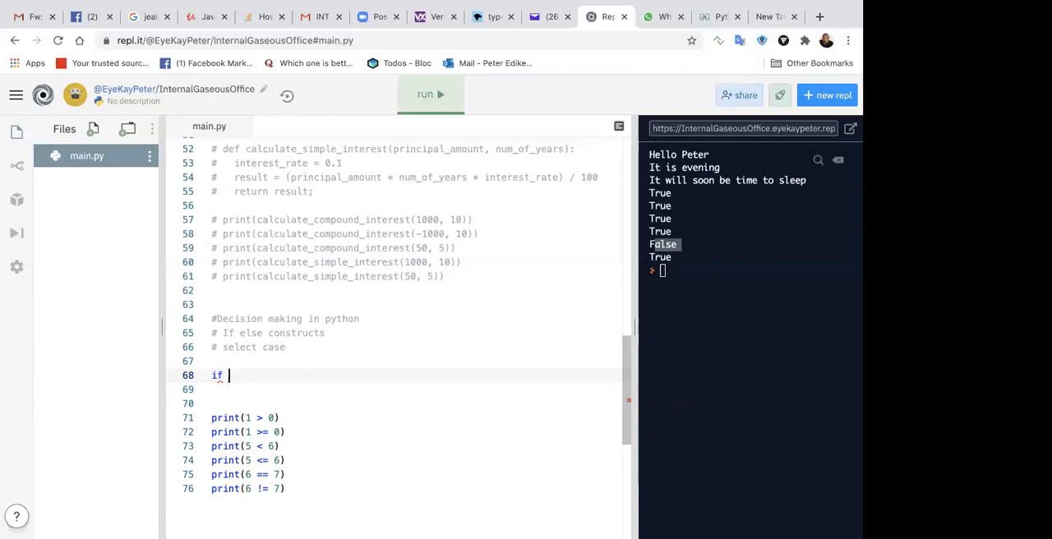
text(1)
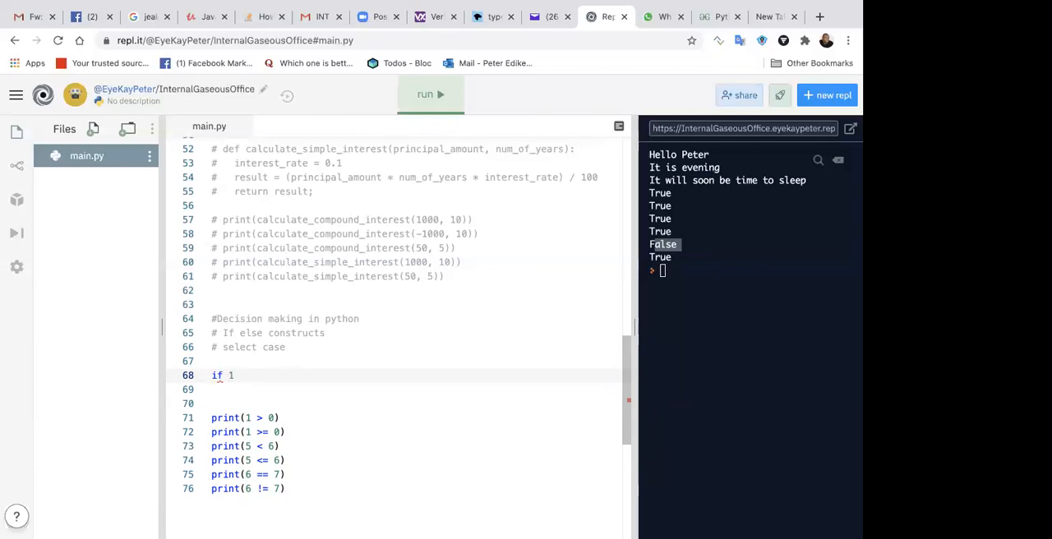
text(> 0)
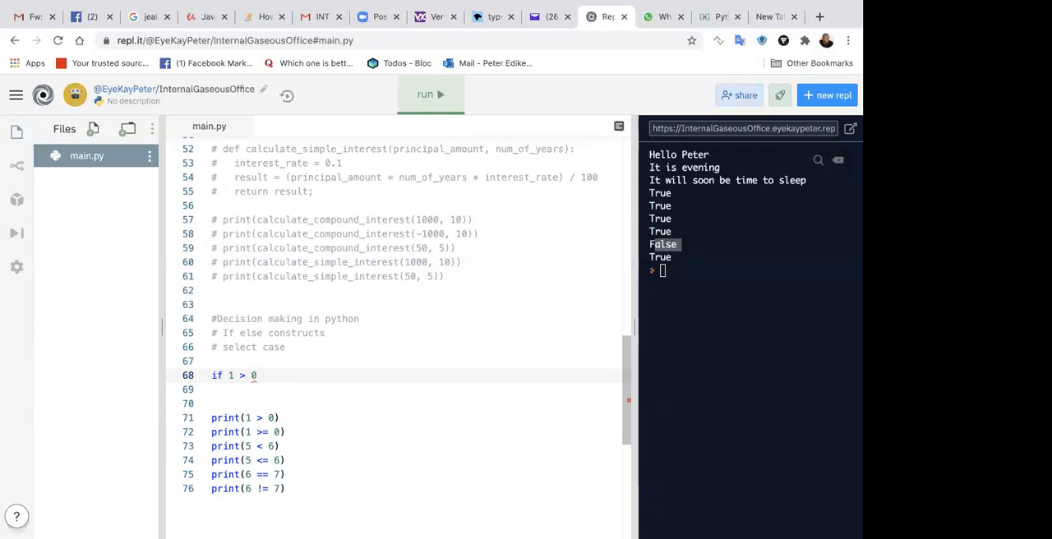
text(:)
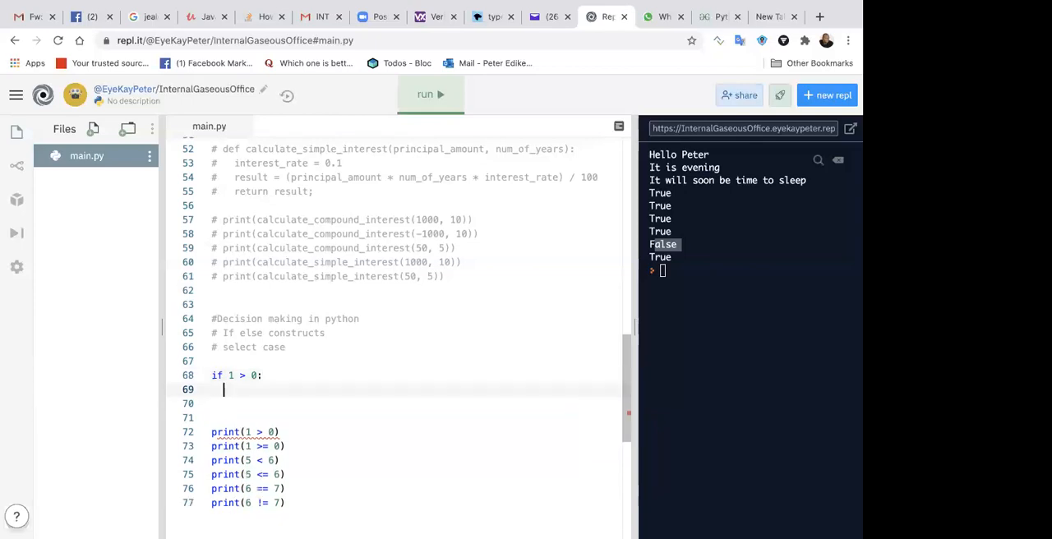
text(print)
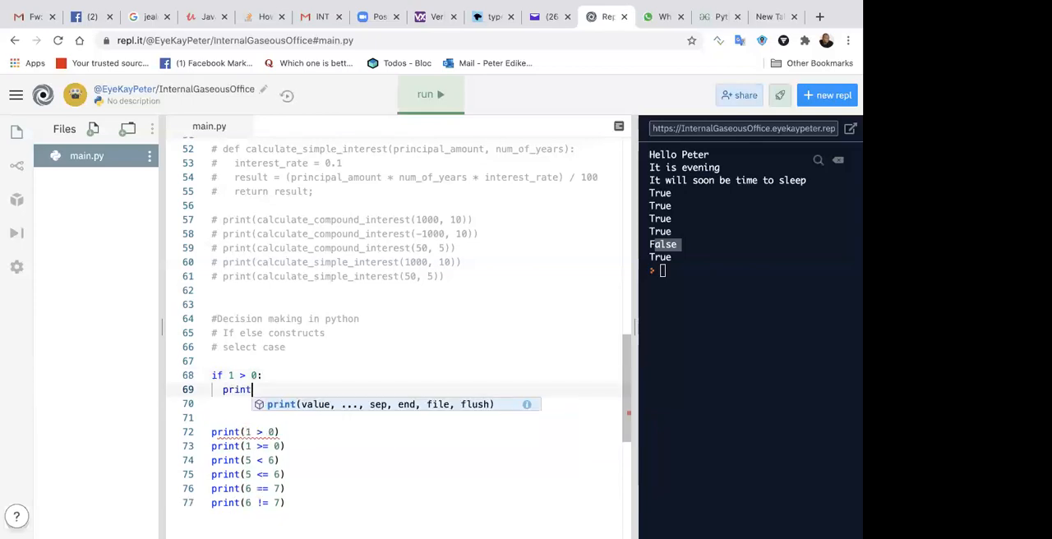
text((')
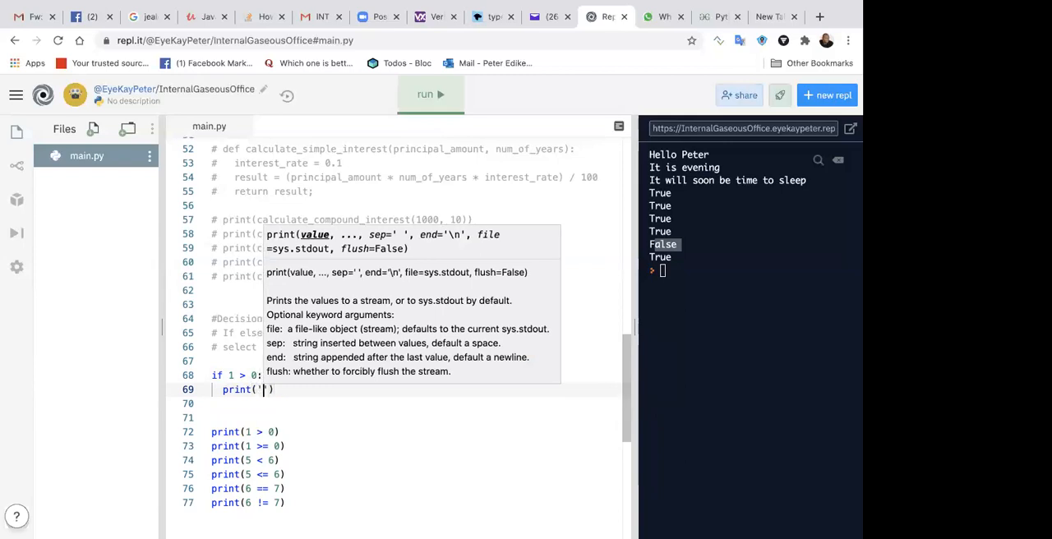
text(One is)
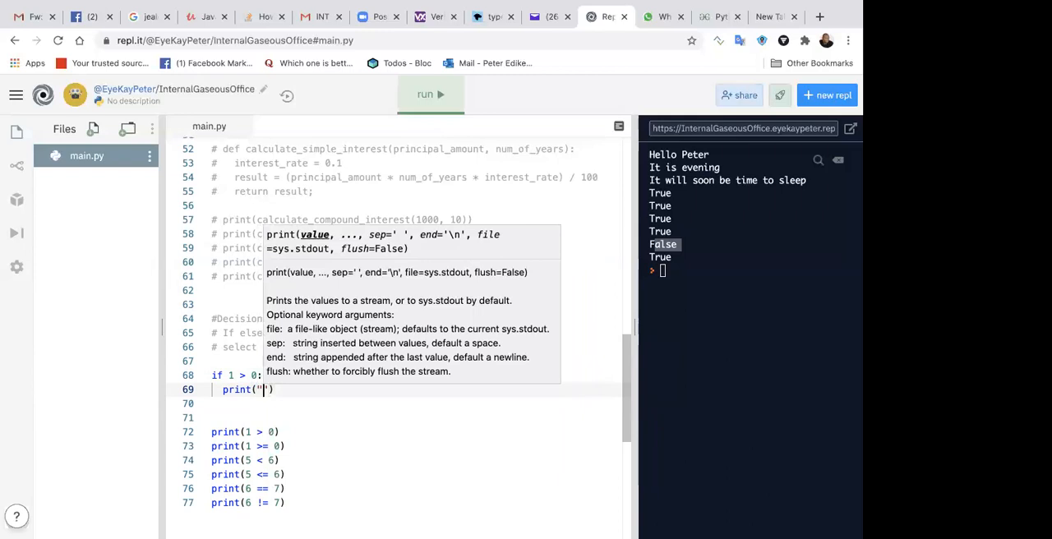
text(One is greater than zero)
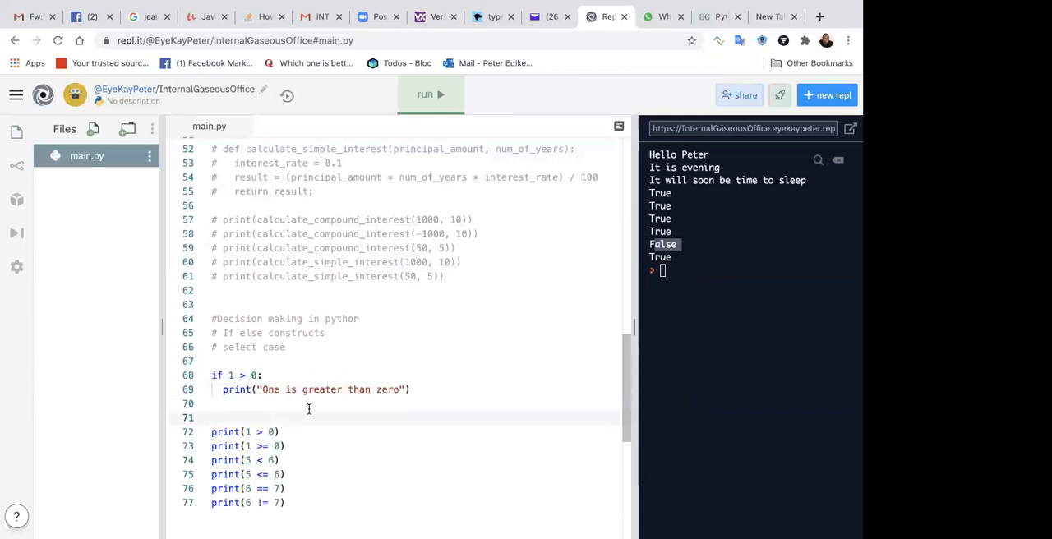
- Add if 1 >= 0: printing "One is greater than or equal to zero"
text(if 1 >)
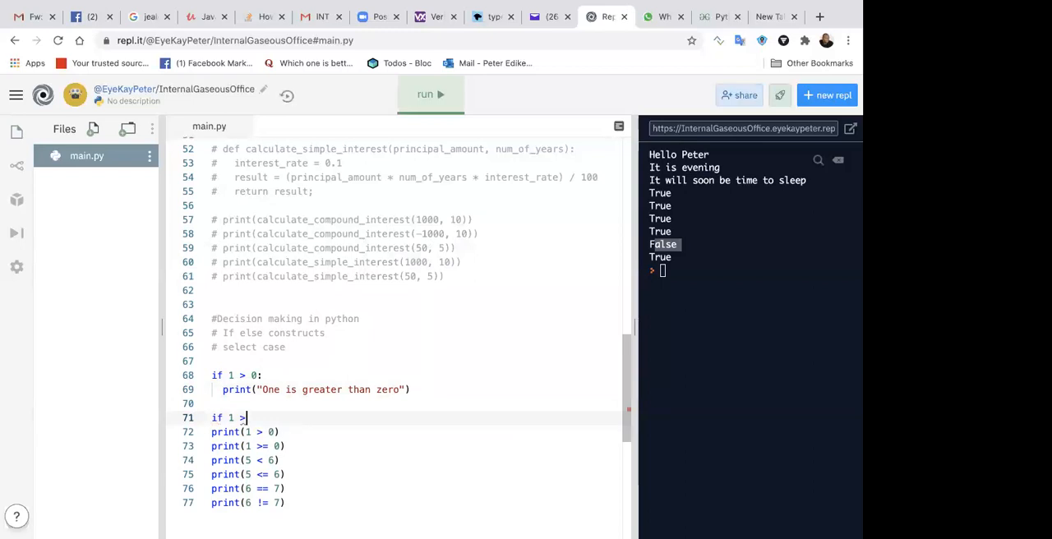
text(= 0:)
text(print)
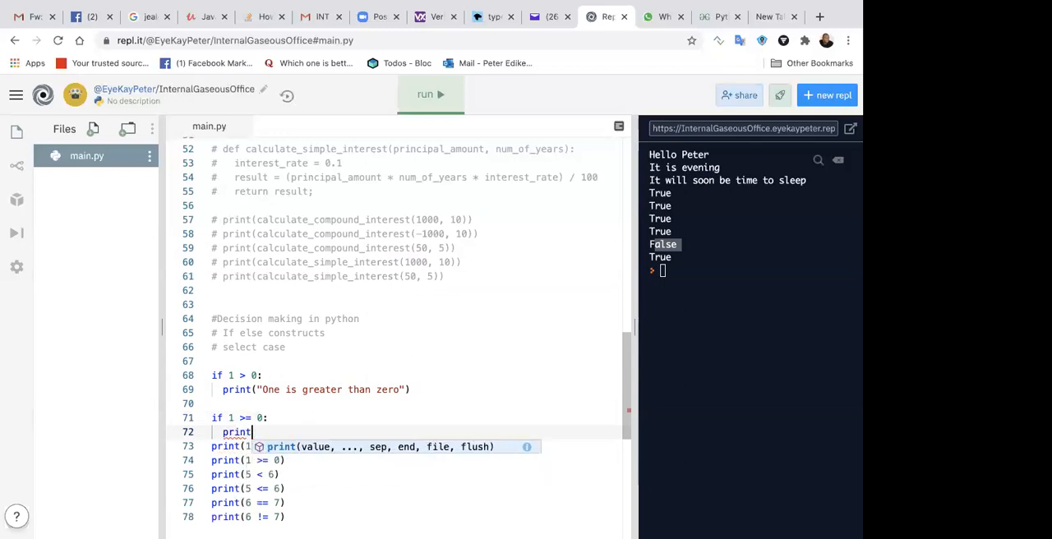
text(())
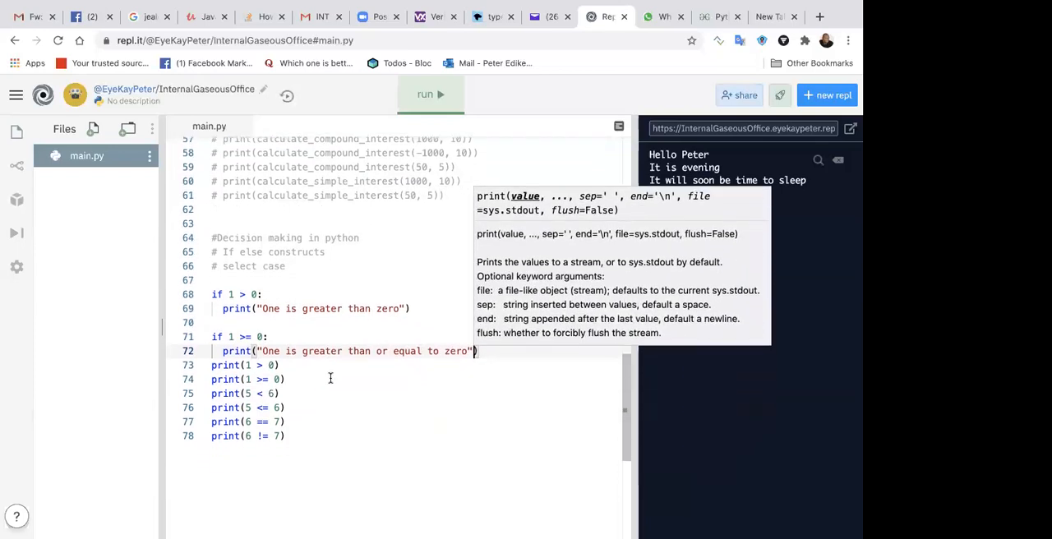
click(429, 94)
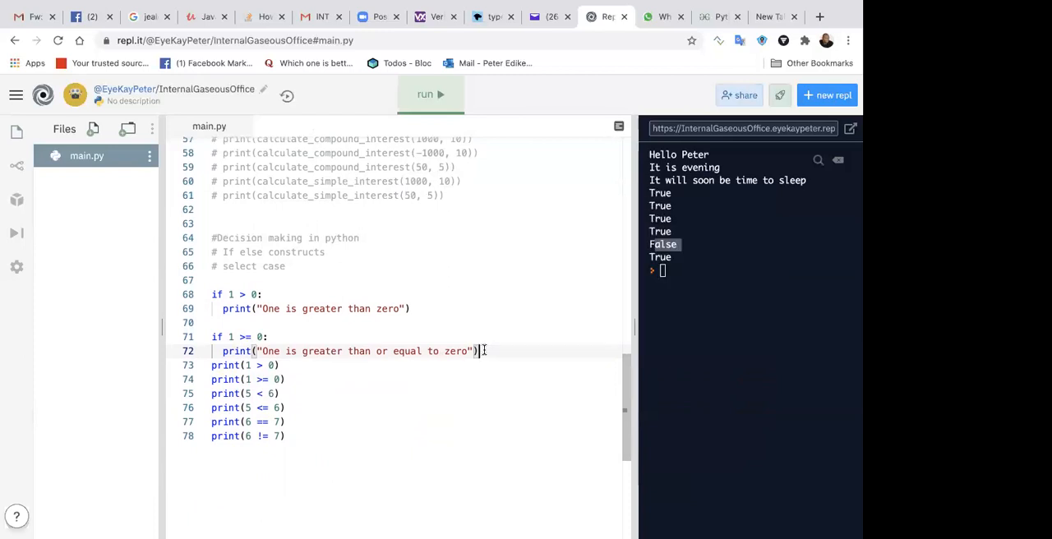
key(Enter)
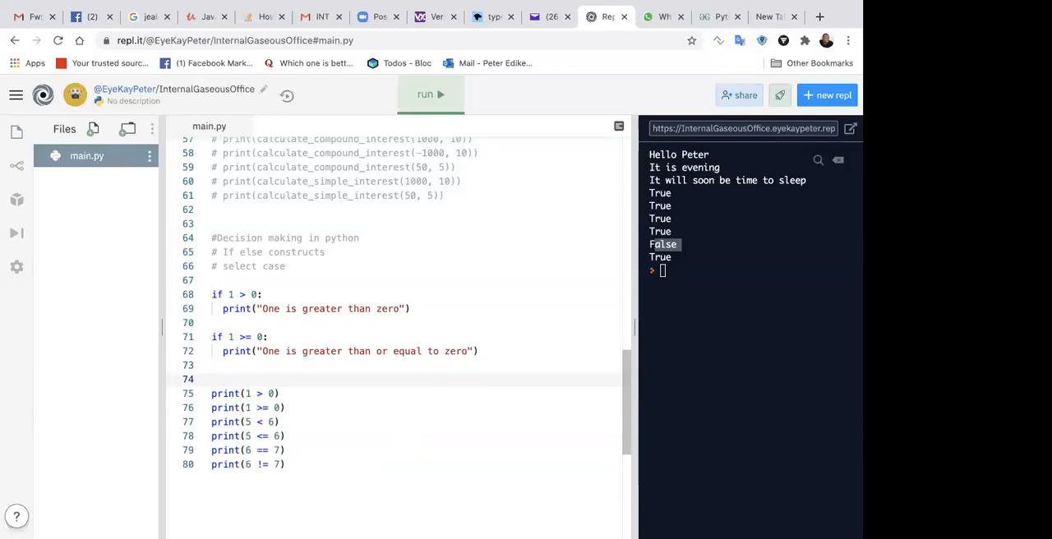
- Add an if block with <= printing "five is less than or equal to six"
text(if)
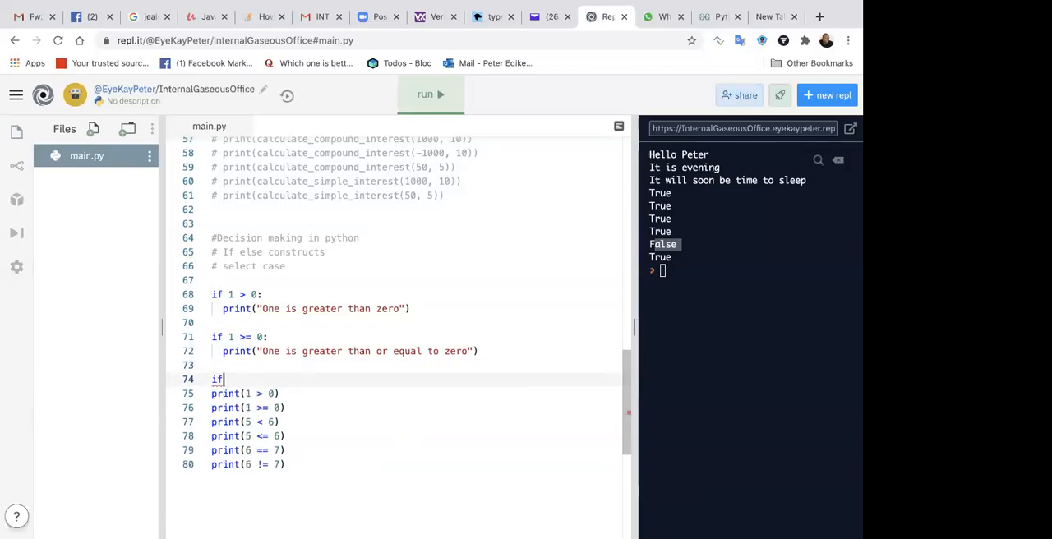
text(5)
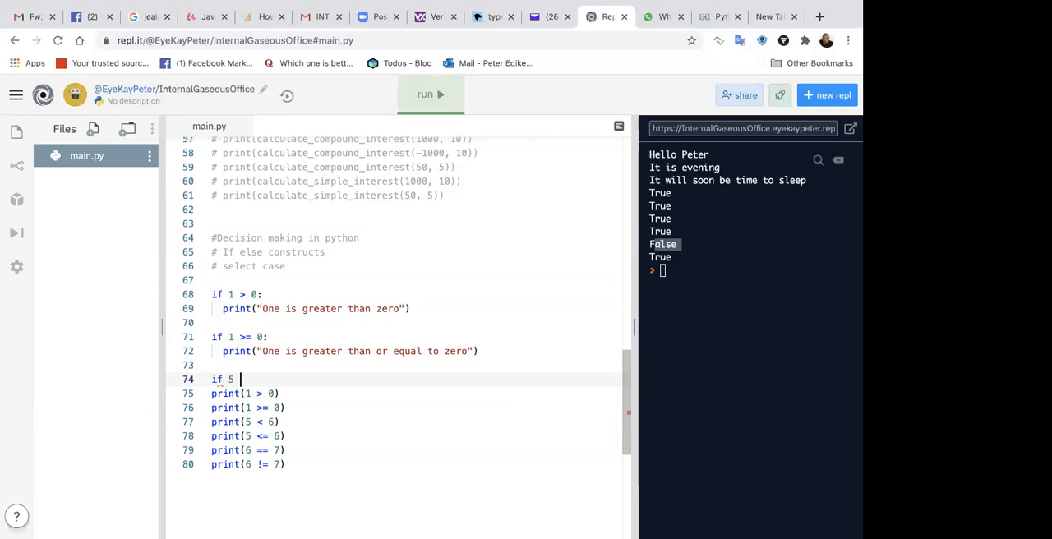
text(<=)
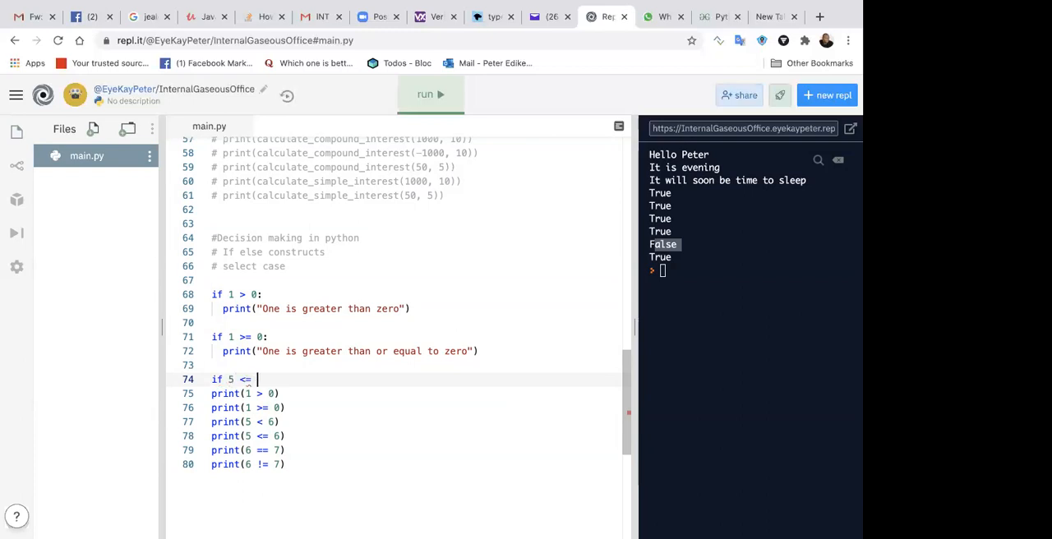
text(8)
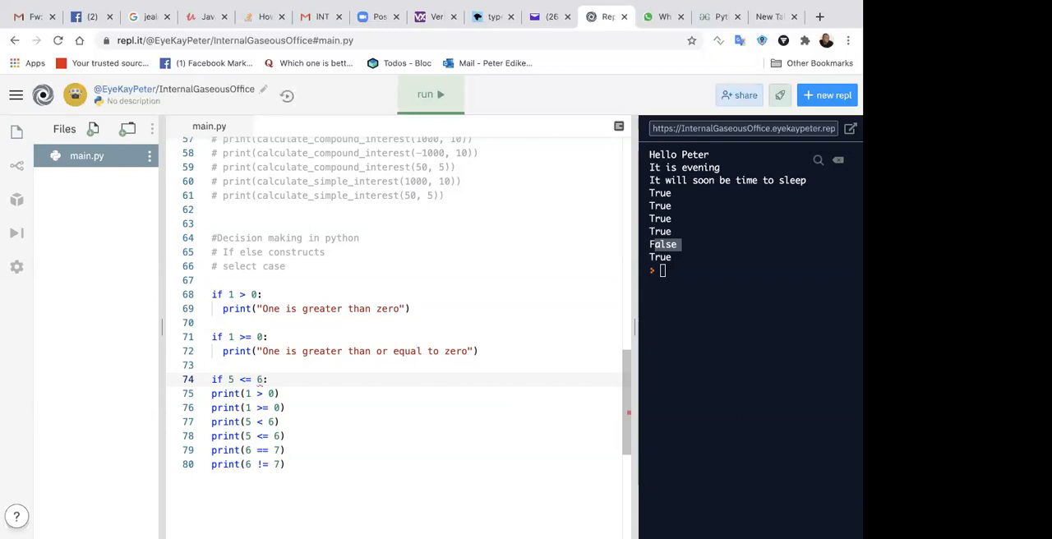
text(pr)
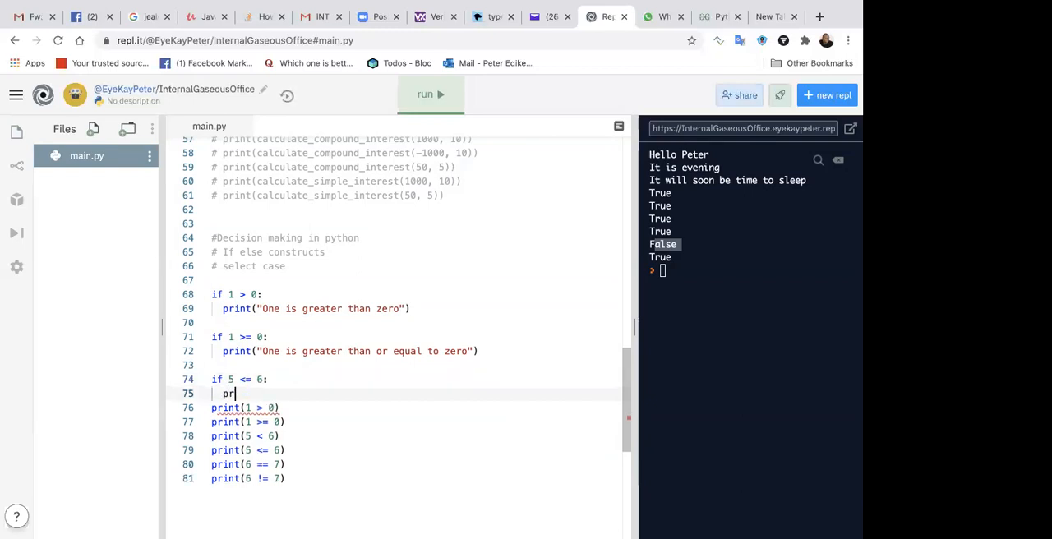
text(int()
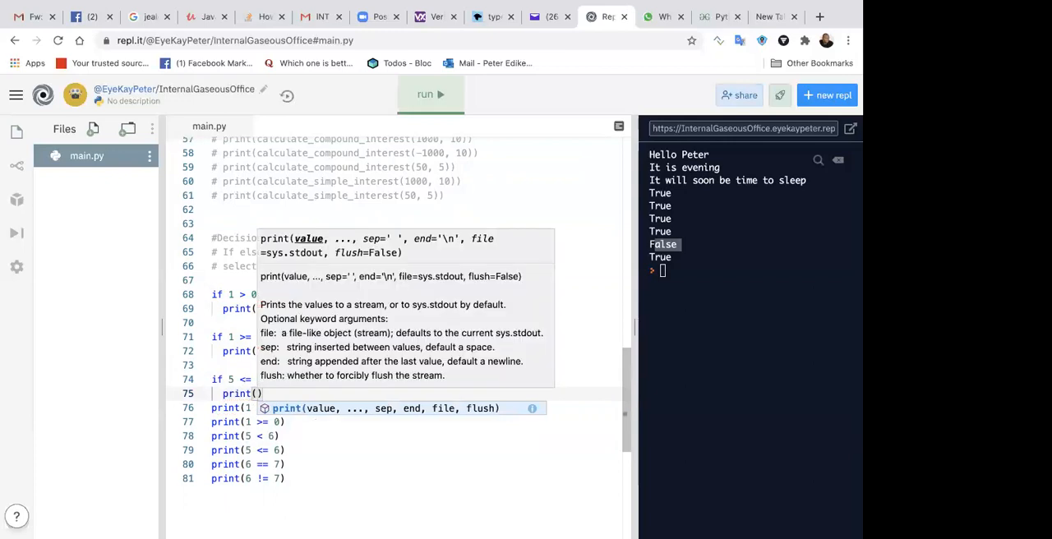
text(five is ")
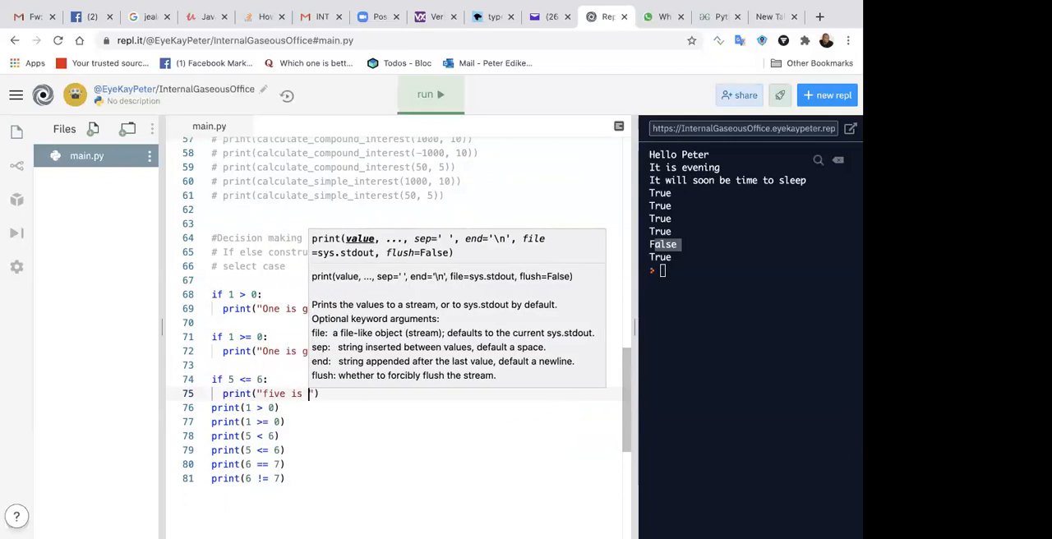
text(less than or equal to)
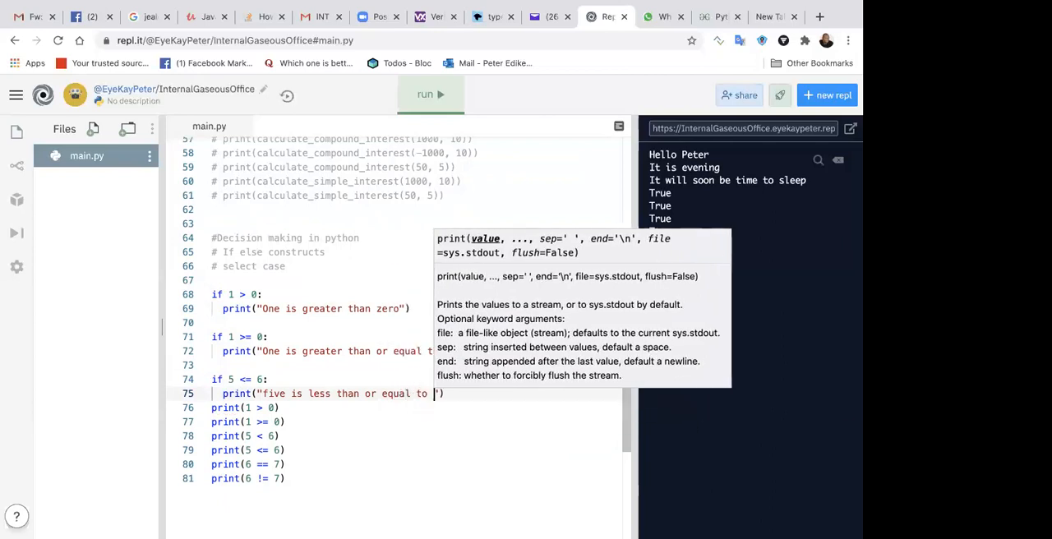
text(six)
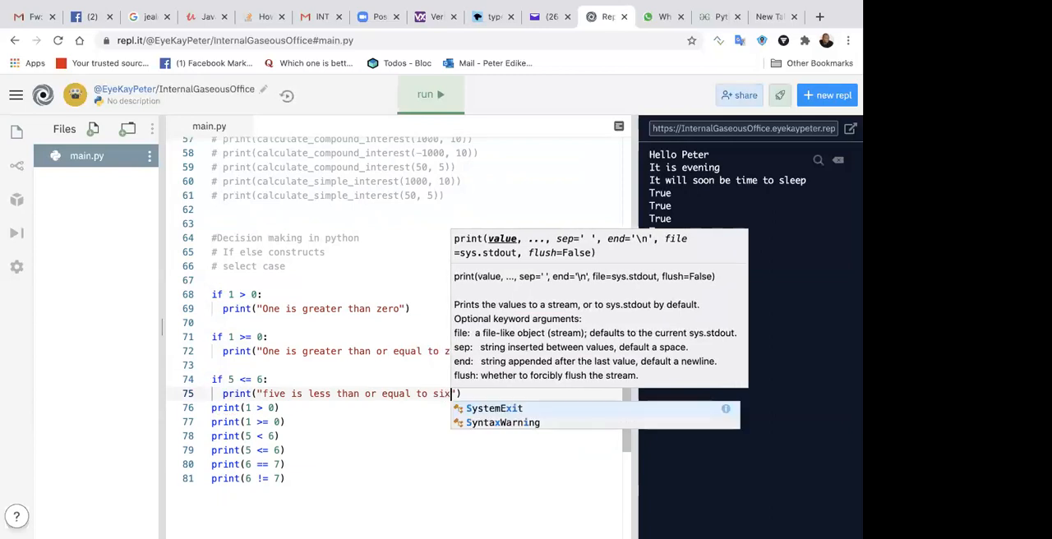
click(429, 93)
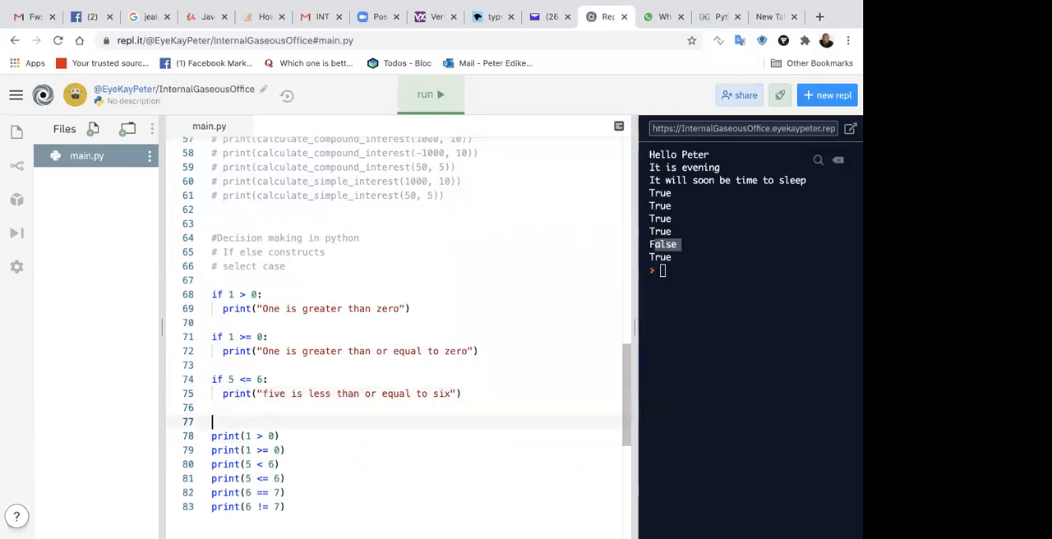
- Add if 6 != 7: printing "Six is not equal to seven"
text(if)
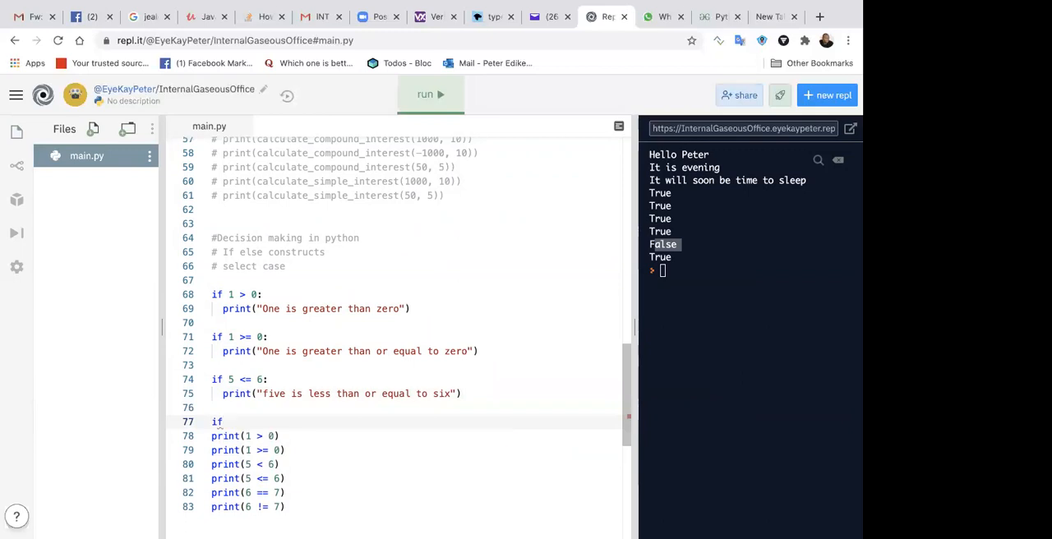
text(6 !=)
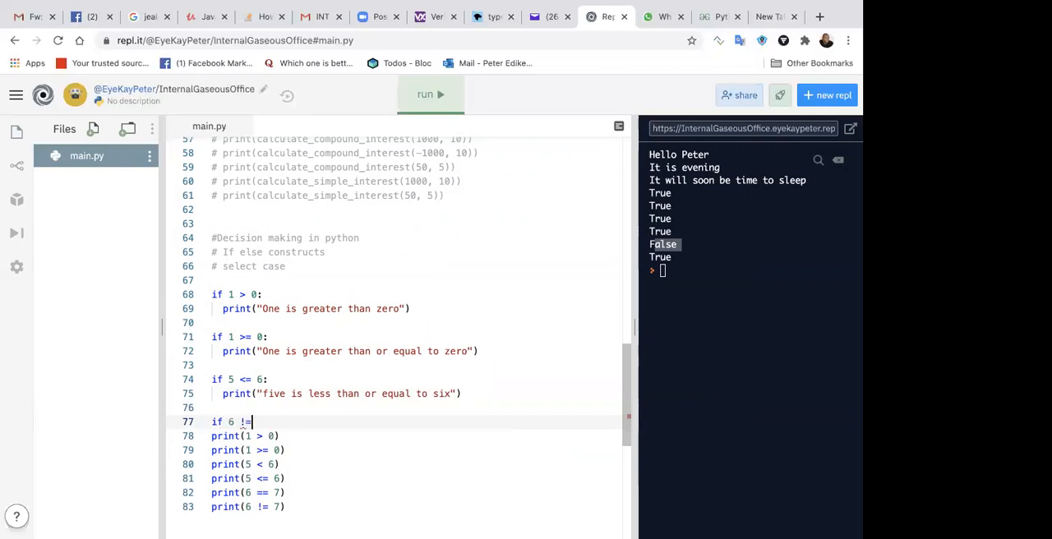
text(7:)
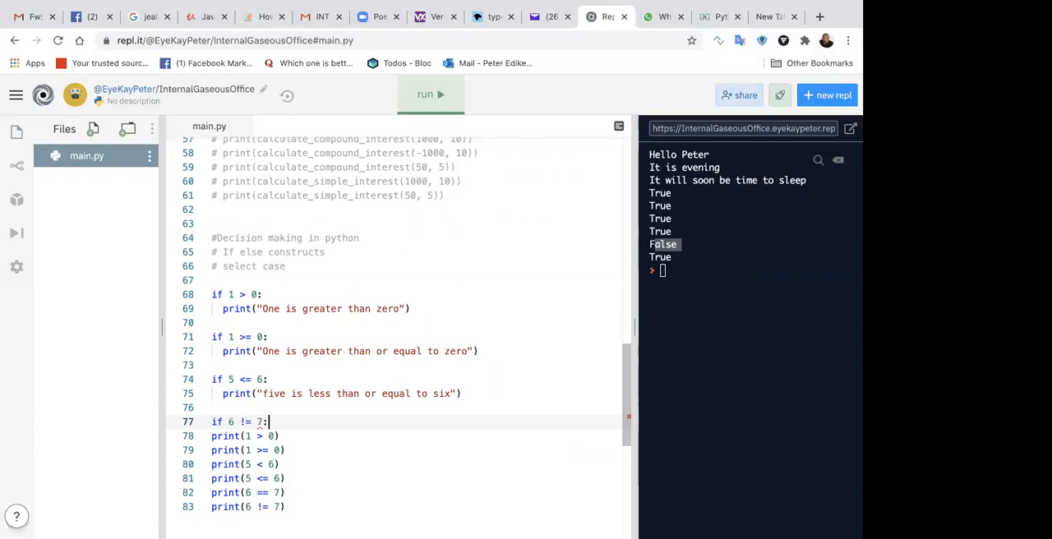
key(Enter)
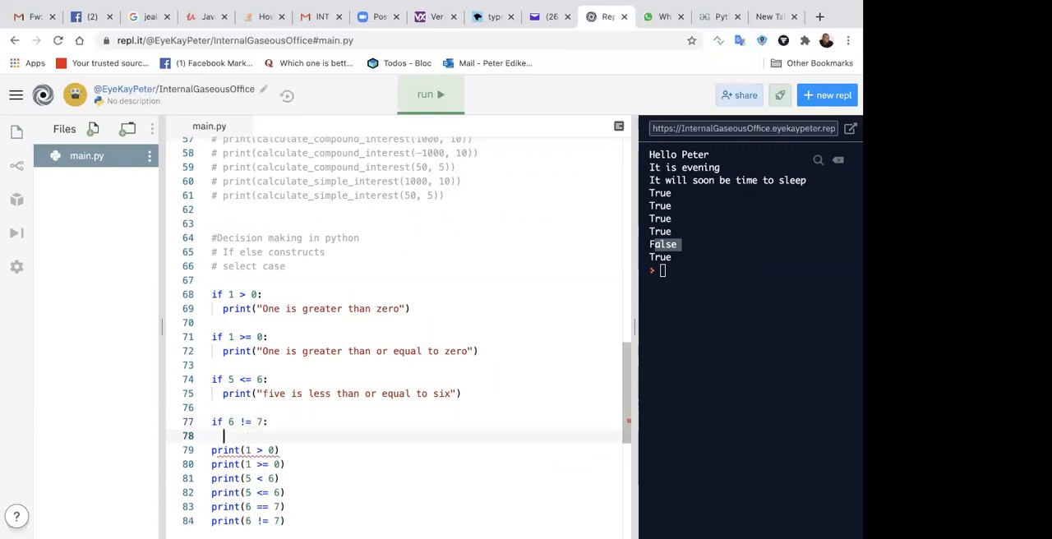
text(print()
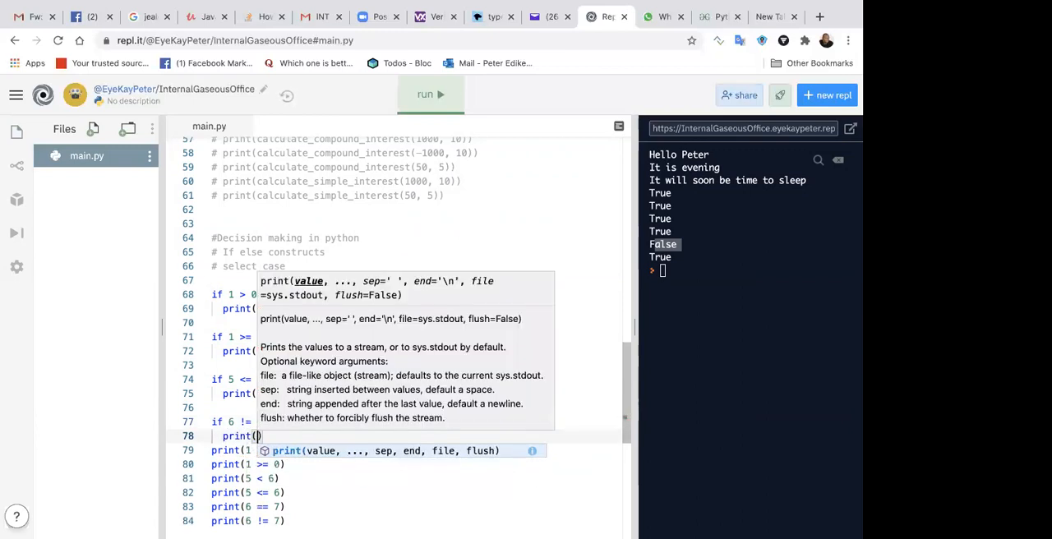
text(Six is ")
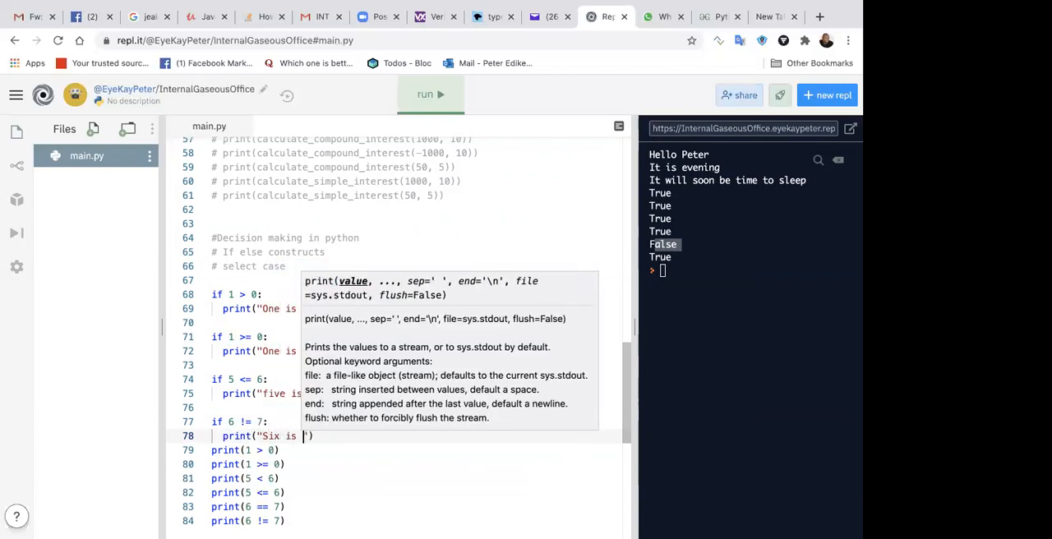
text(not equal to seven)
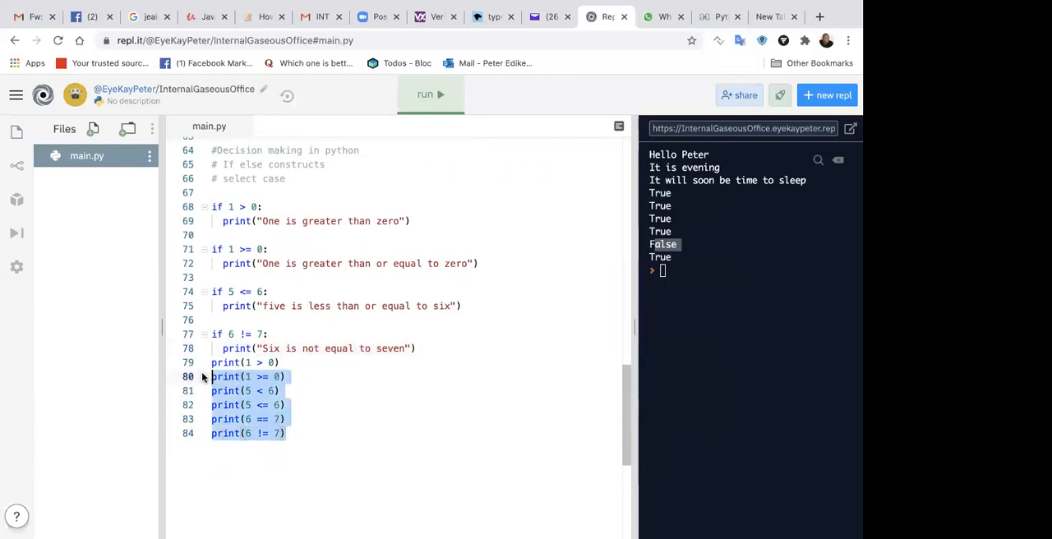
- Delete the leftover comparison prints and run the four if blocks
key(Delete)
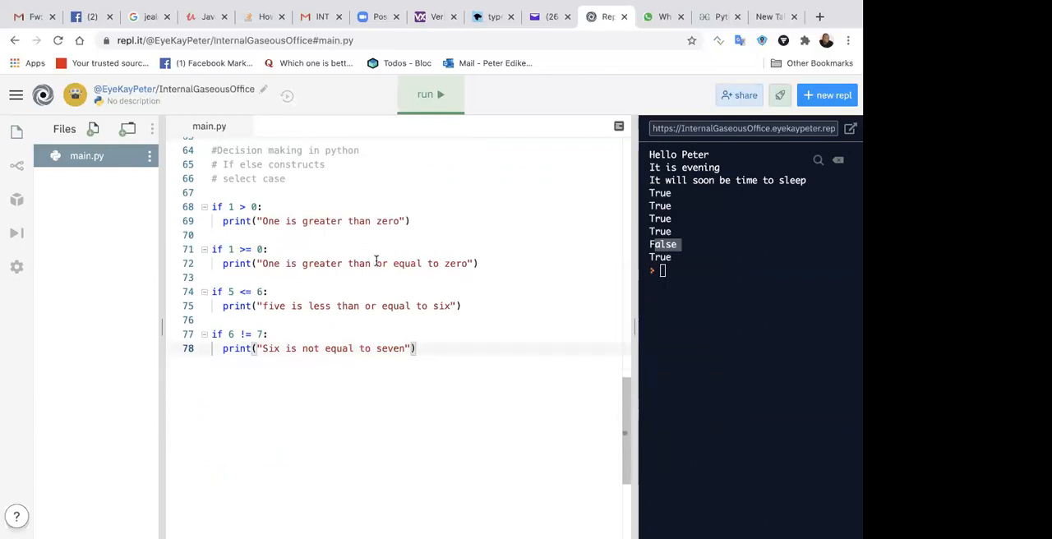
click(430, 94)
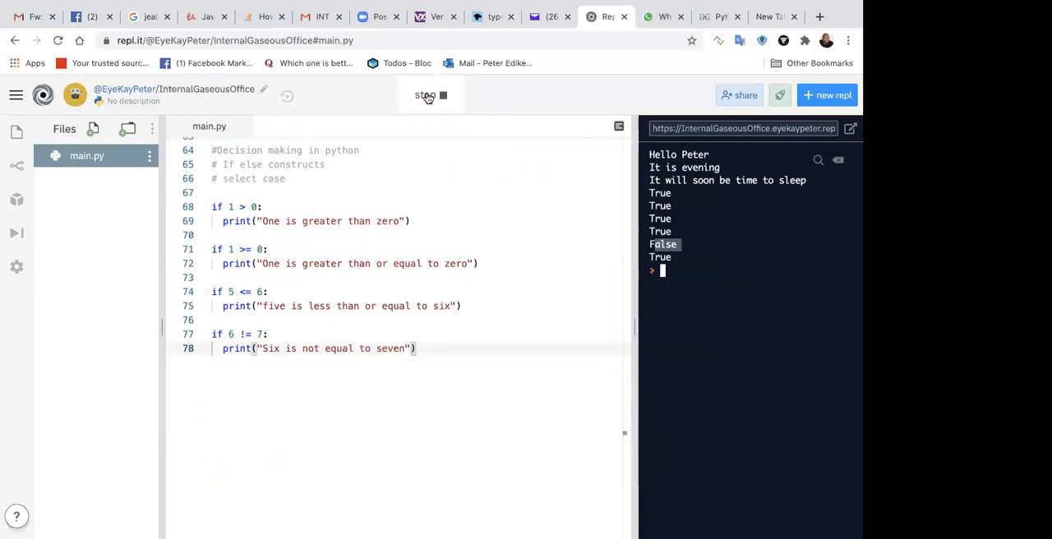
click(429, 95)
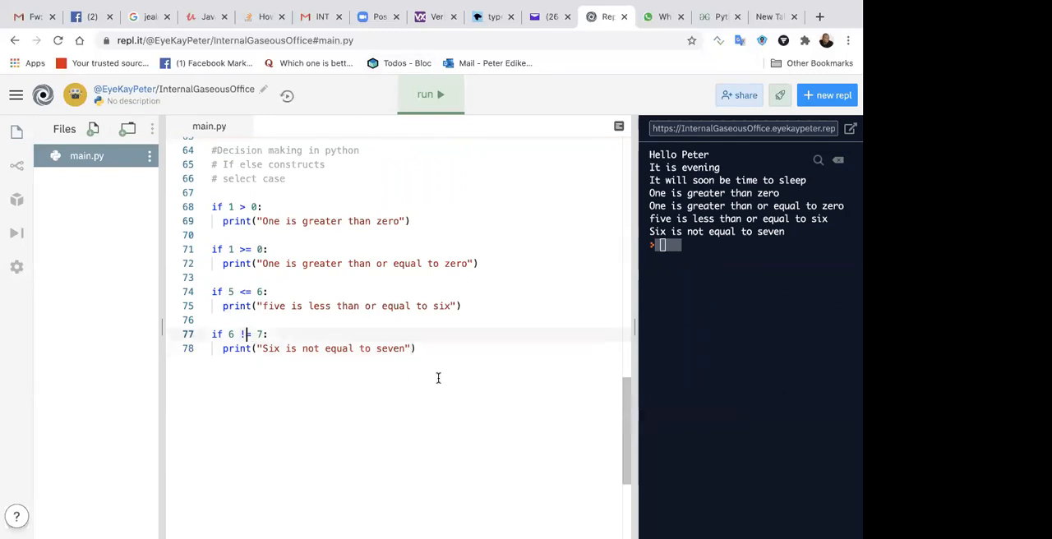
- Change the last condition to 6 == 7 and rerun so only three messages print
text(==)
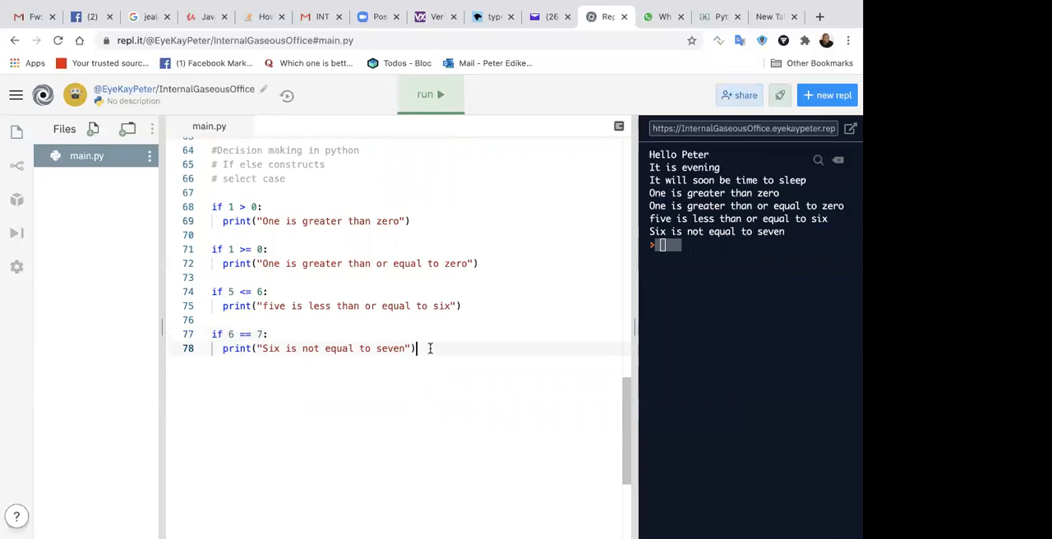
drag(211, 333, 418, 349)
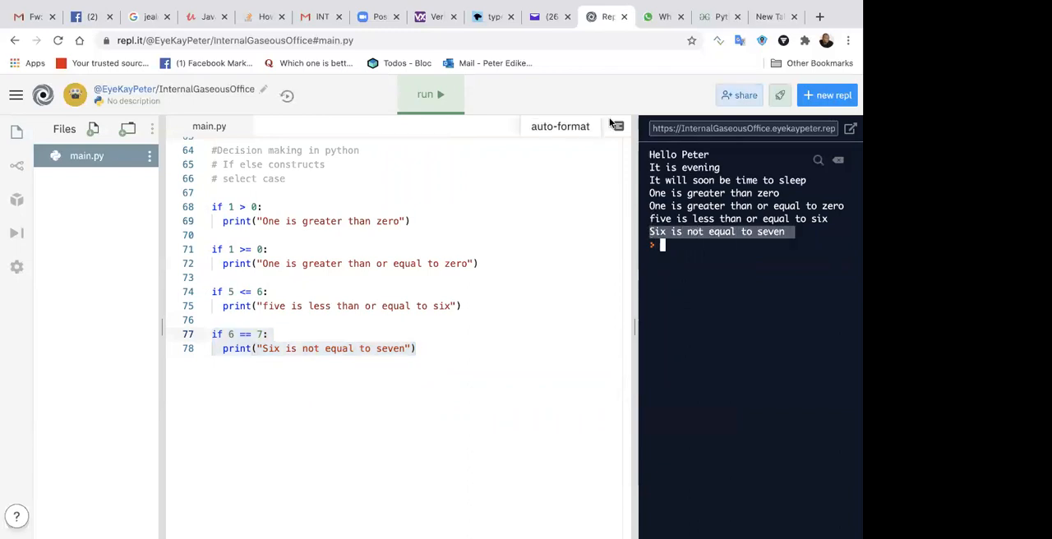
click(431, 94)
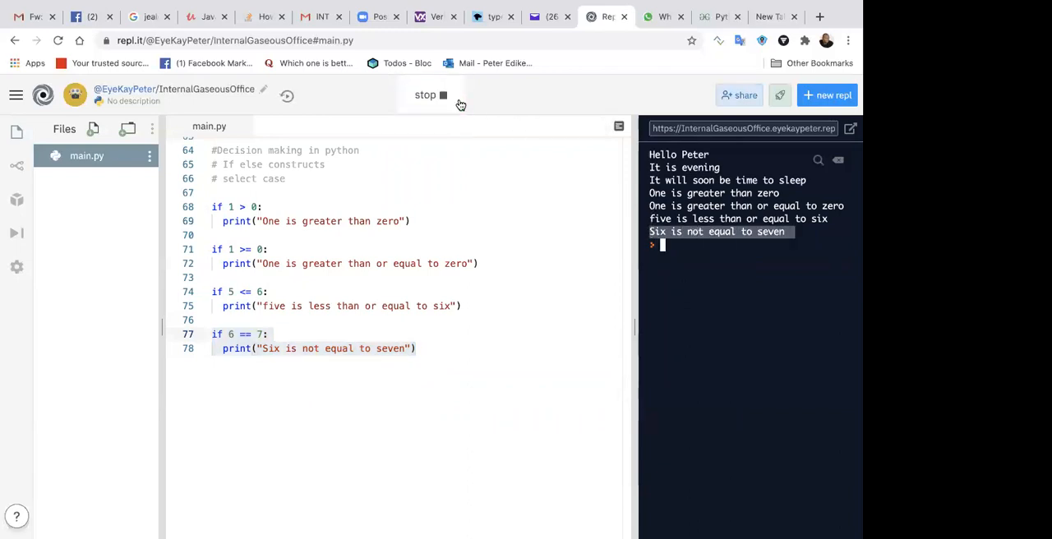
click(431, 94)
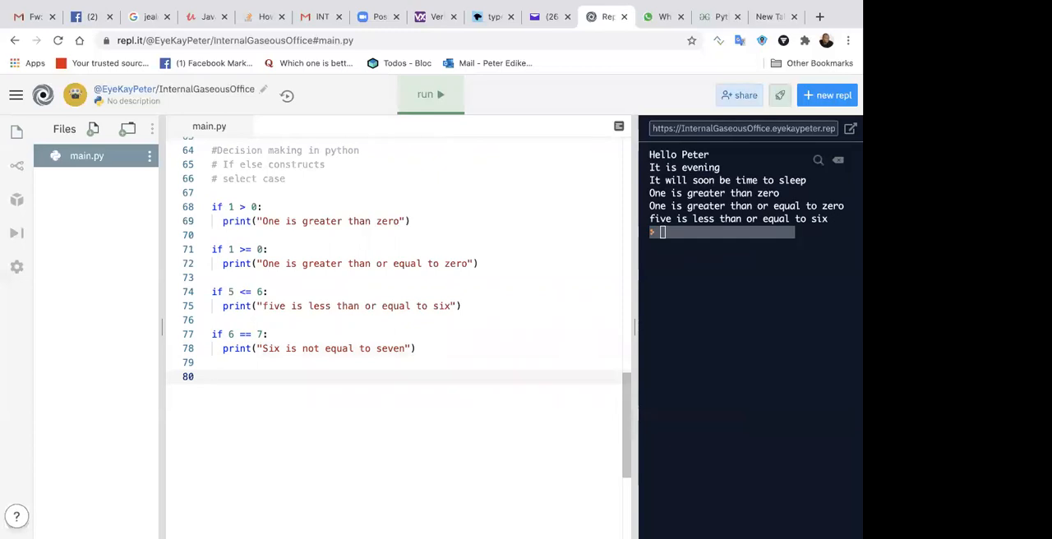
- Write the template if <boolean expression is true>: followed by do this; below the if blocks
click(212, 377)
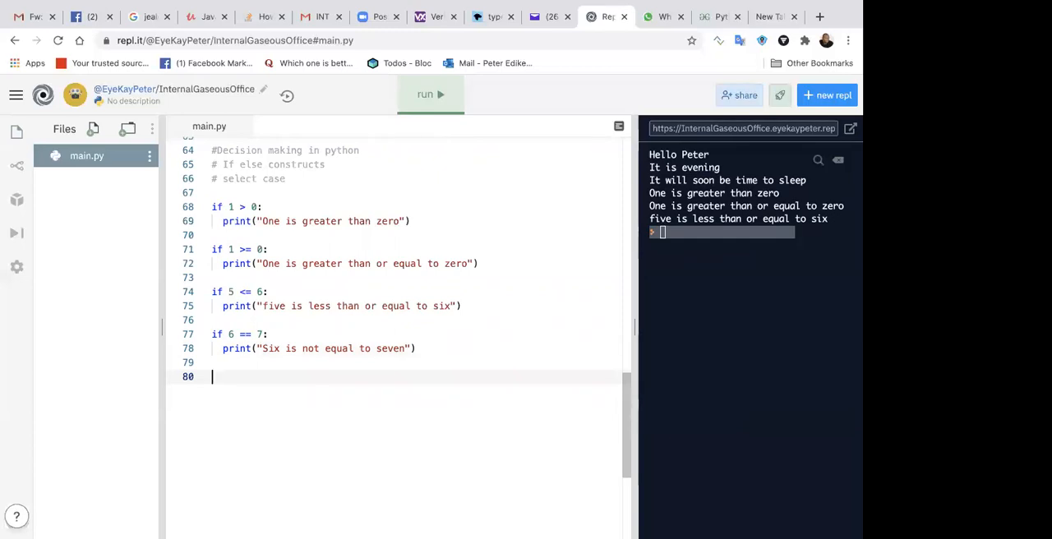
text(if <)
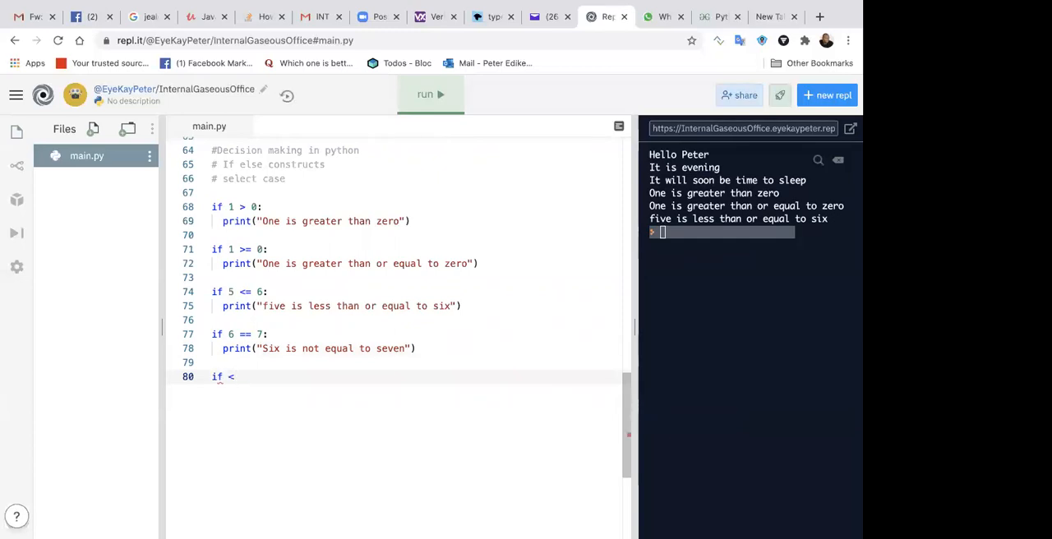
text(boolean expression is t)
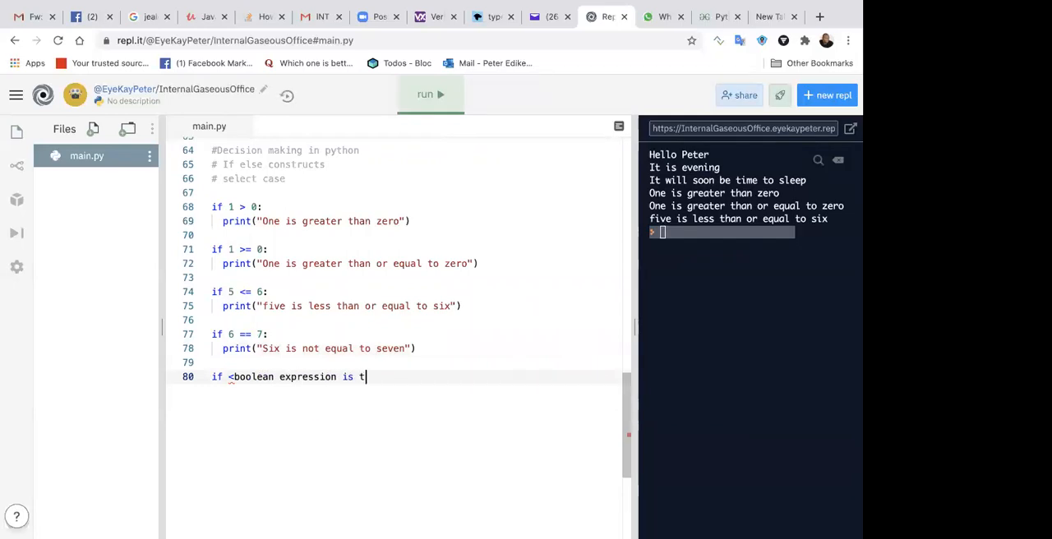
text(rue>)
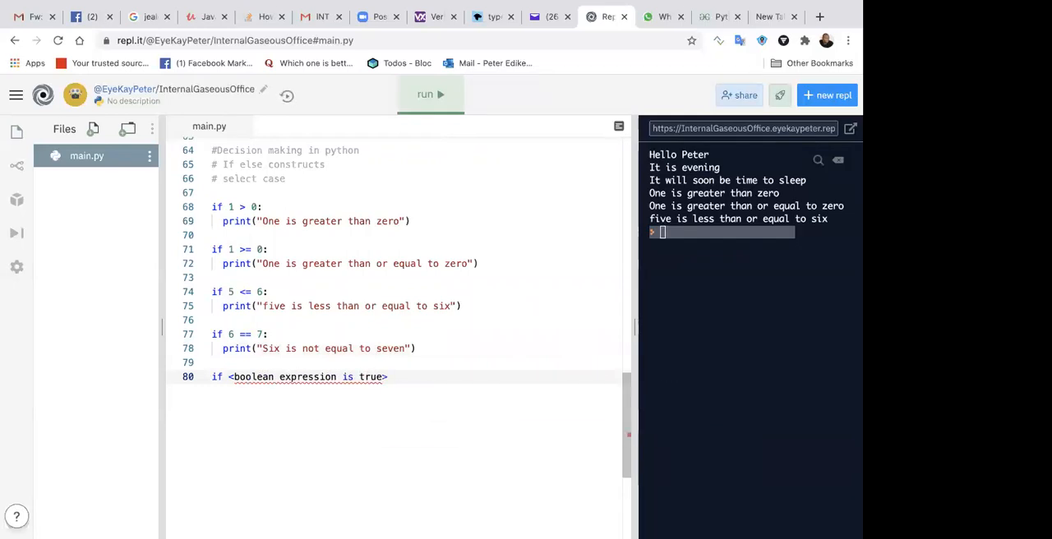
text(:)
text(do this)
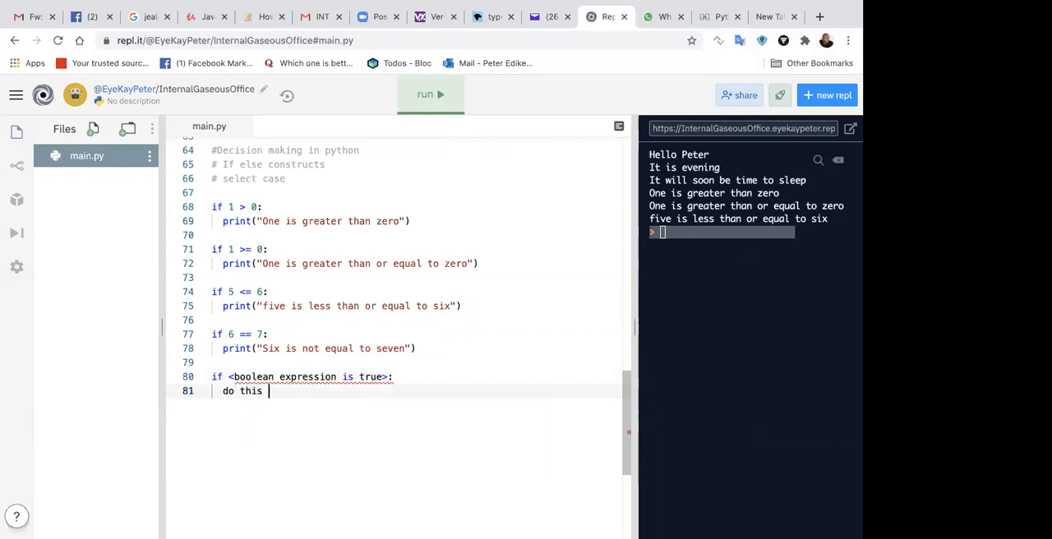
text(;)
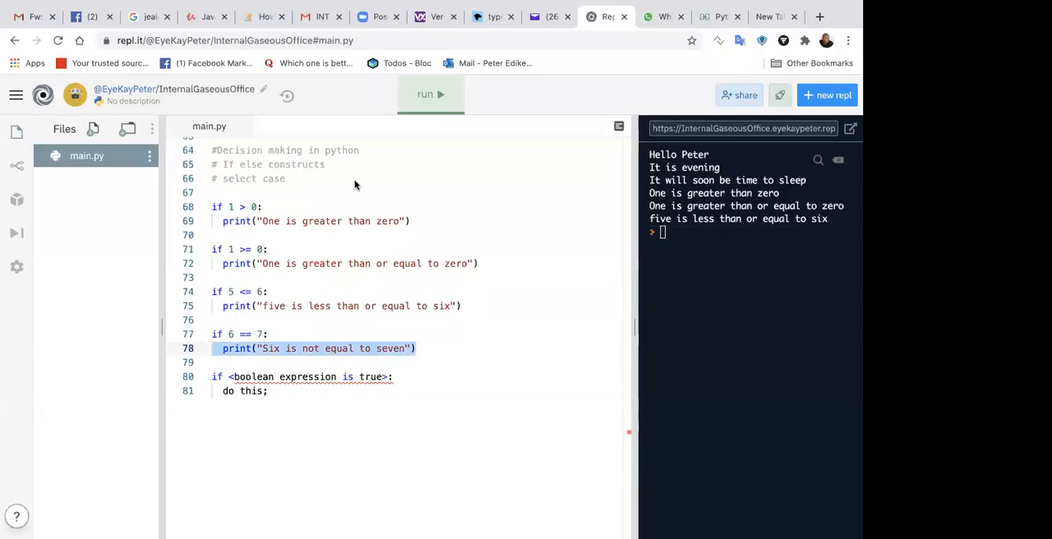
mouse_move(220, 98)
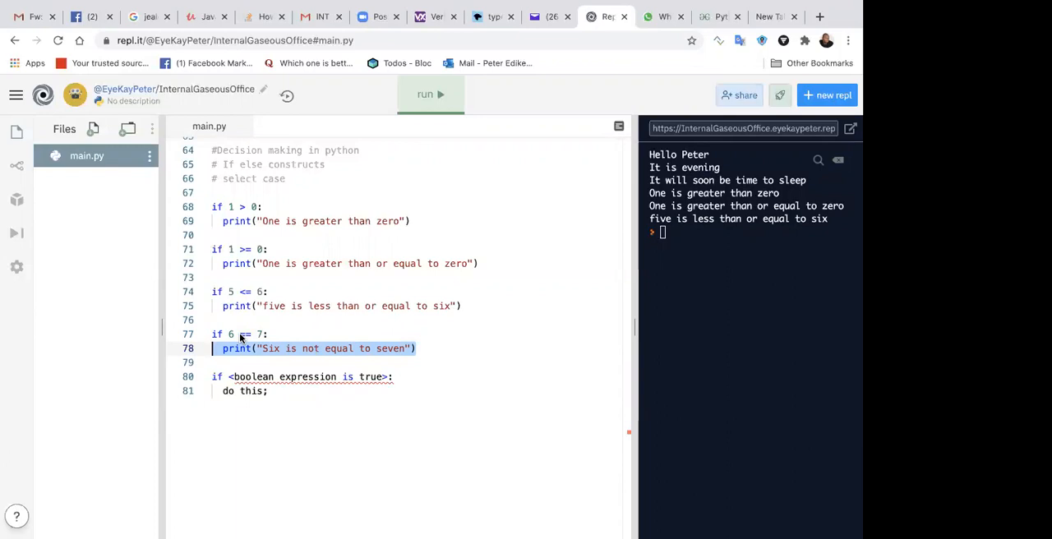
- Add 'else:' and 'do something else if the if condition is false' beneath 'do this;', then select the whole template
click(267, 391)
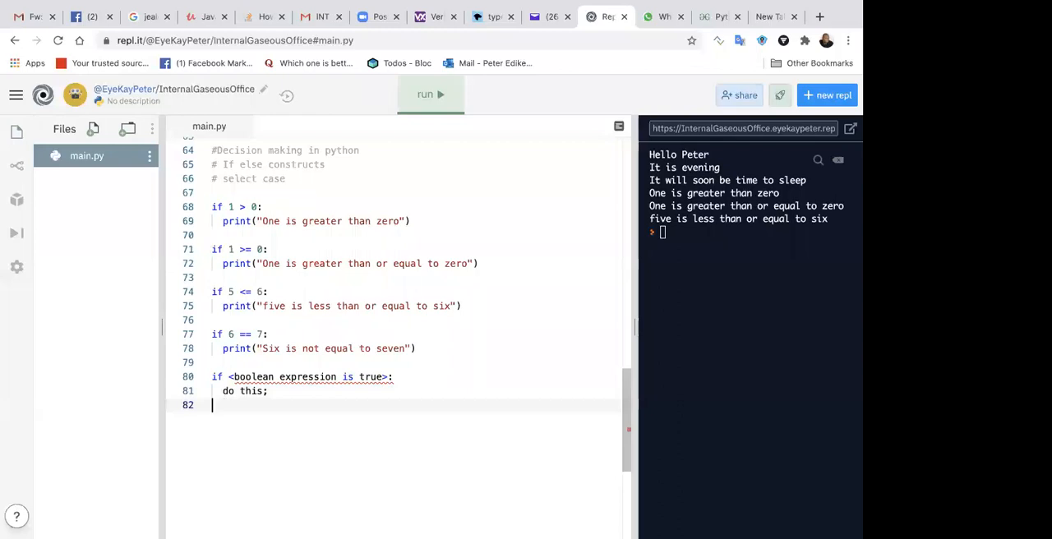
text(else:)
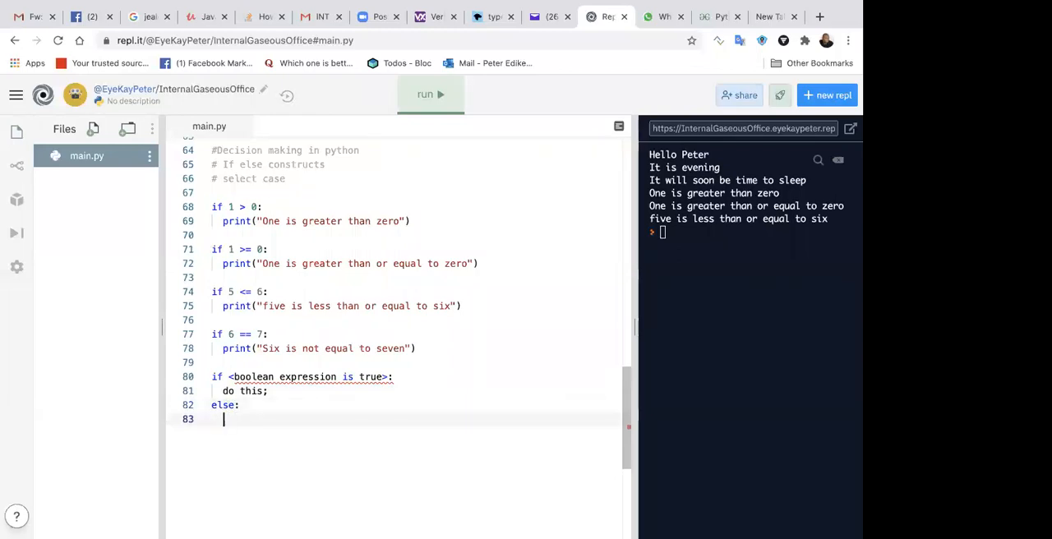
text(do something else if the if condition is false)
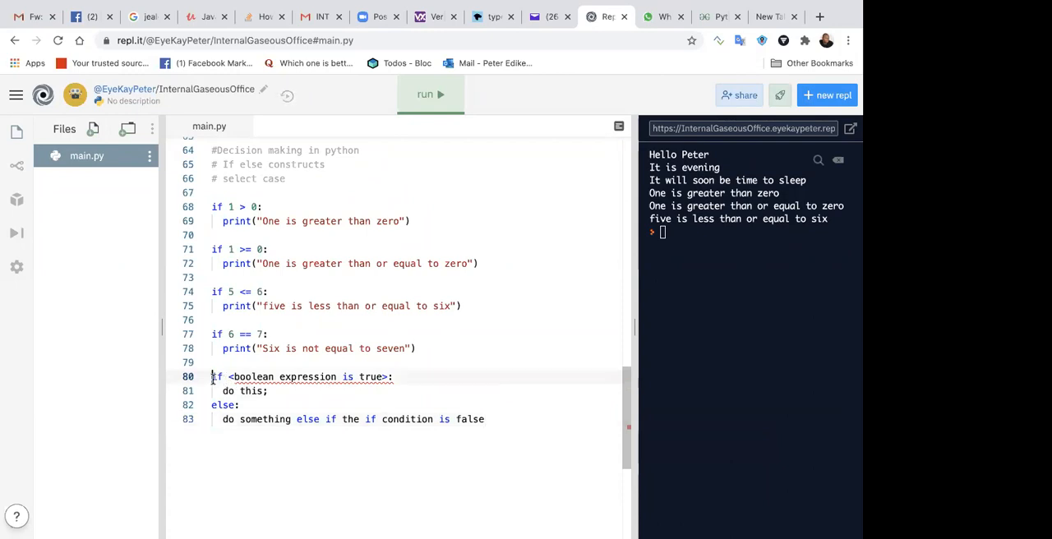
triple_click(303, 376)
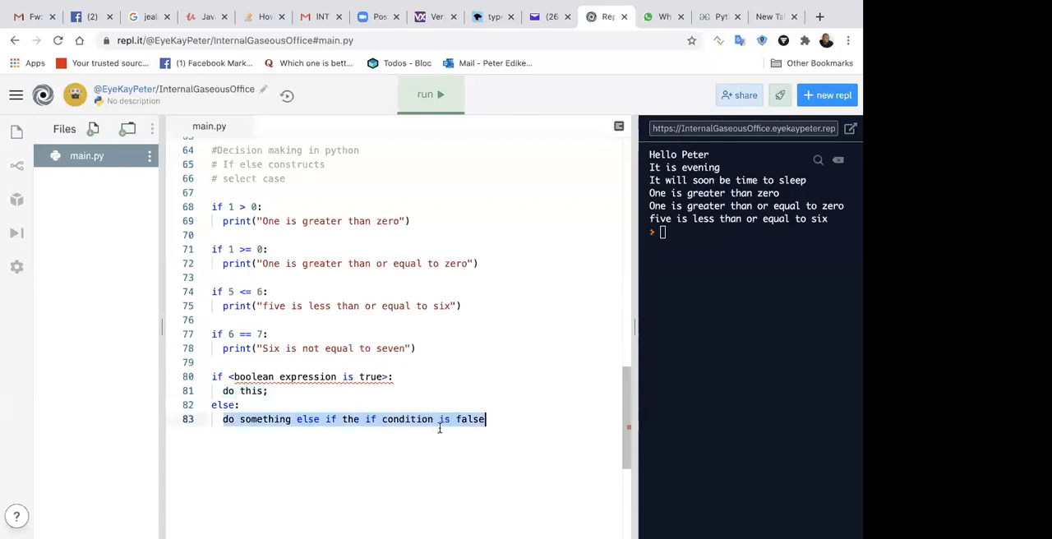
mouse_move(484, 440)
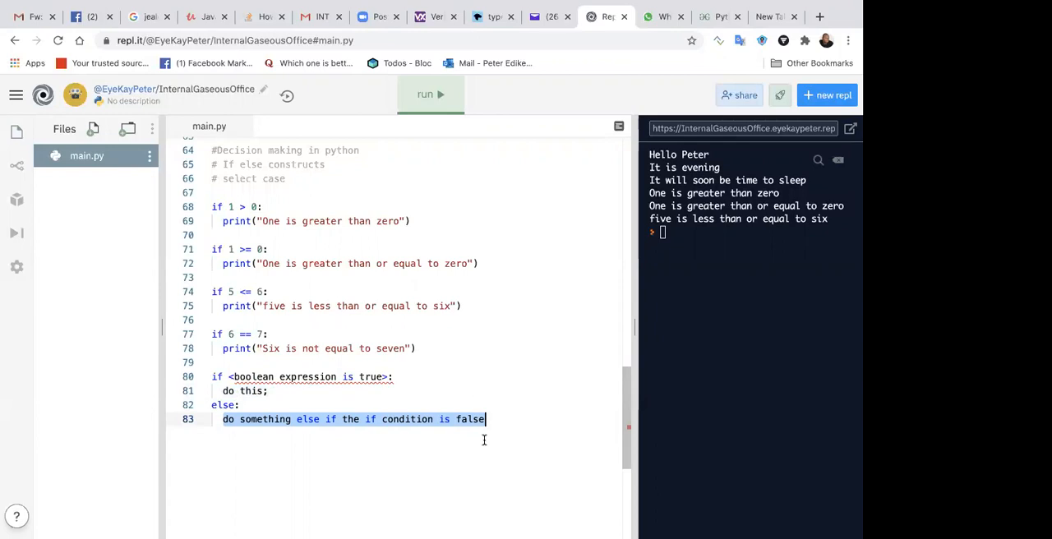
mouse_move(368, 454)
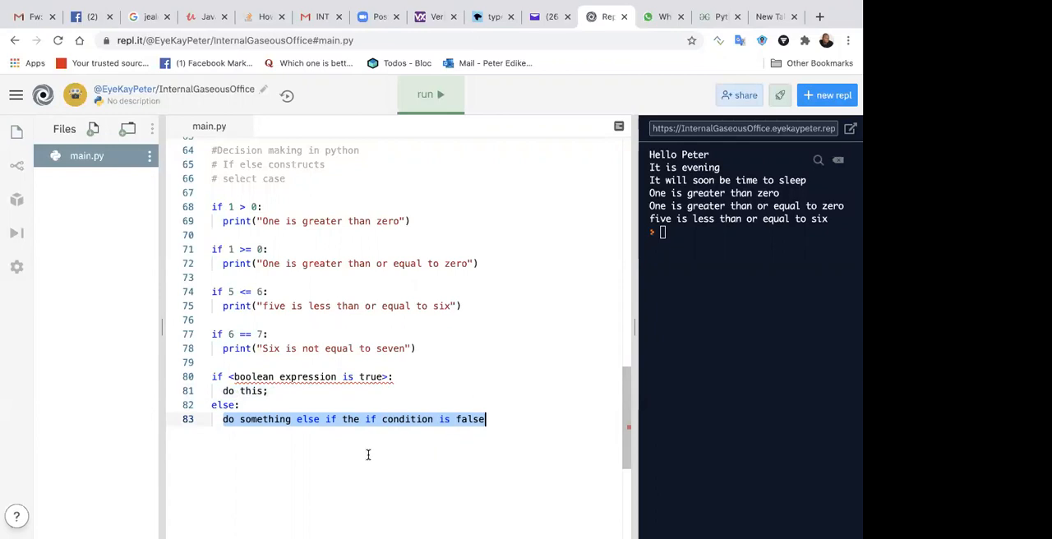
click(524, 419)
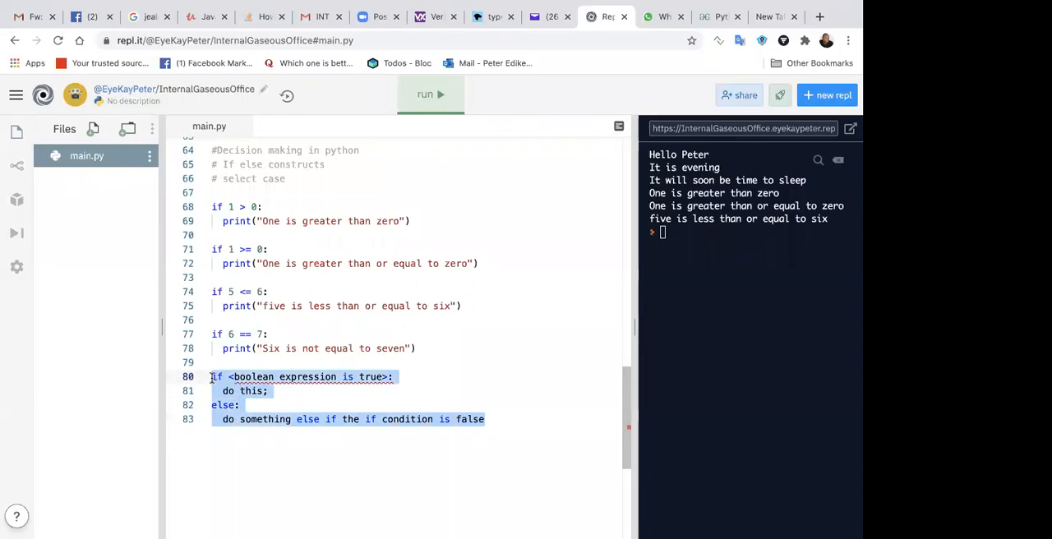
- Remove the template and give the first two if statements else branches printing the negated greater-than messages
key(Delete)
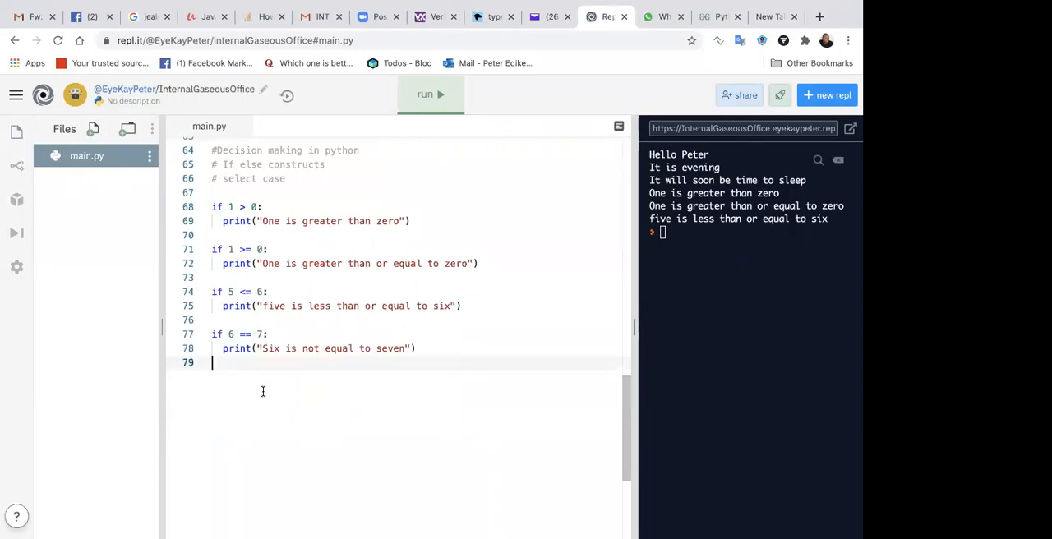
mouse_move(321, 72)
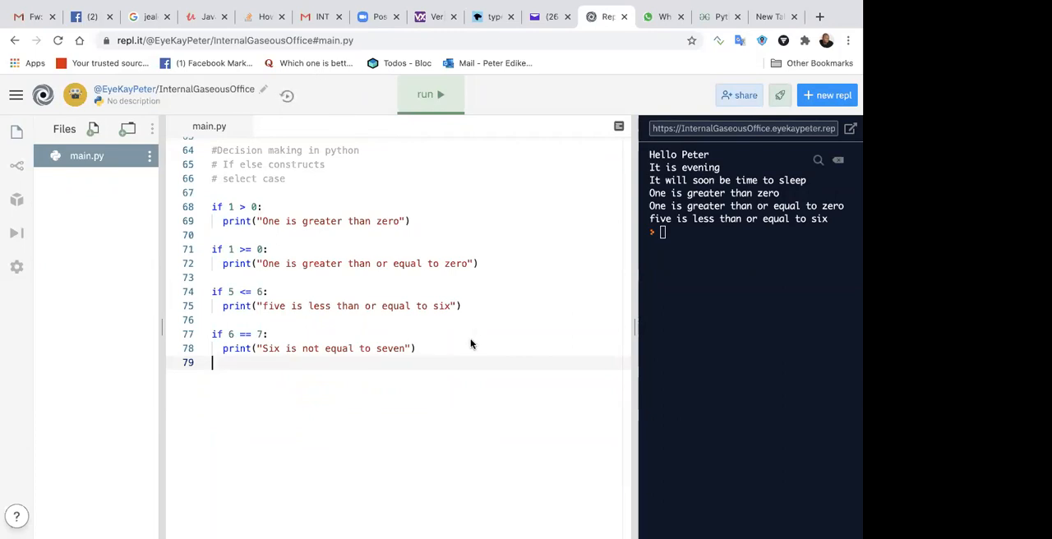
mouse_move(428, 217)
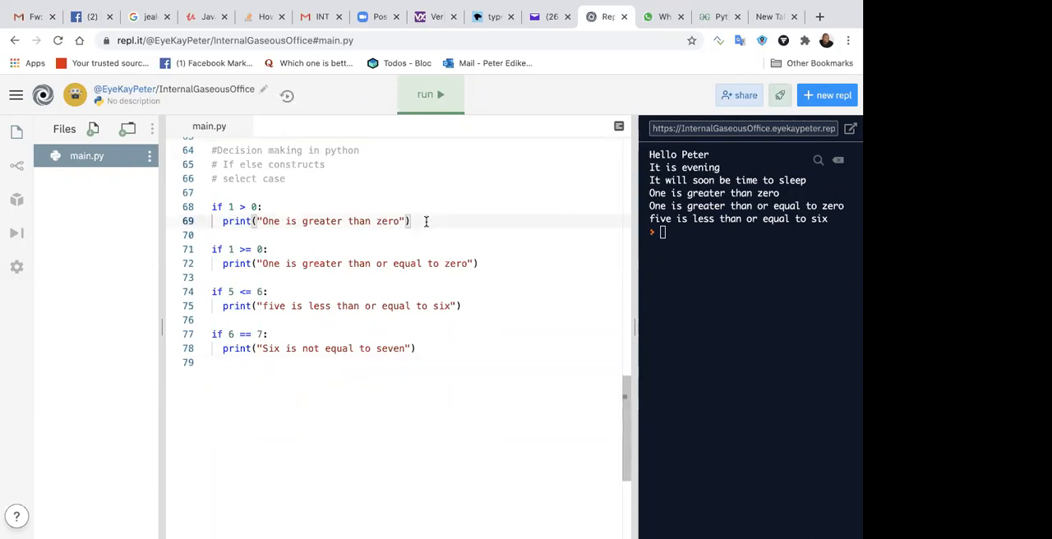
text(else)
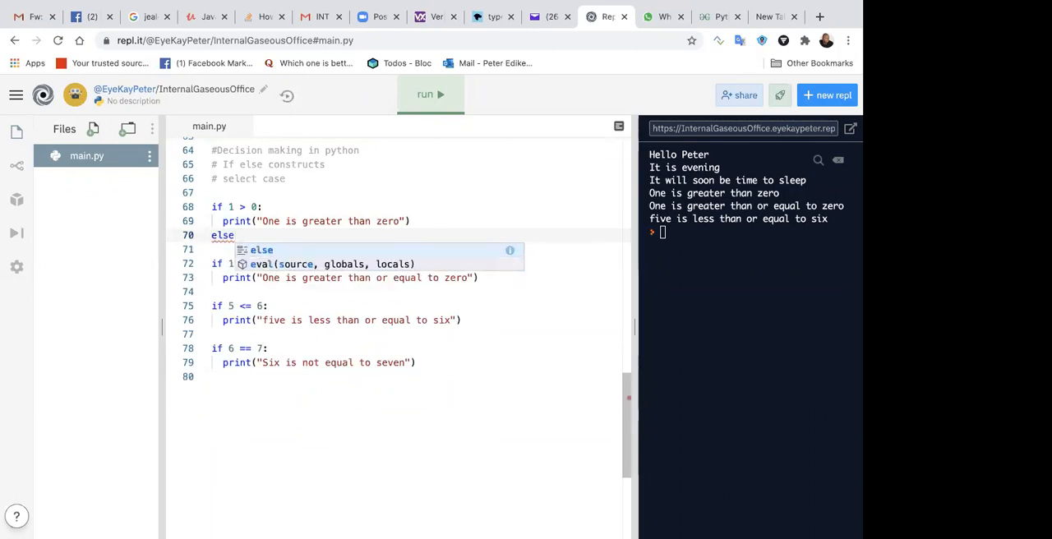
text(:)
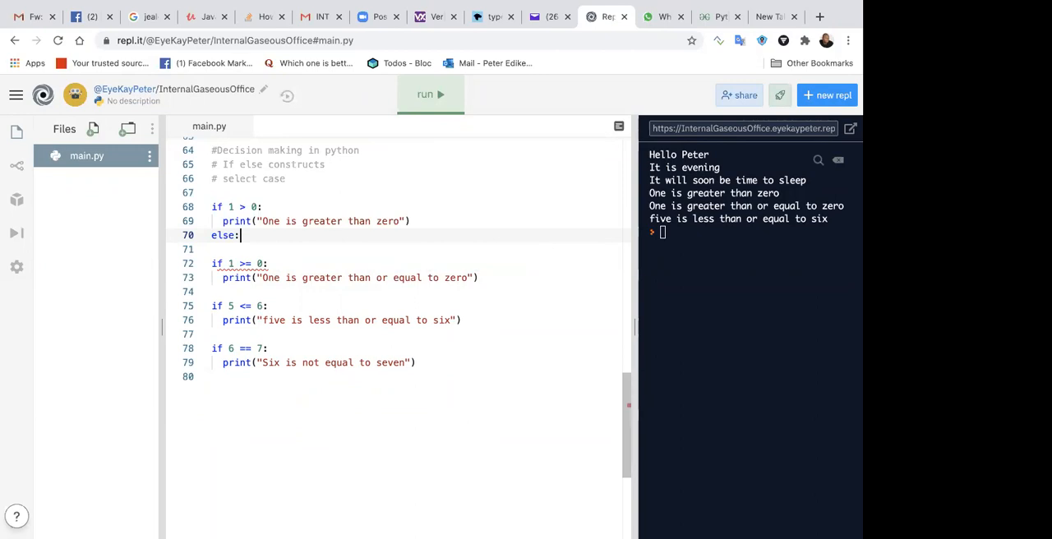
text(p)
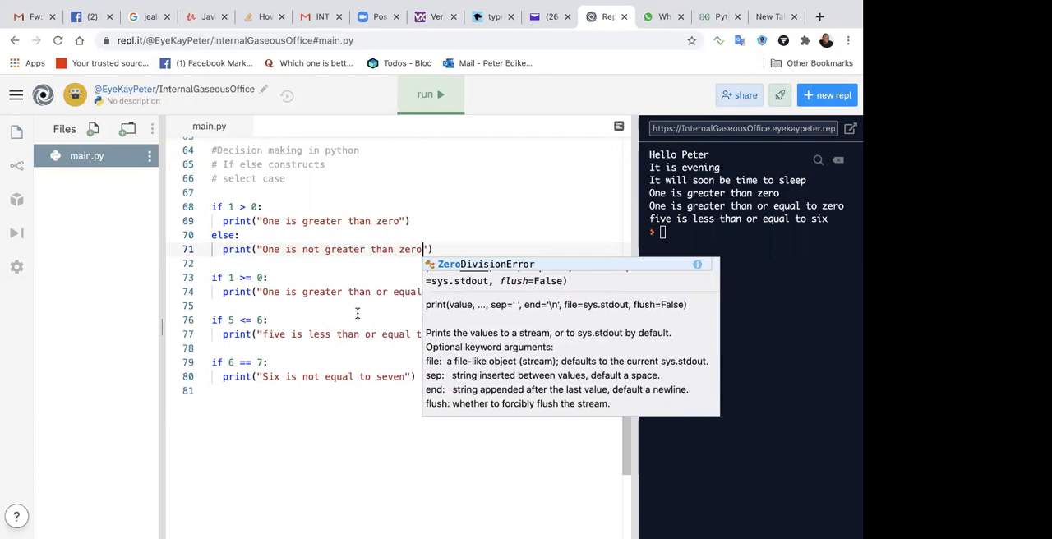
text(e)
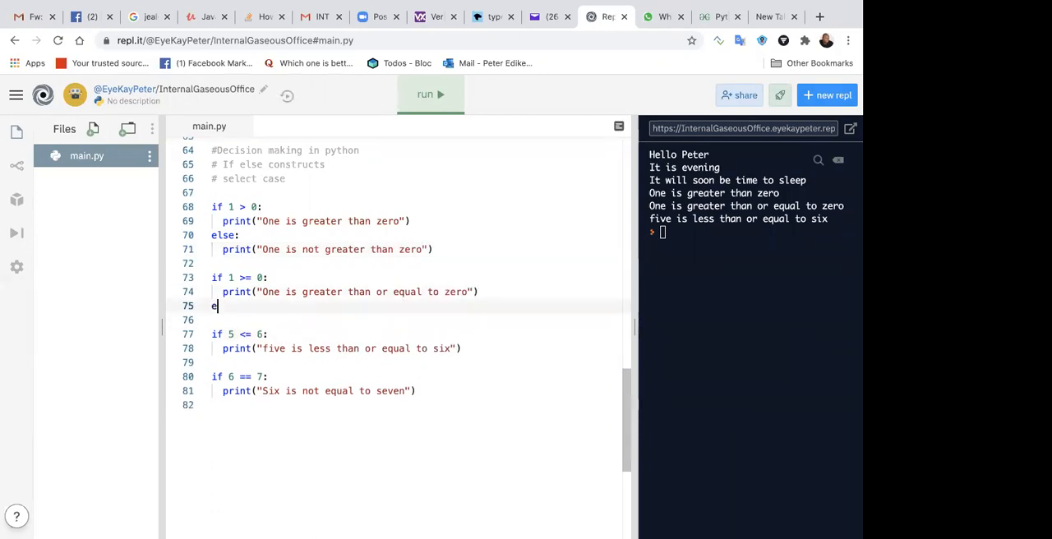
text(lse:)
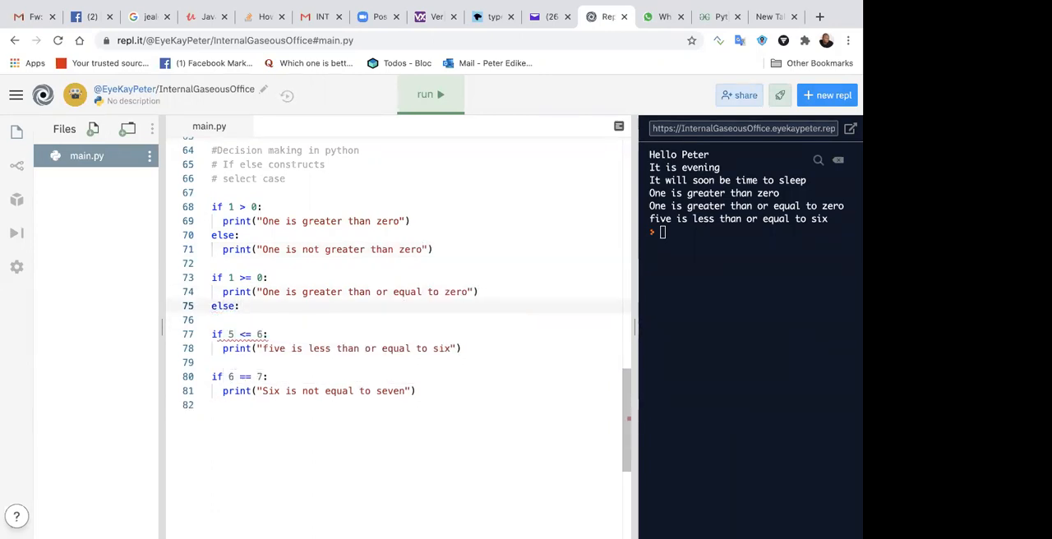
text(pr)
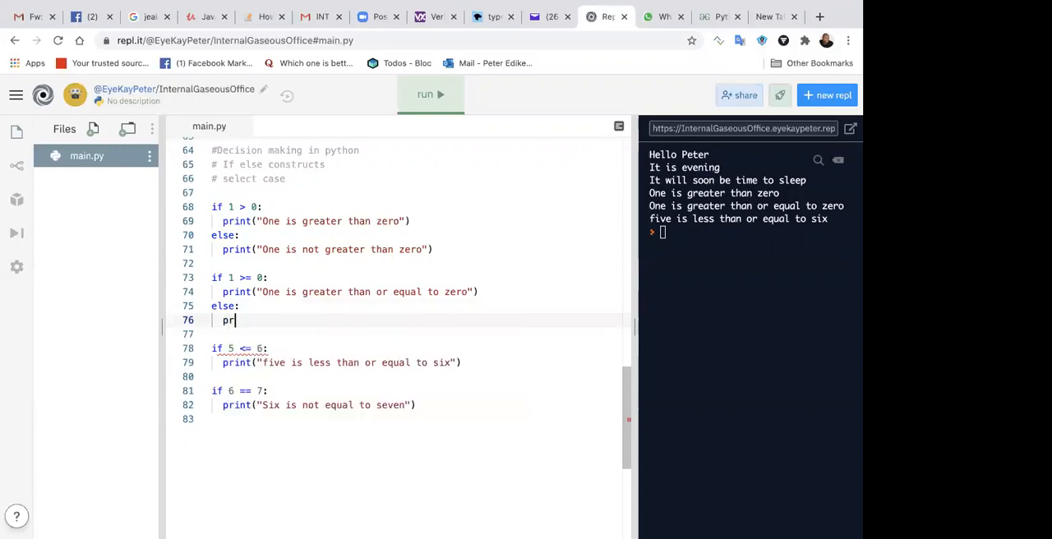
text(int("One is not)
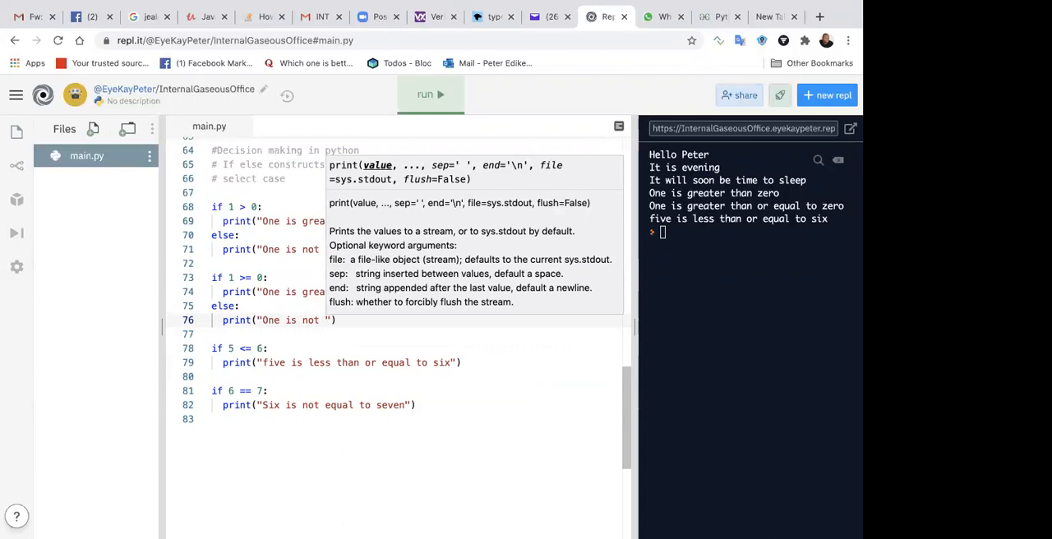
text(greater tha)
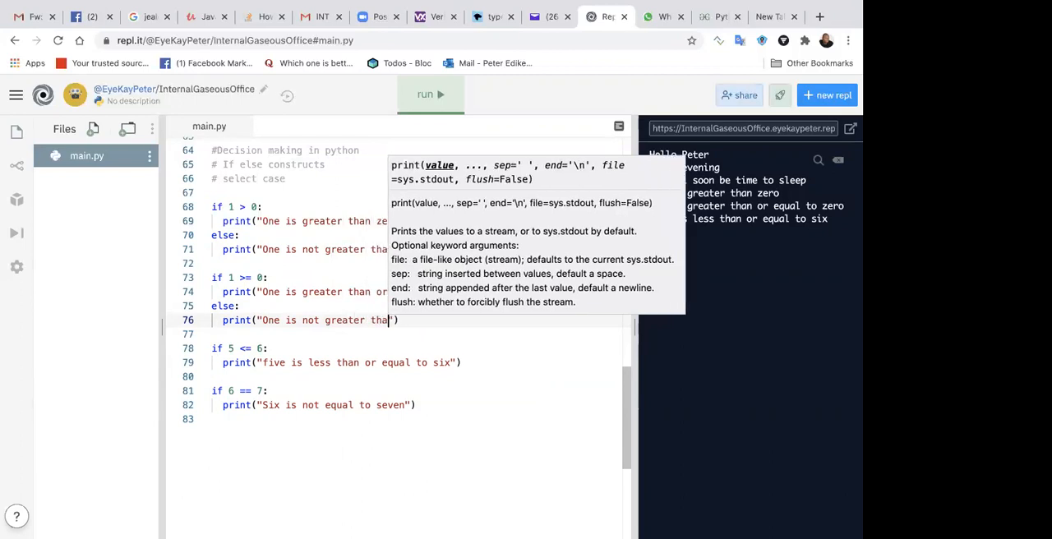
text(or equal to zero)
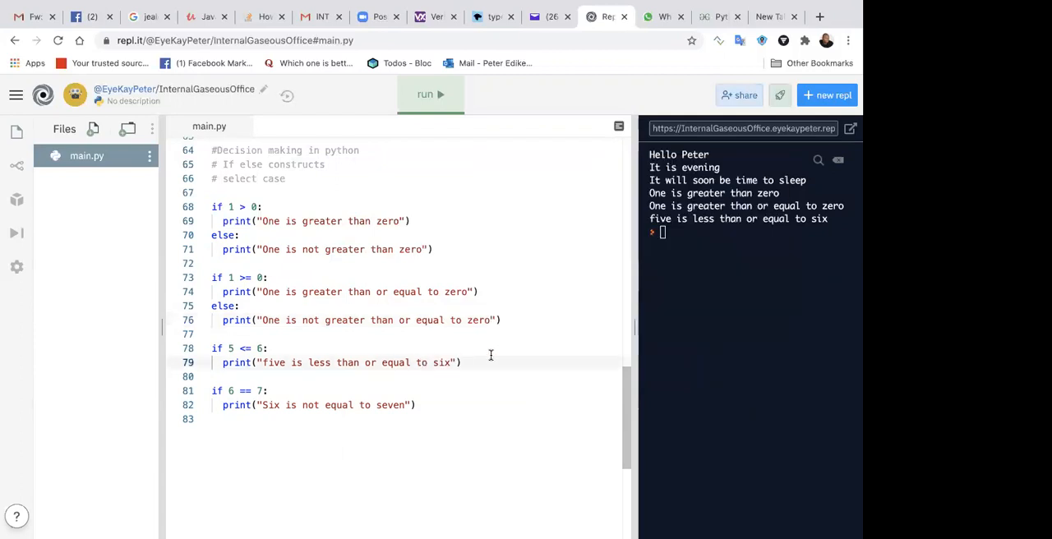
- Give the remaining if statements else branches, the last printing 'six is not equal to seven'
text(else:)
text(p)
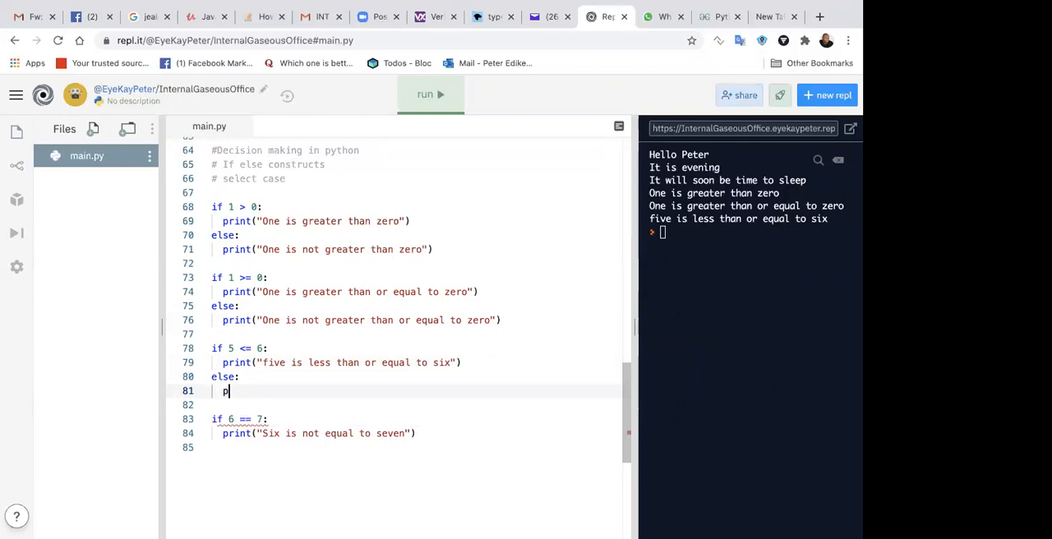
key(backspace)
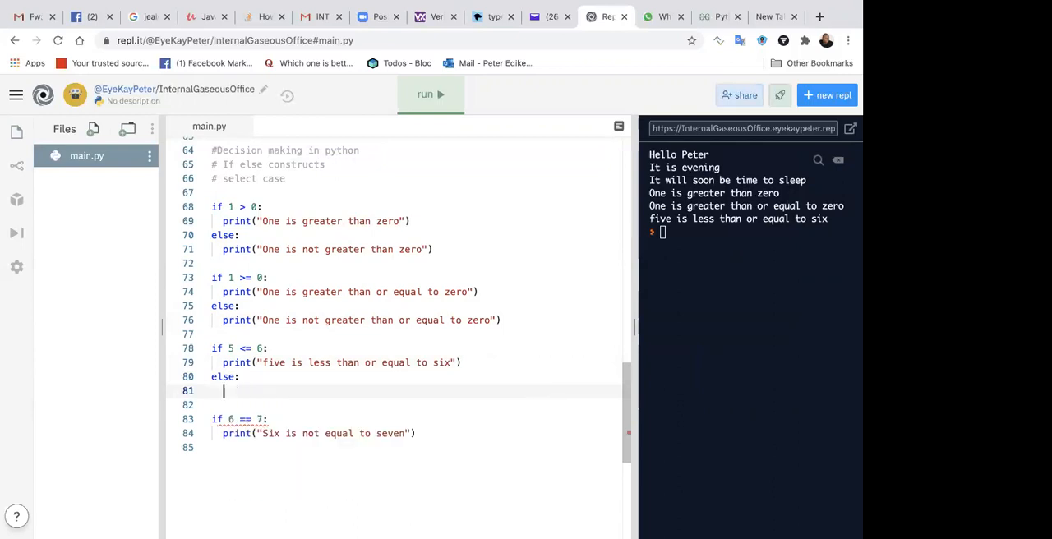
text(print()
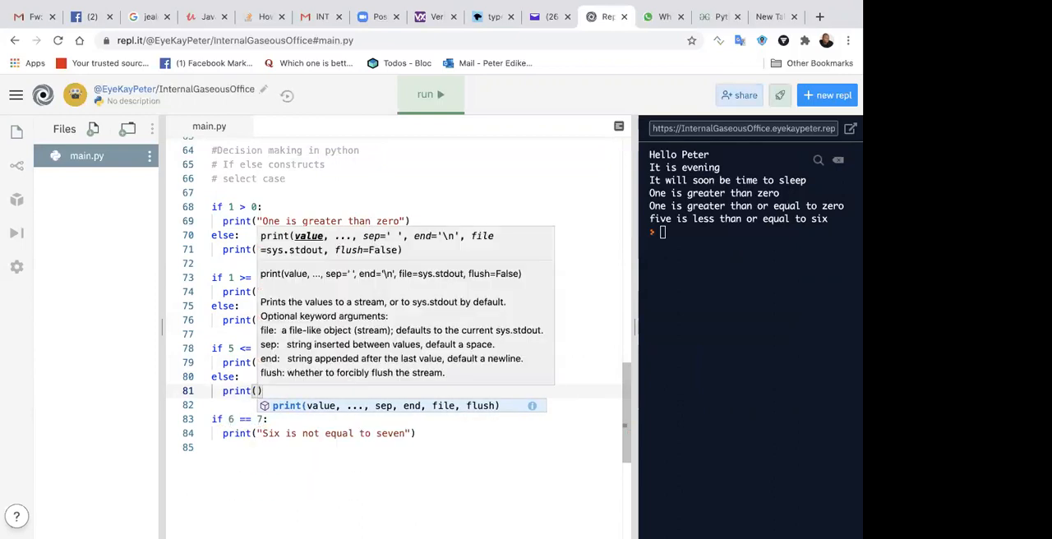
text(fi)
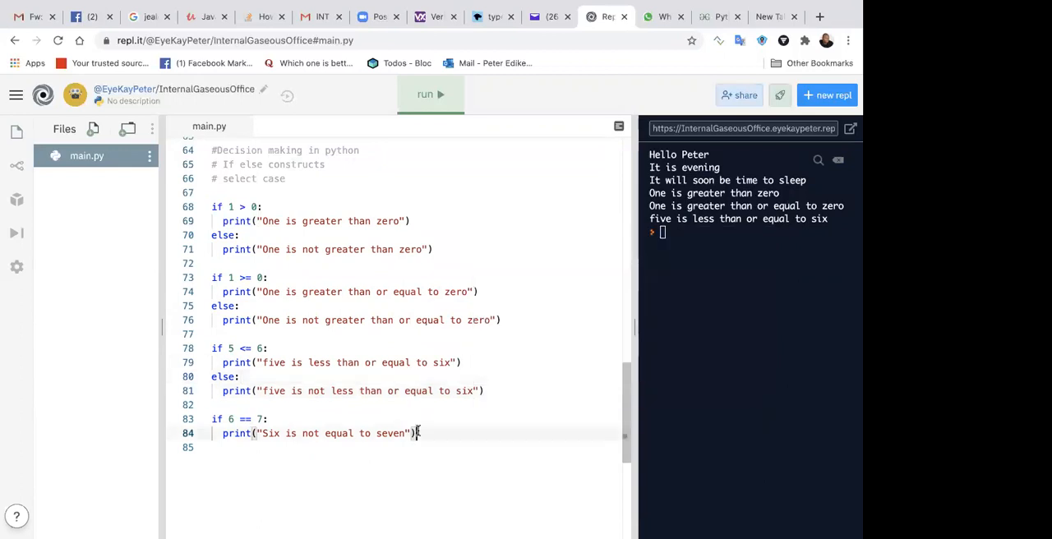
text(else:)
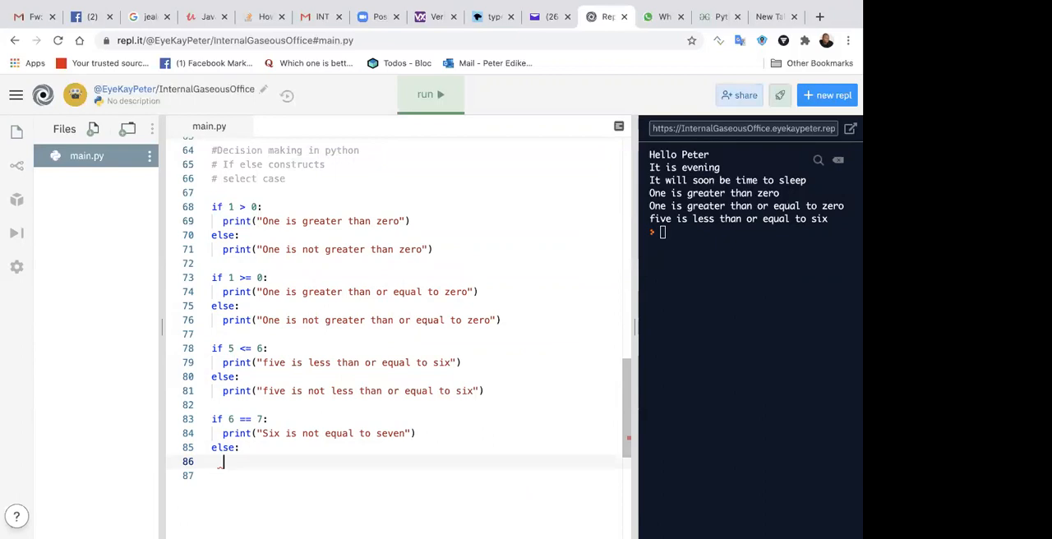
text(print(")
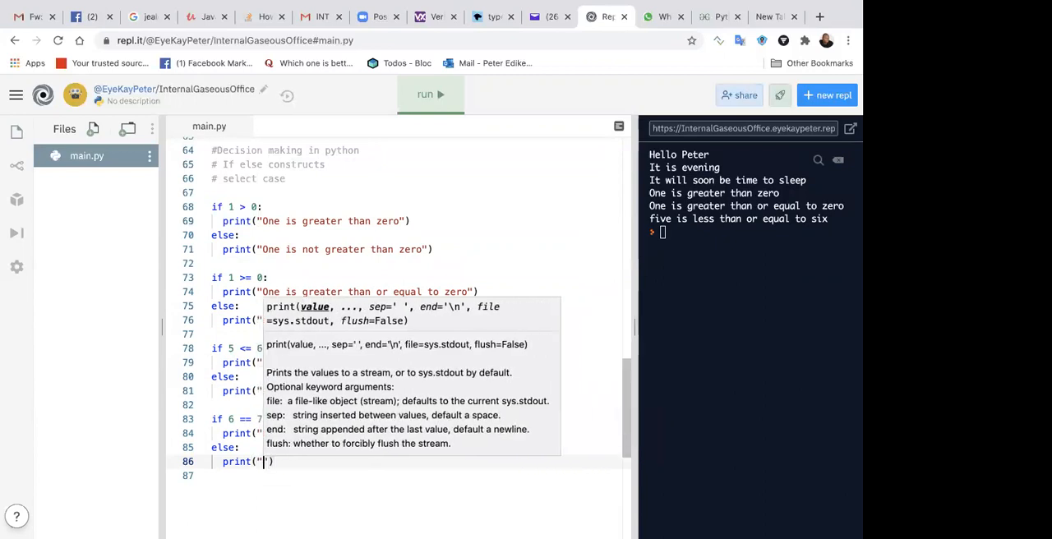
text(six)
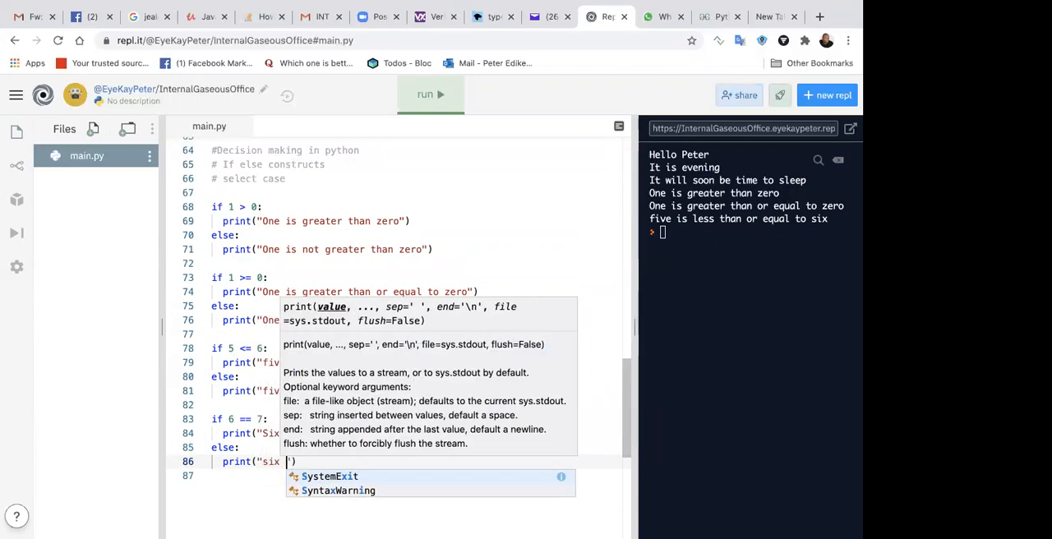
text(is not equal to seven)
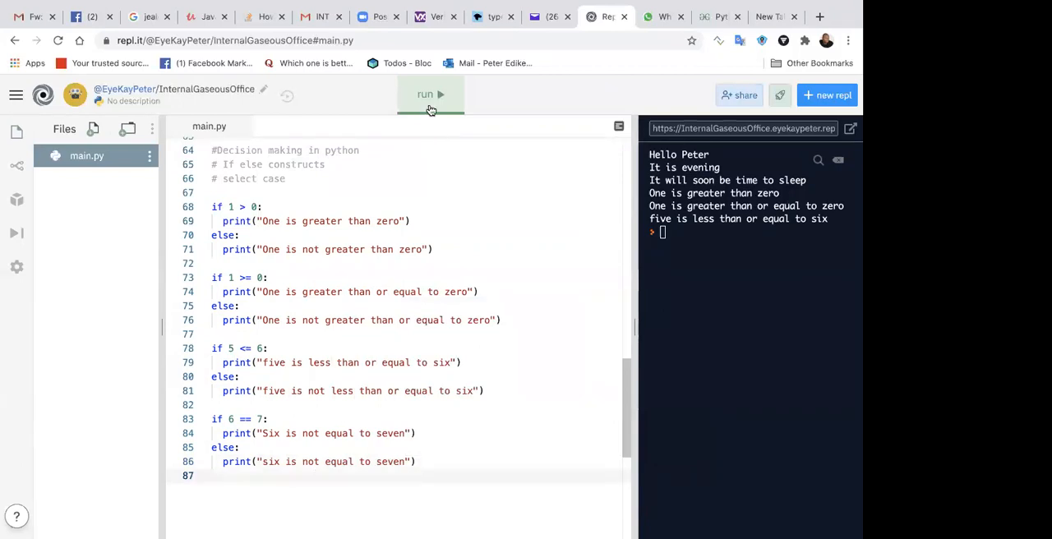
- Run main.py so the console shows 'six is not equal to seven' after the earlier messages
click(431, 93)
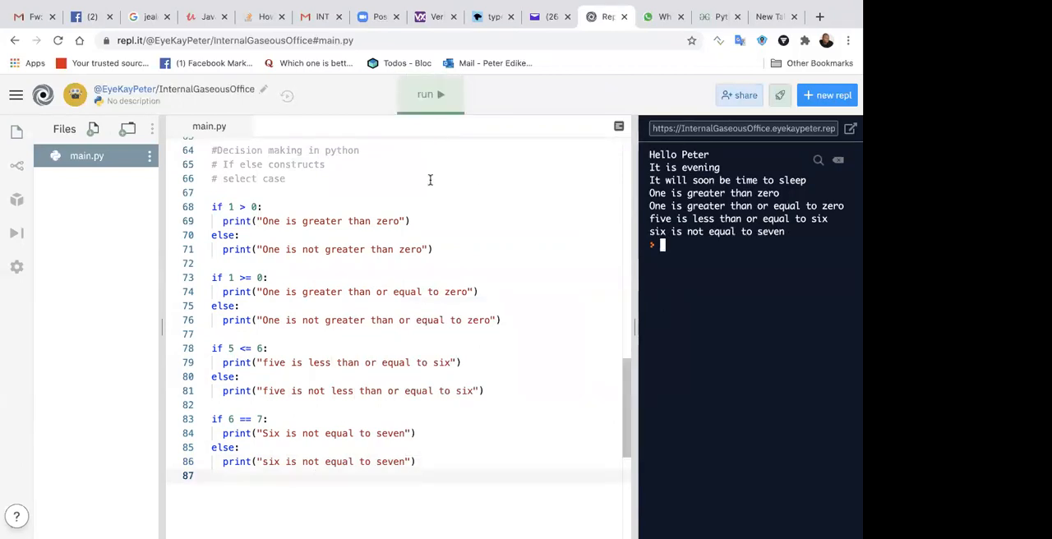
mouse_move(514, 400)
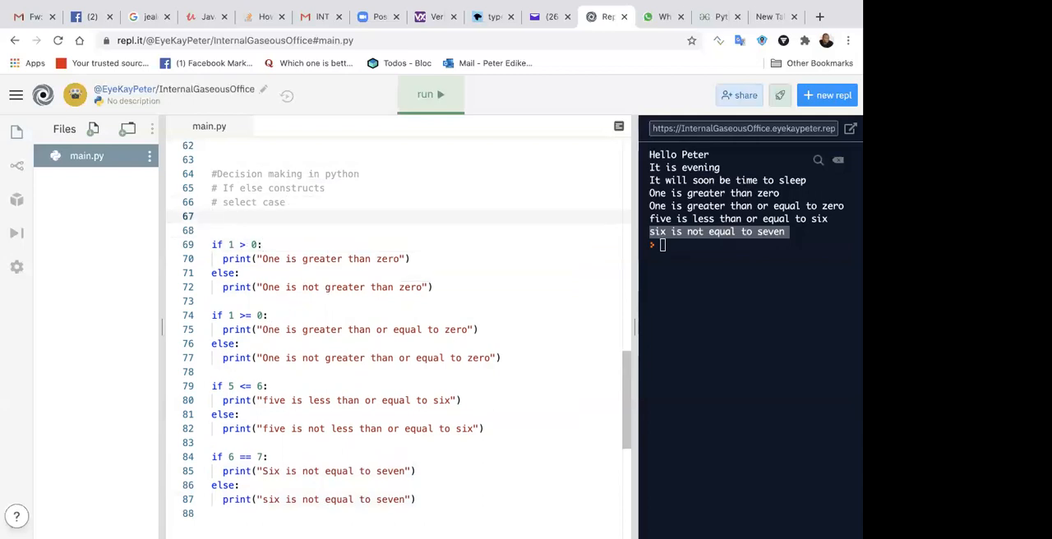
- Define var1 = 1 and var2 = 0, then begin rewriting the first if condition as var1 > var2
text(var1)
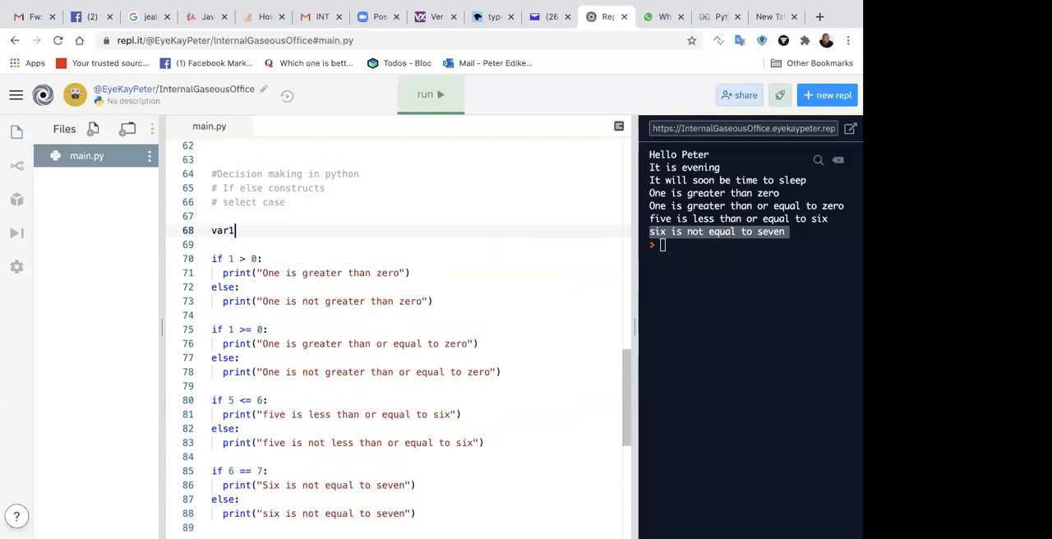
text(= 1)
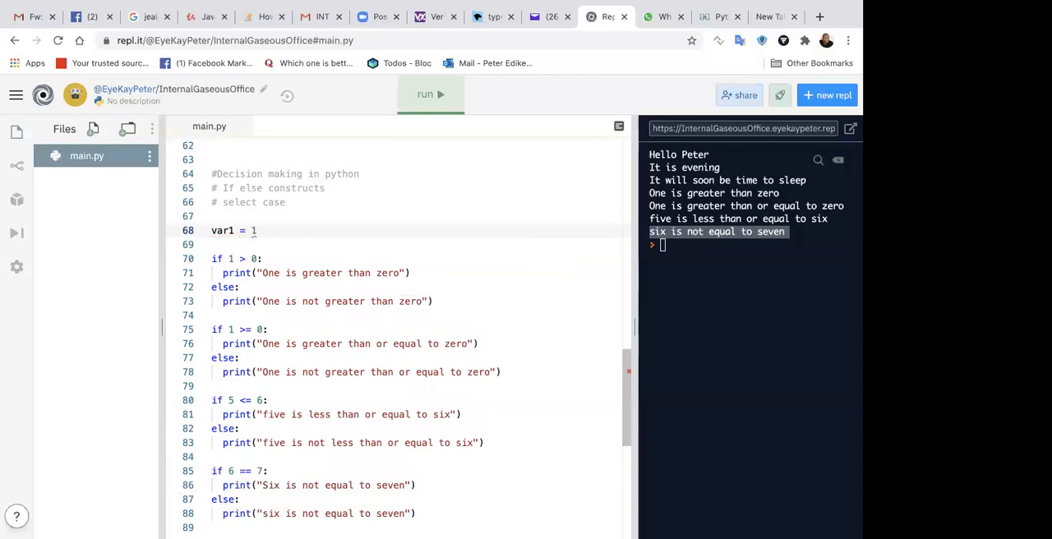
text(var2 =)
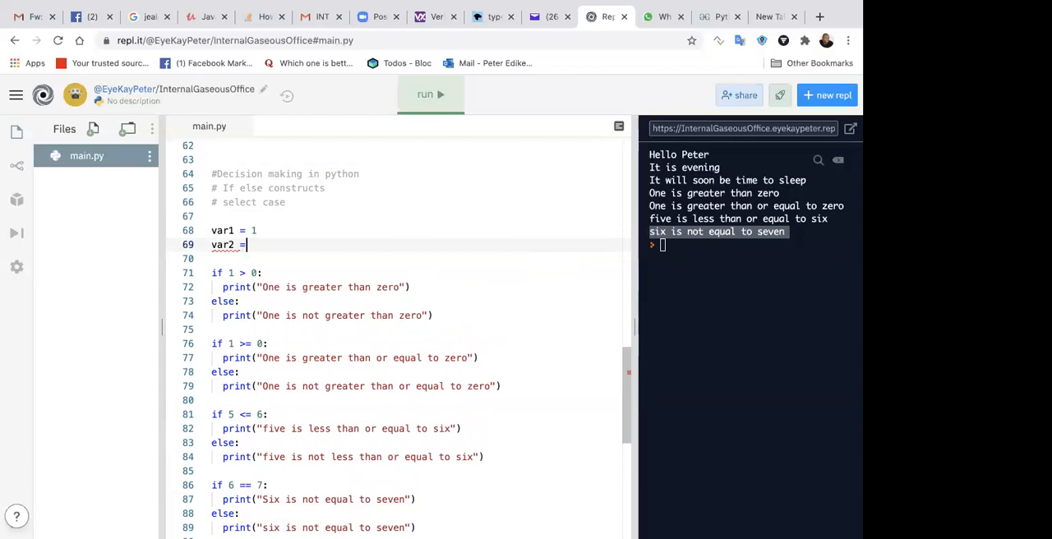
text(0)
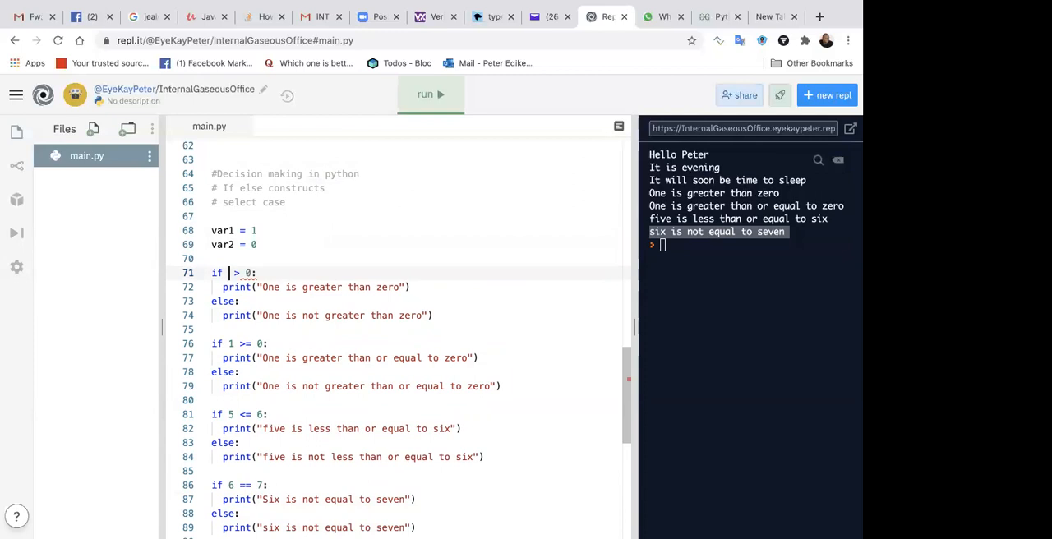
text(var1)
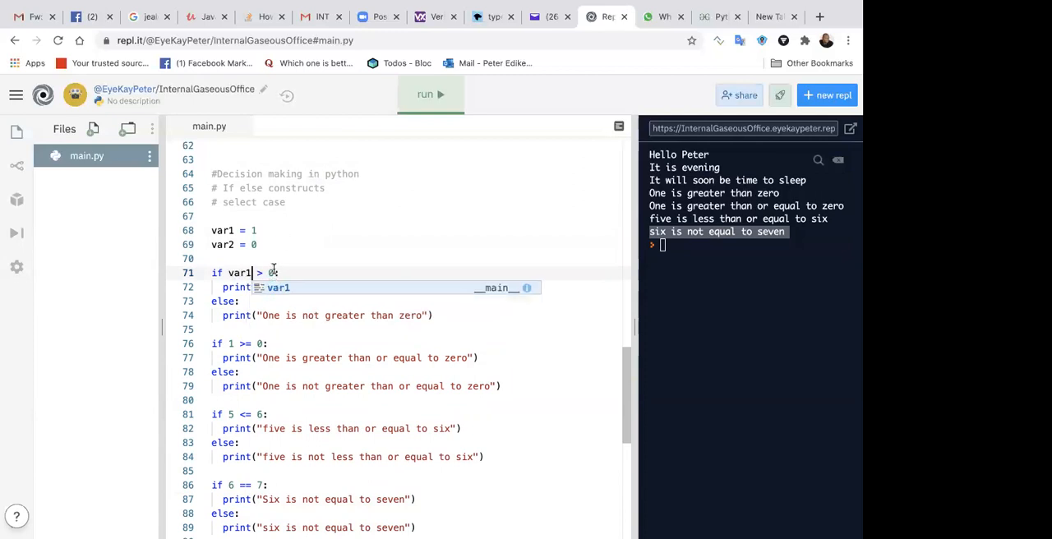
text(var)
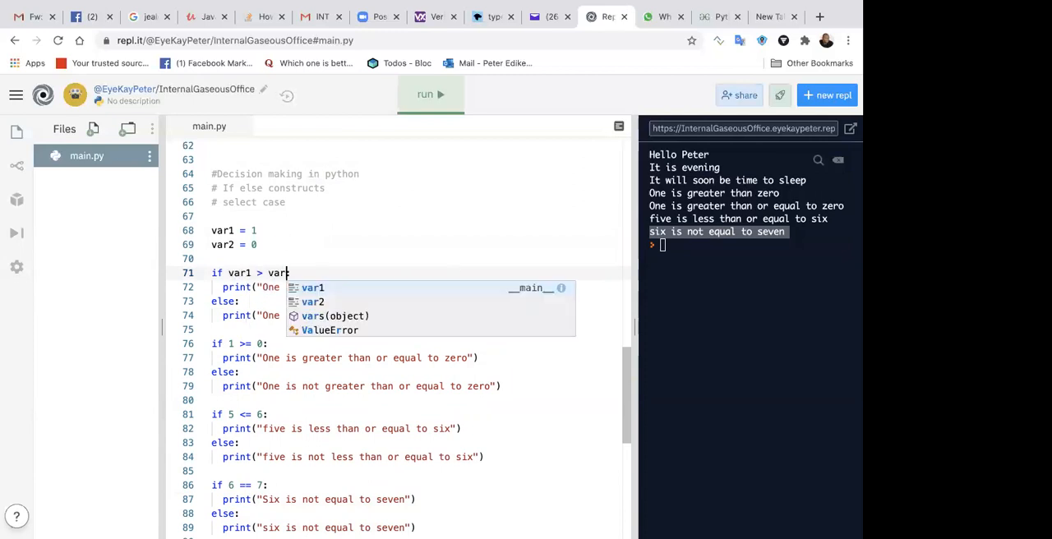